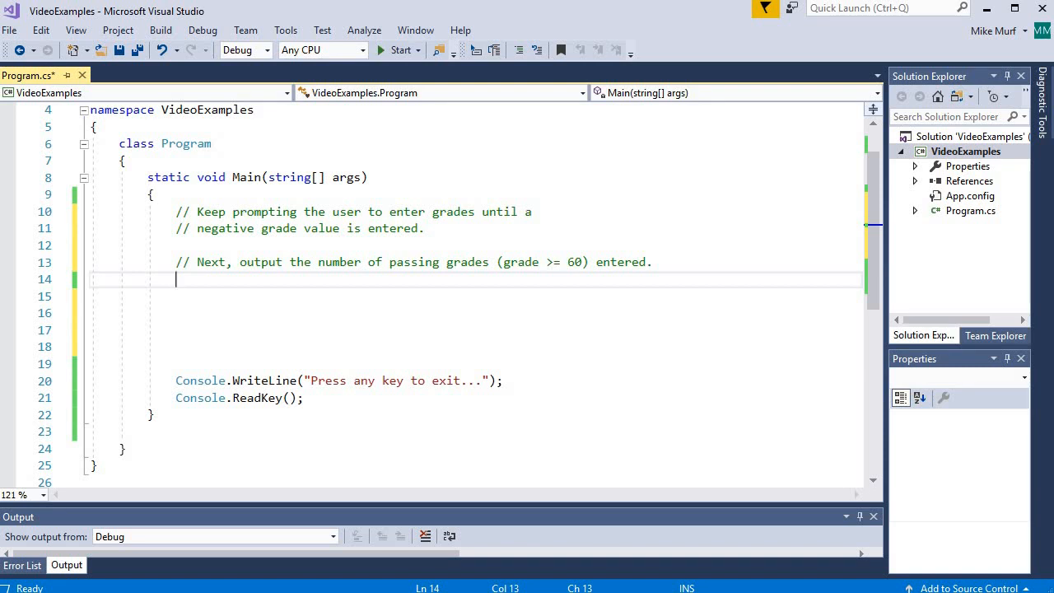
pyautogui.moveTo(441, 228)
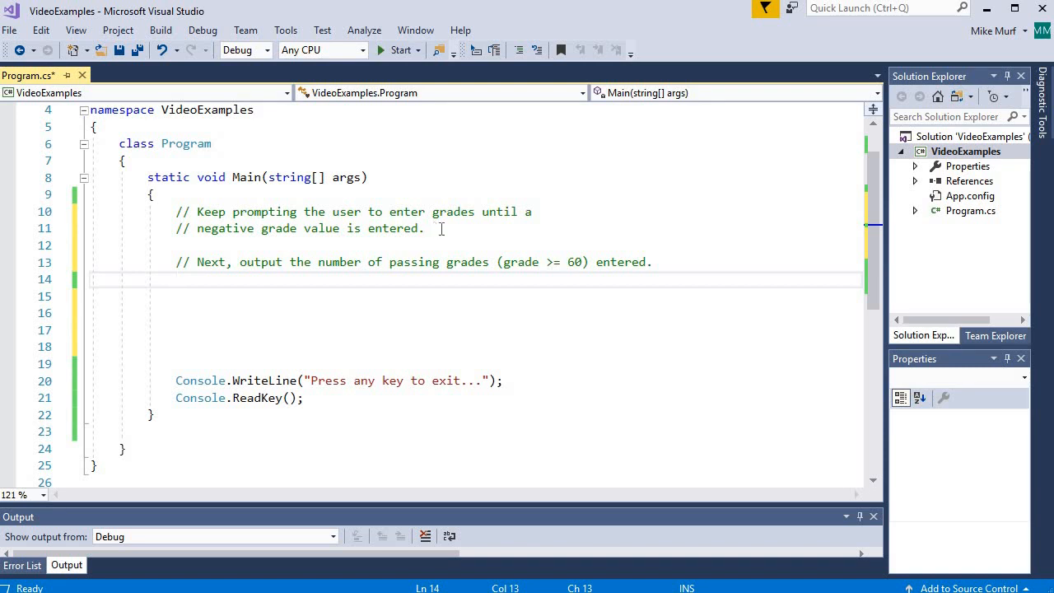
pyautogui.moveTo(434, 211)
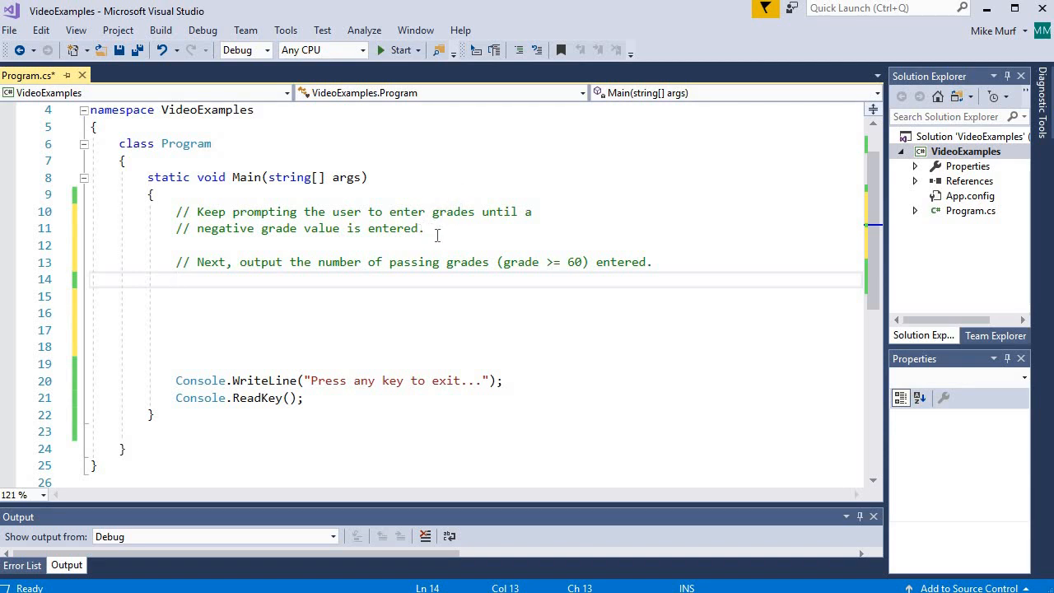
pyautogui.moveTo(440, 232)
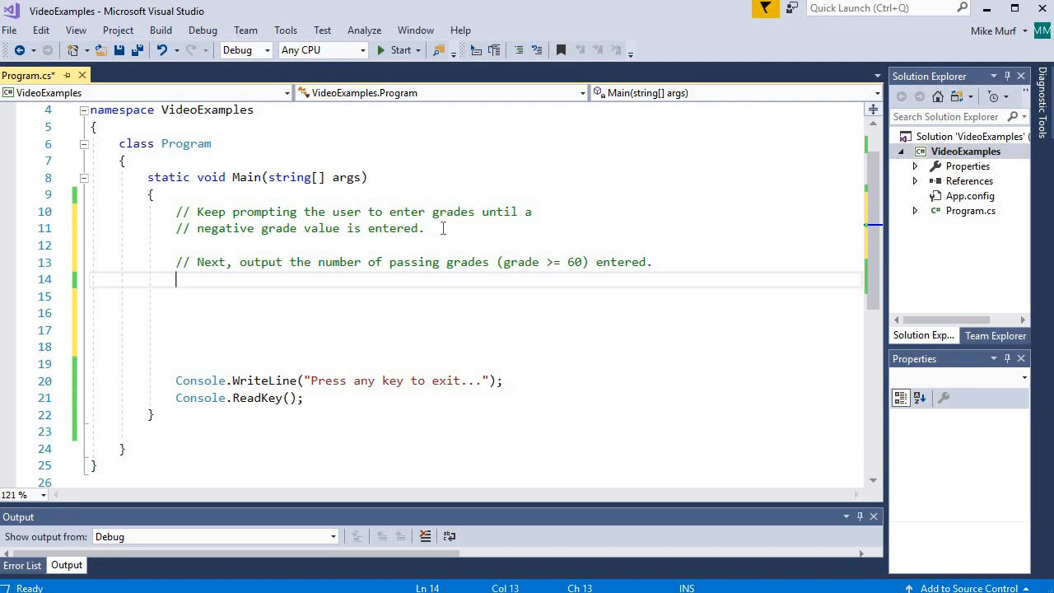
pyautogui.moveTo(450, 229)
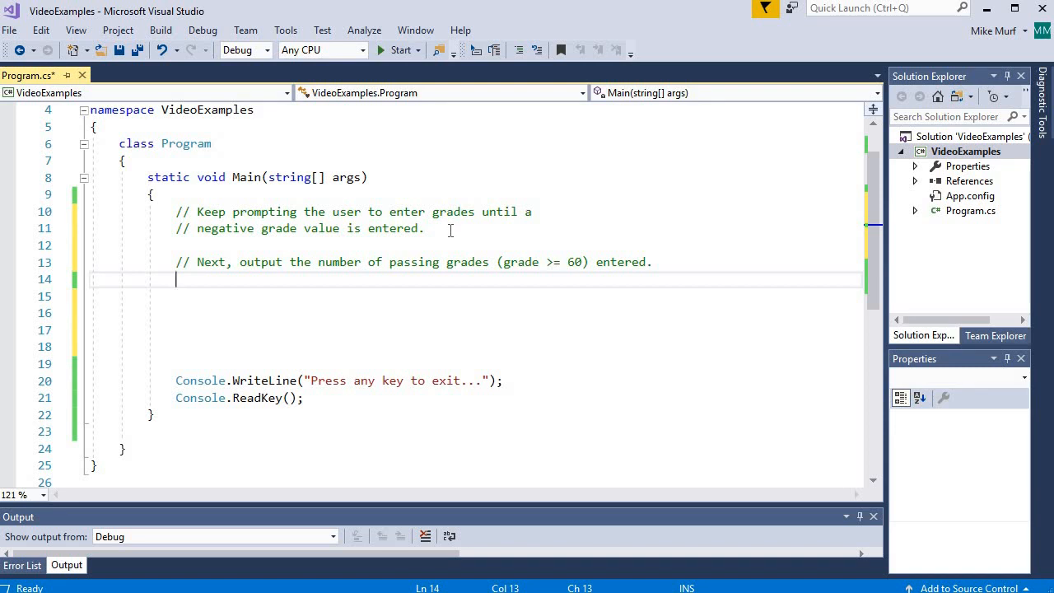
pyautogui.moveTo(483, 219)
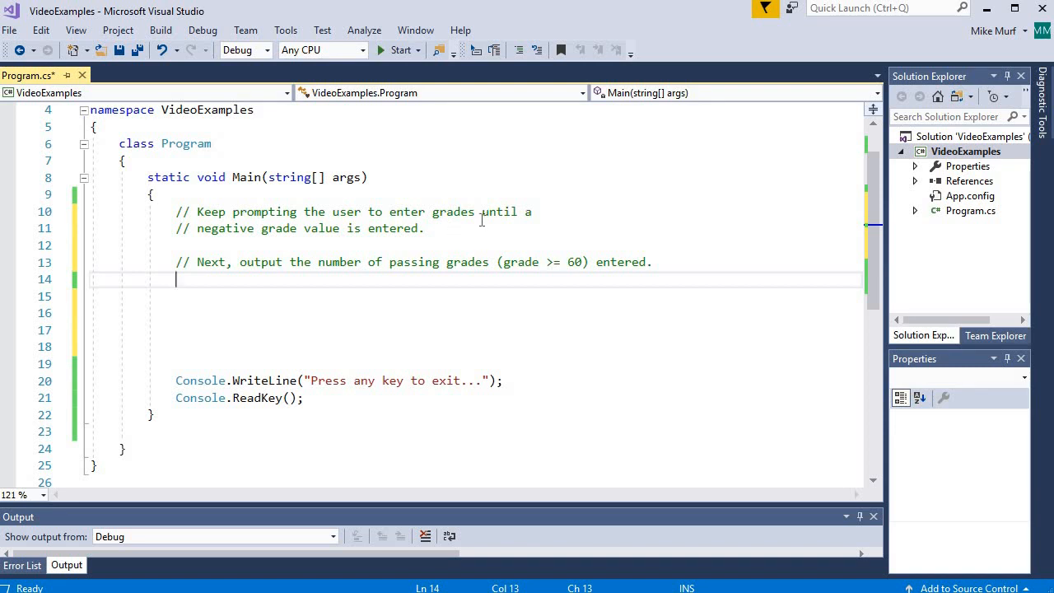
pyautogui.moveTo(422, 296)
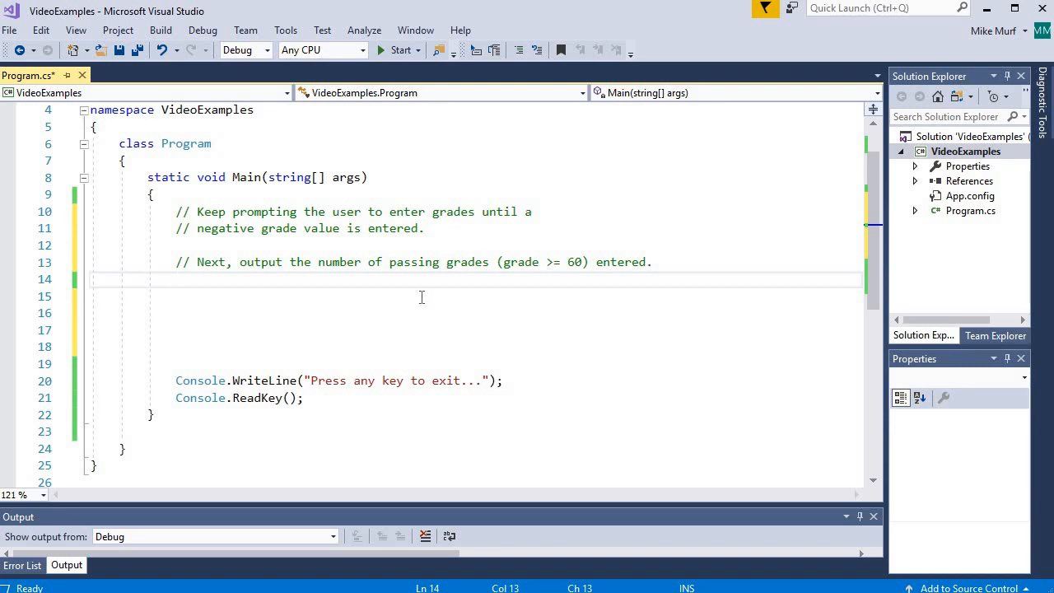
pyautogui.moveTo(545, 295)
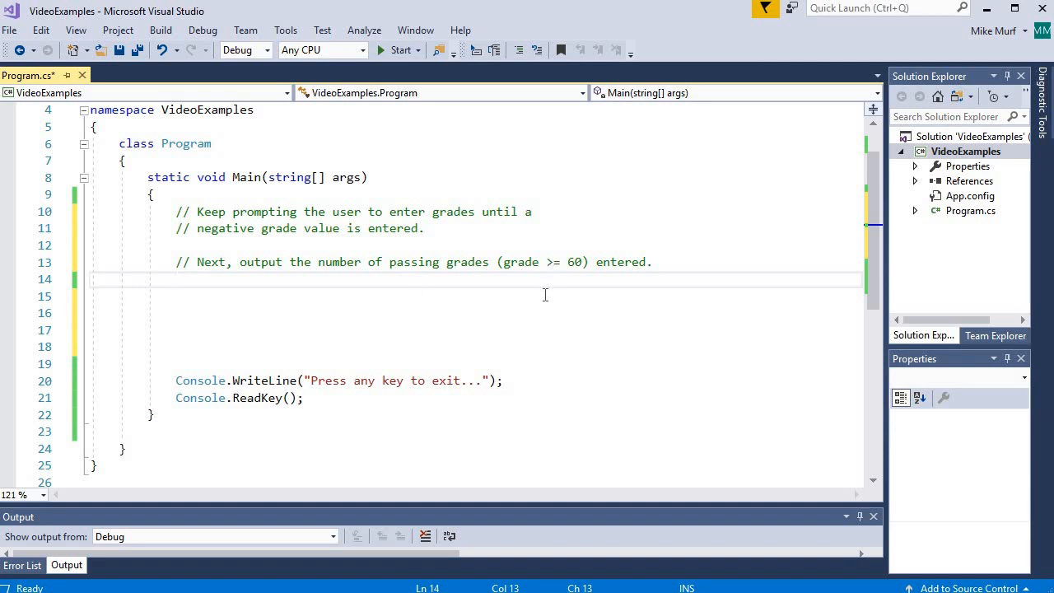
pyautogui.moveTo(408, 305)
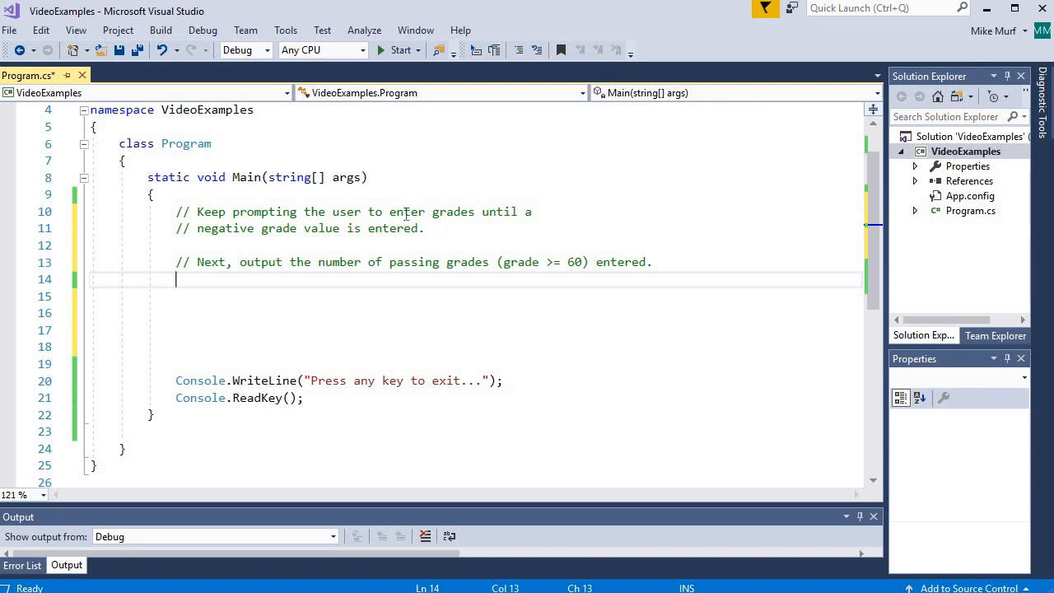
# - Insert a blank line at the top of Main, above the grade-prompting comments
pyautogui.click(426, 228)
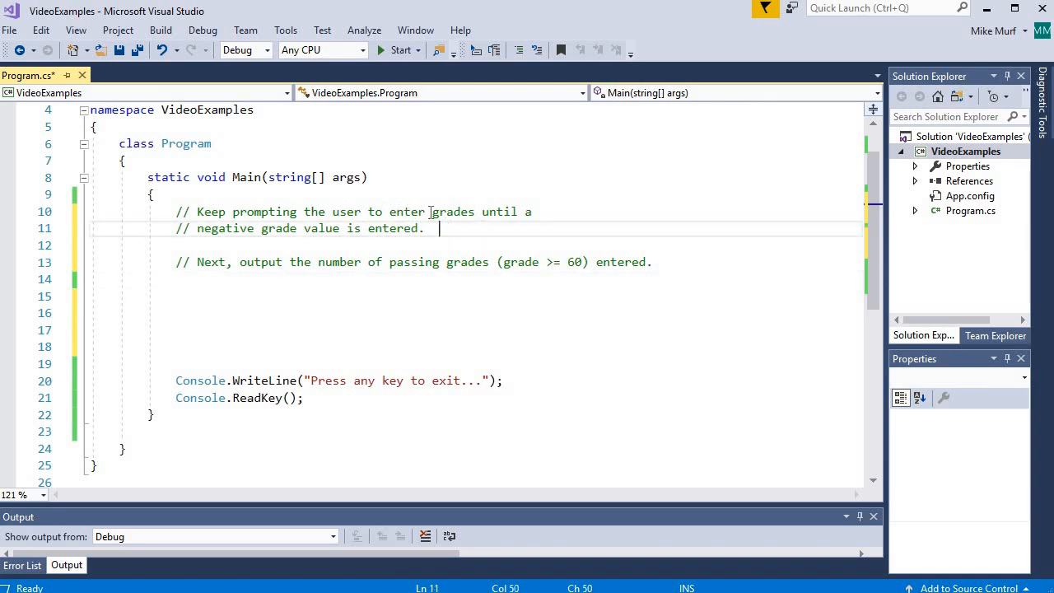
pyautogui.moveTo(428, 202)
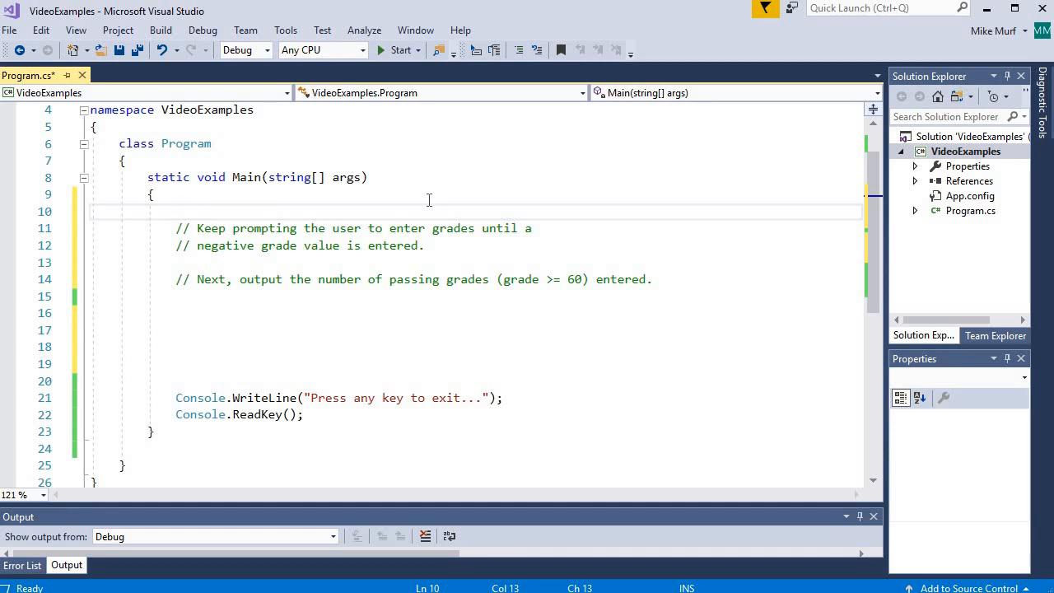
# - On line 10, declare 'List<double> grades = new List<double>();' with comment 'created an empty list'
pyautogui.click(175, 211)
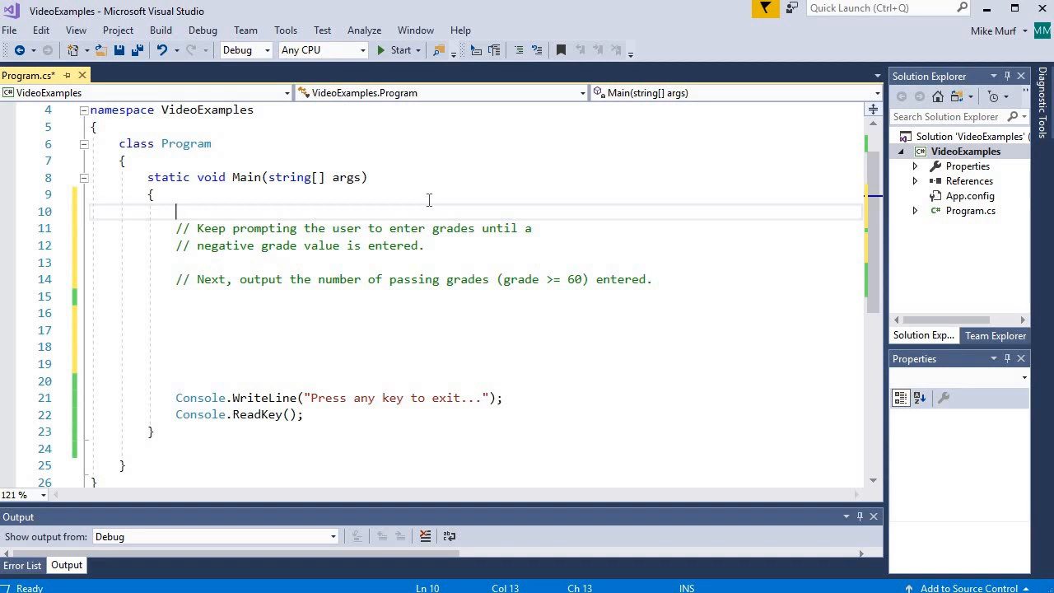
pyautogui.write('List<>')
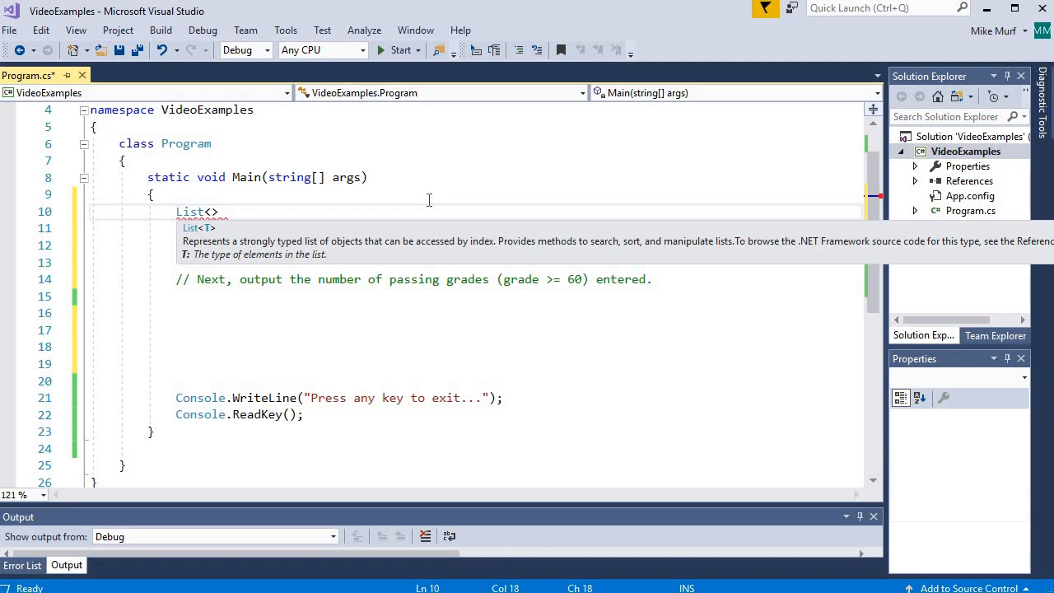
pyautogui.write('double')
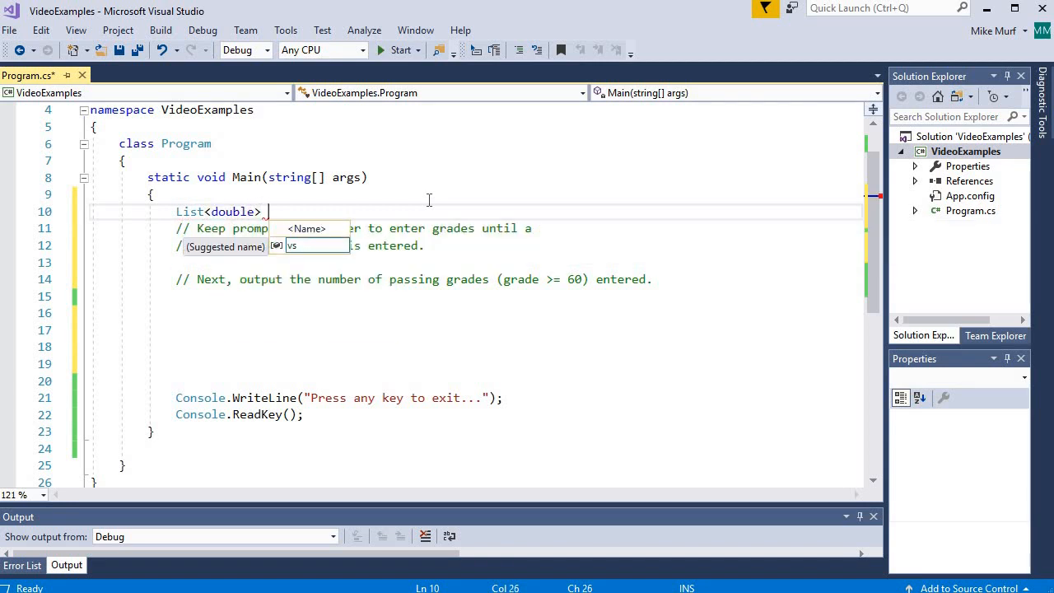
pyautogui.write('grades')
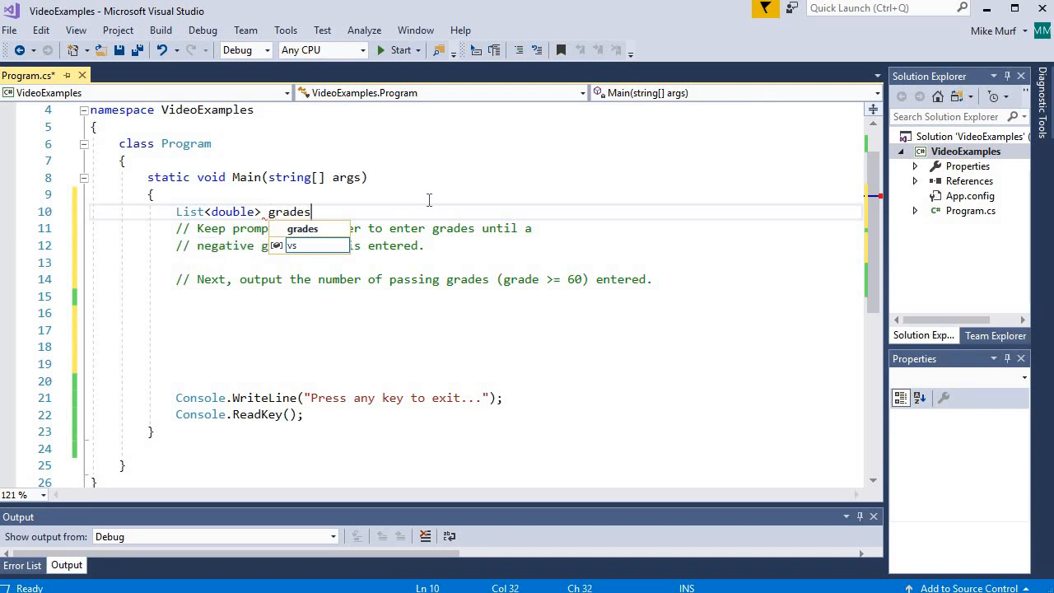
pyautogui.write('= new')
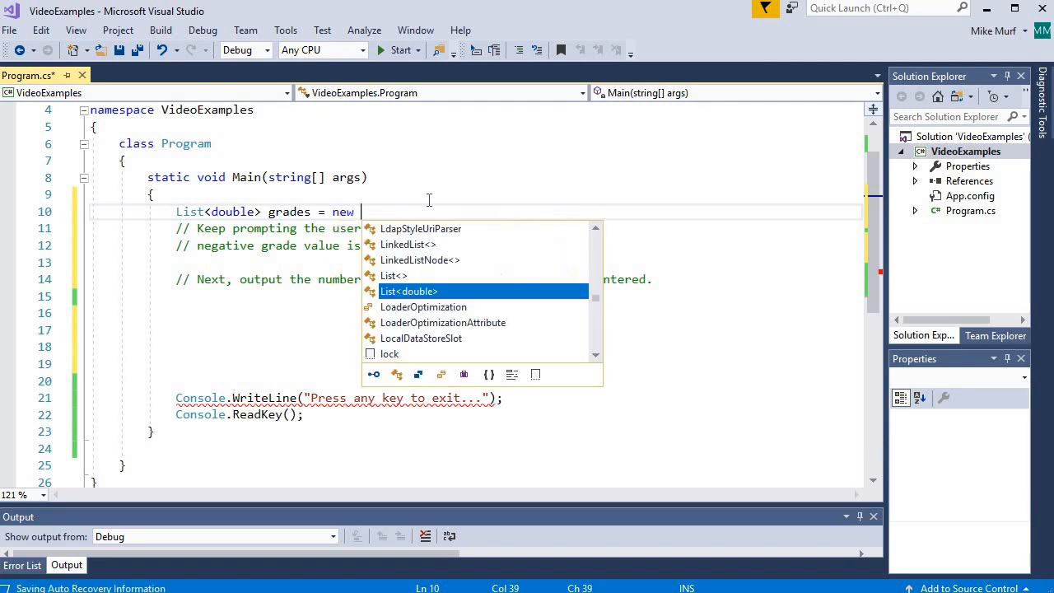
pyautogui.write('List<double>();')
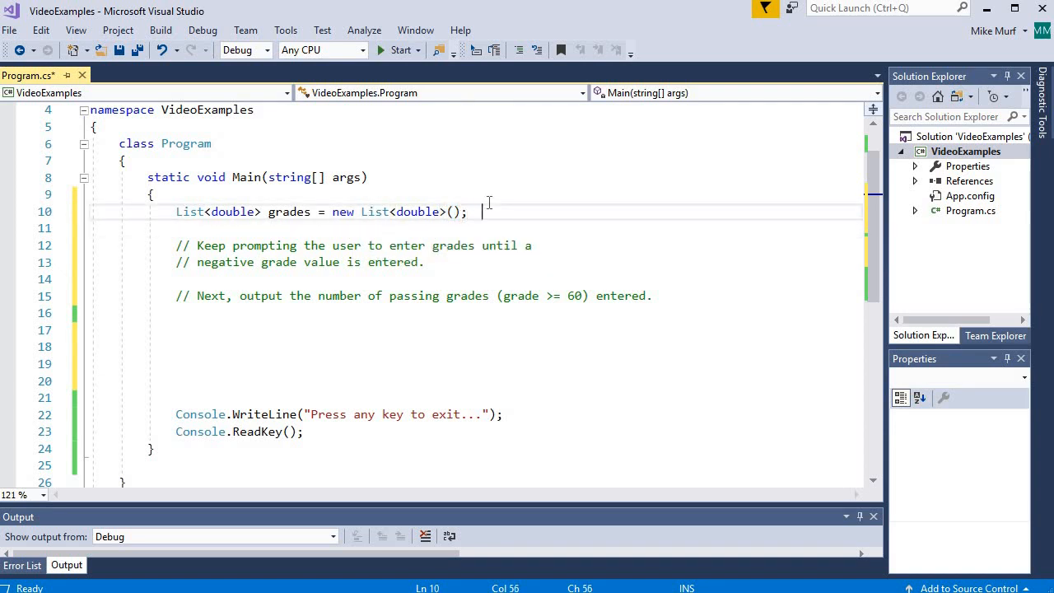
pyautogui.write('// created an')
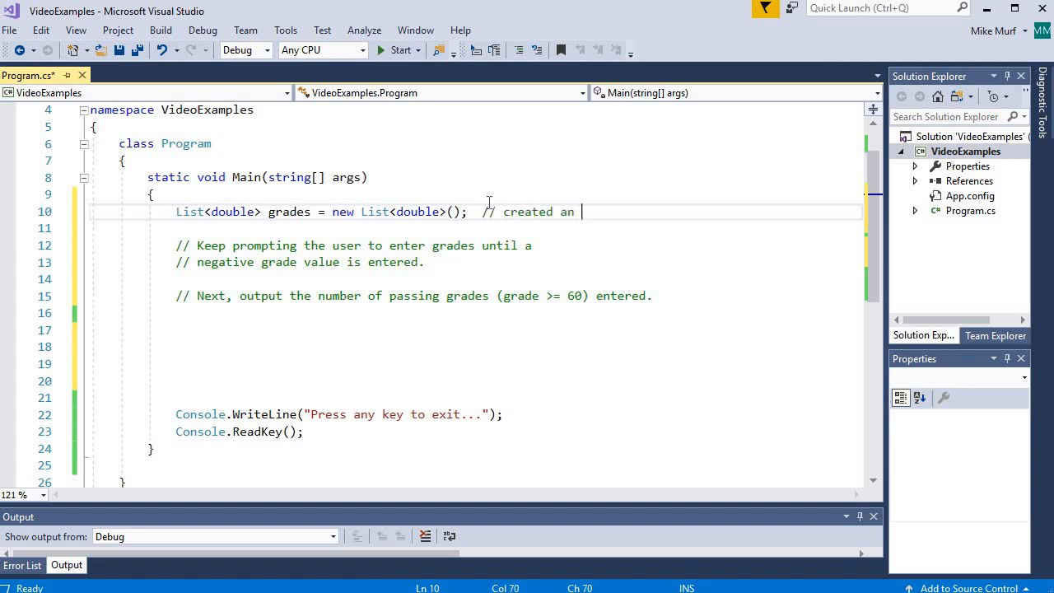
pyautogui.write('empty list')
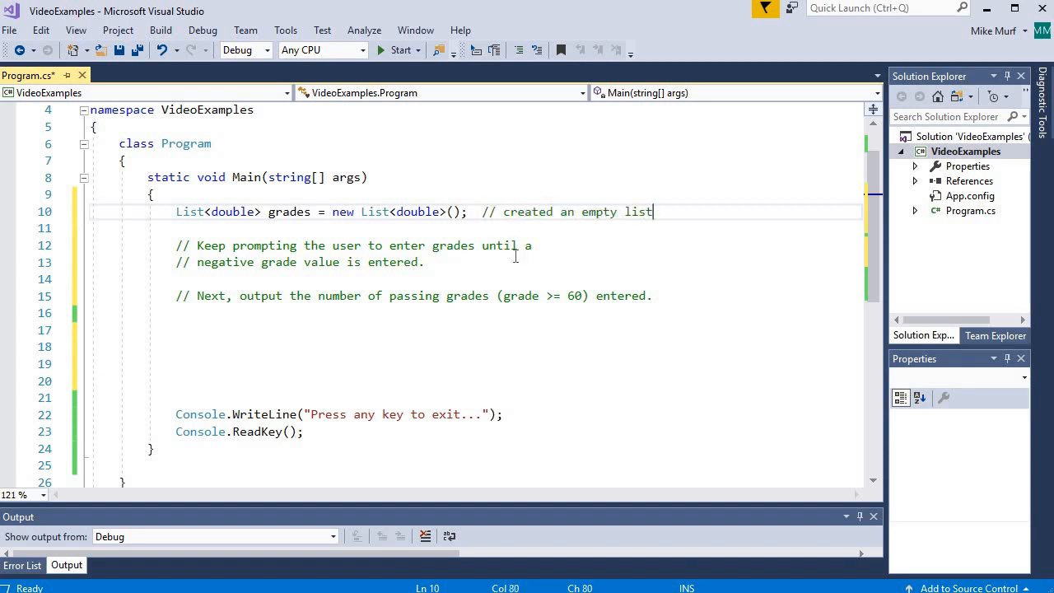
pyautogui.click(475, 262)
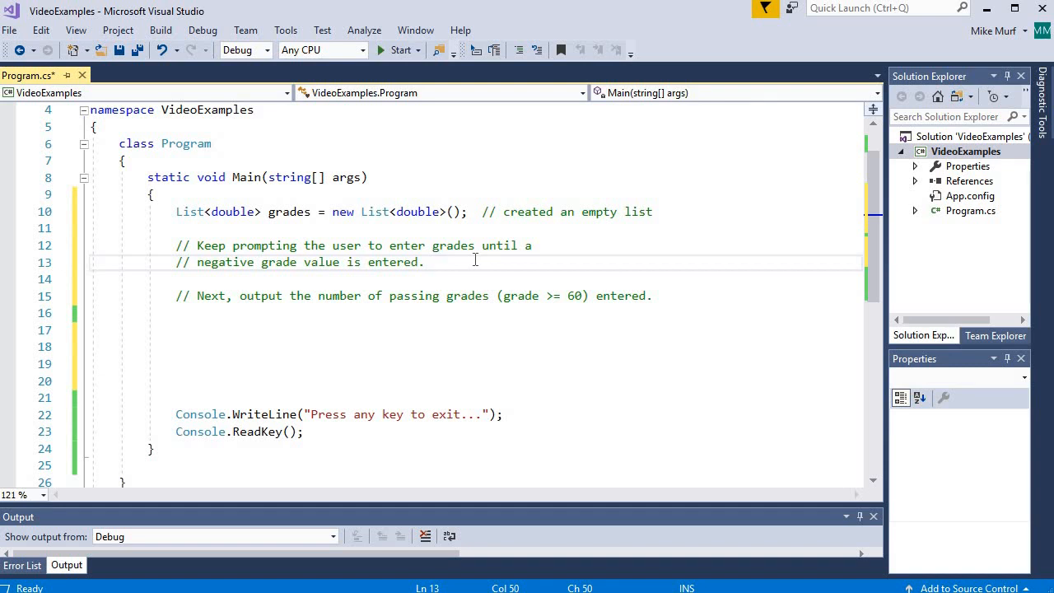
# - Add a 'Prompt for first grade' comment on new lines below the prompting comment
pyautogui.click(439, 262)
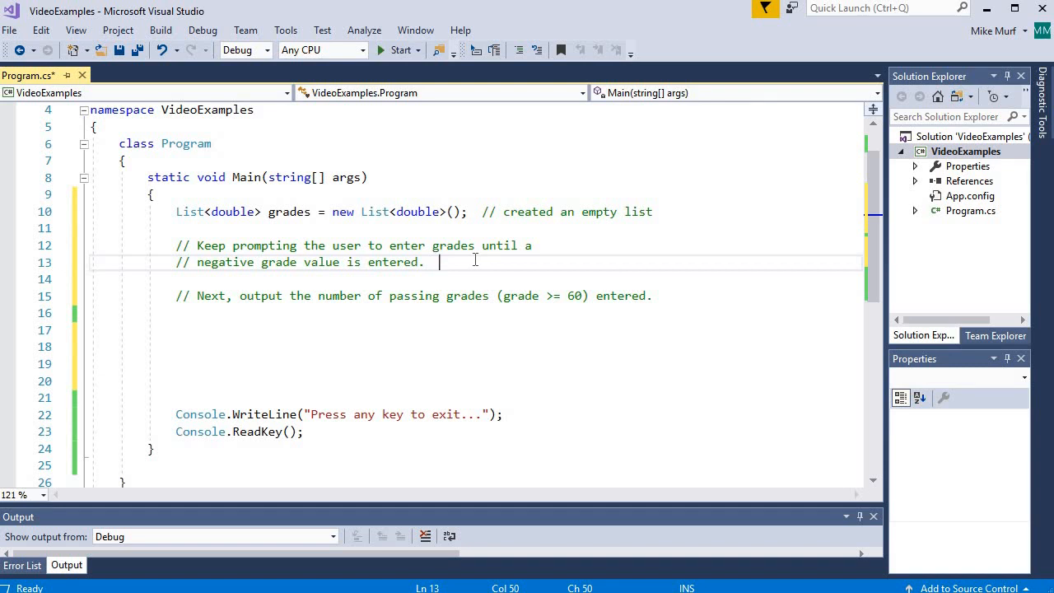
pyautogui.press('enter')
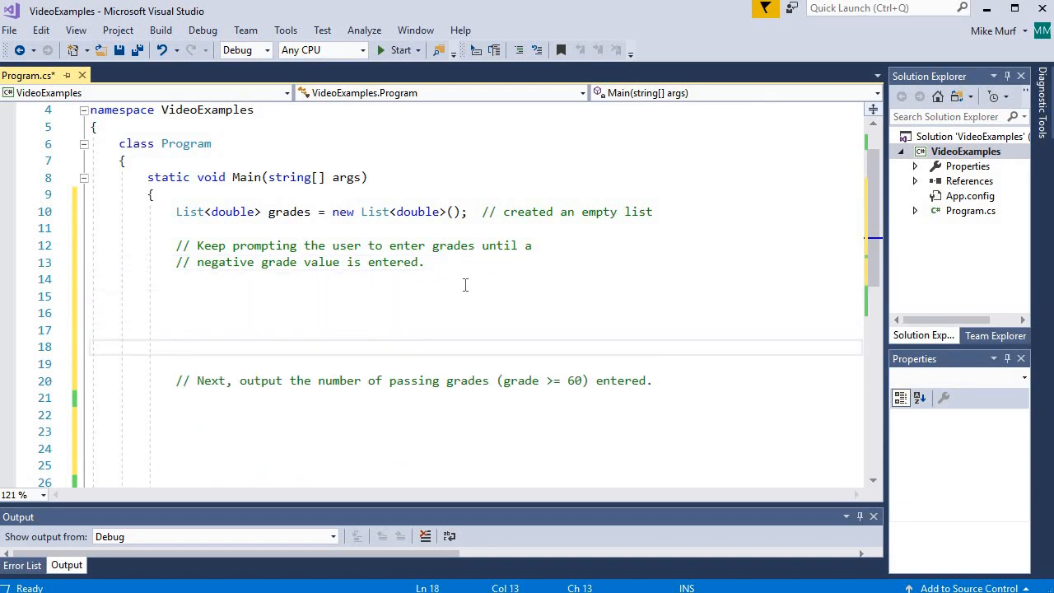
pyautogui.scroll(-3)
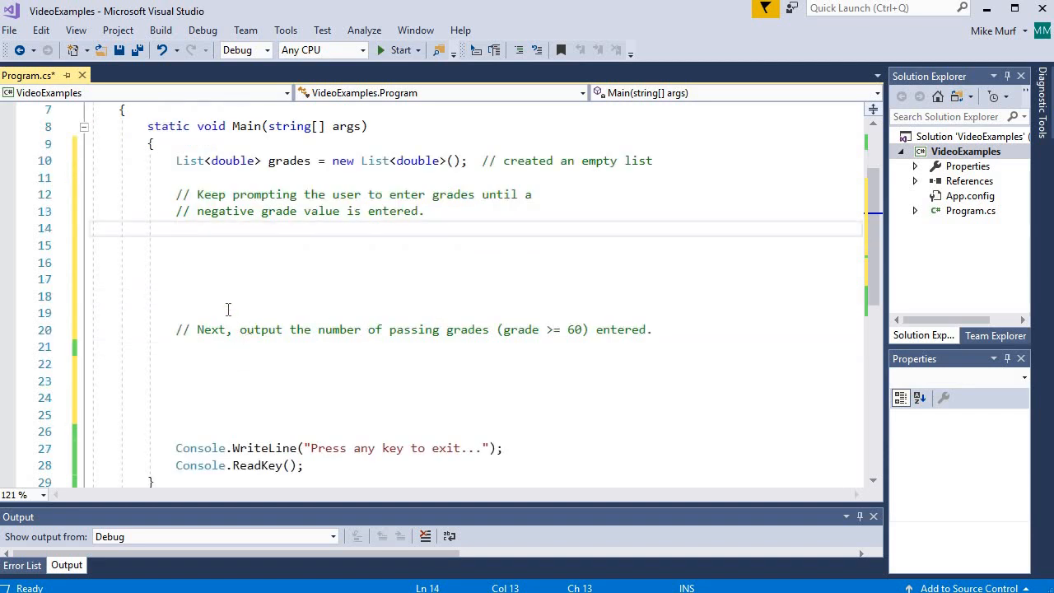
pyautogui.press('enter')
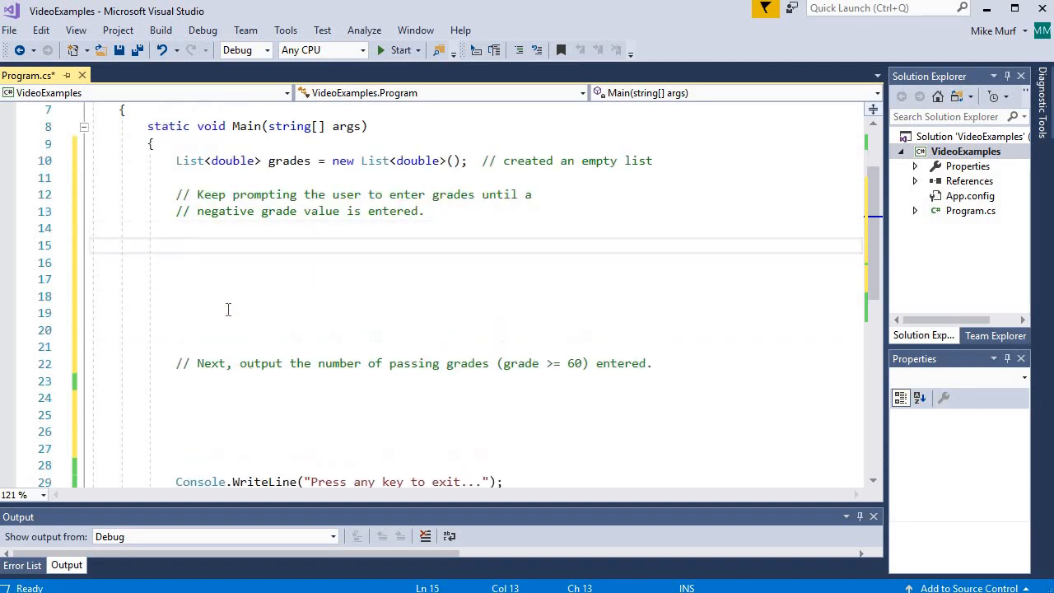
pyautogui.write('// Prompt for')
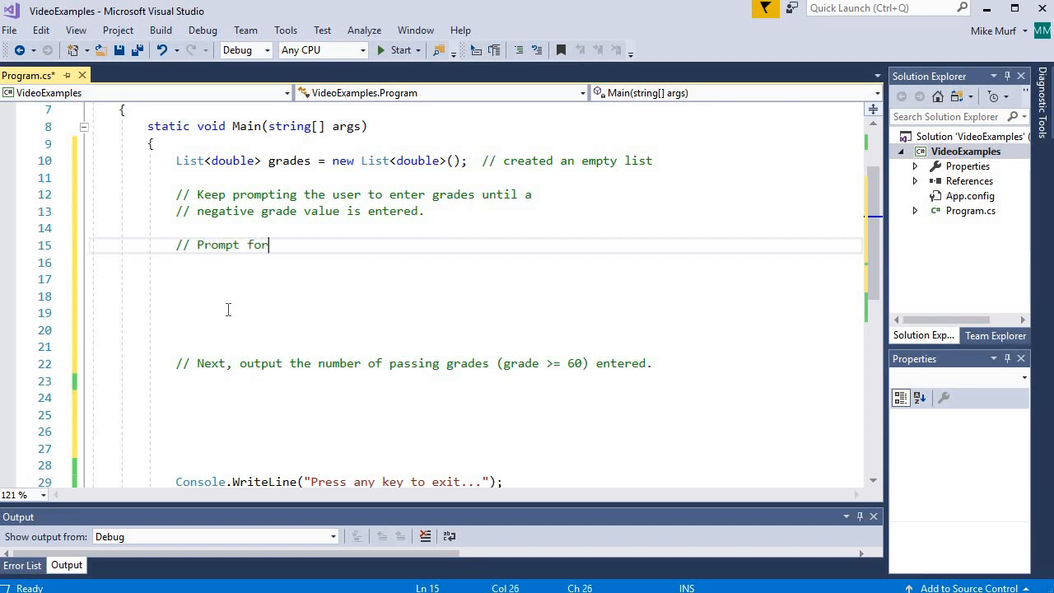
pyautogui.write('first grade')
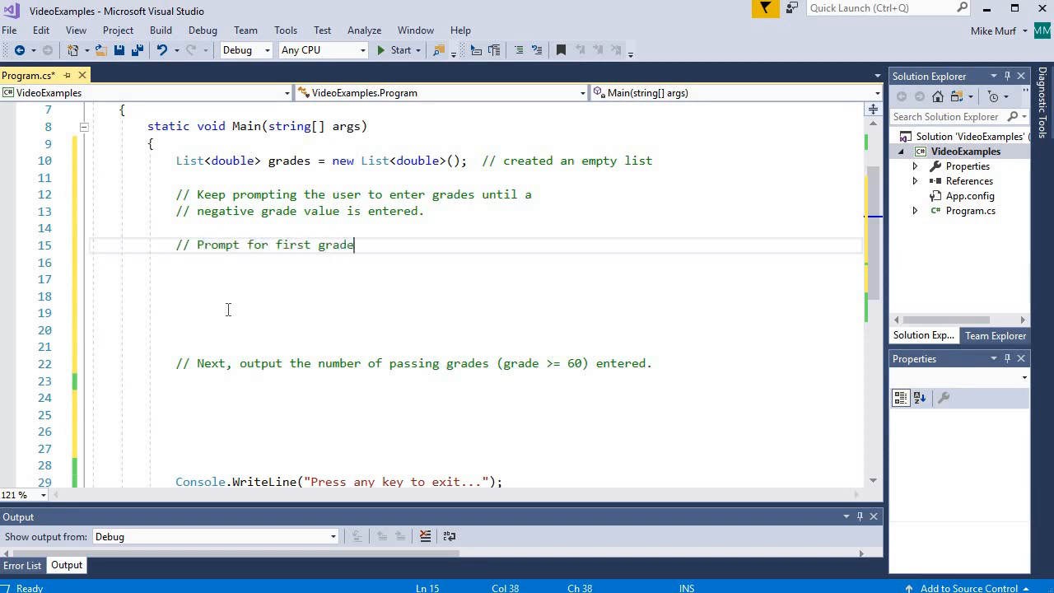
# - Write a Console.Write prompt asking for a grade and declare 'double grade;'
pyautogui.write('Console')
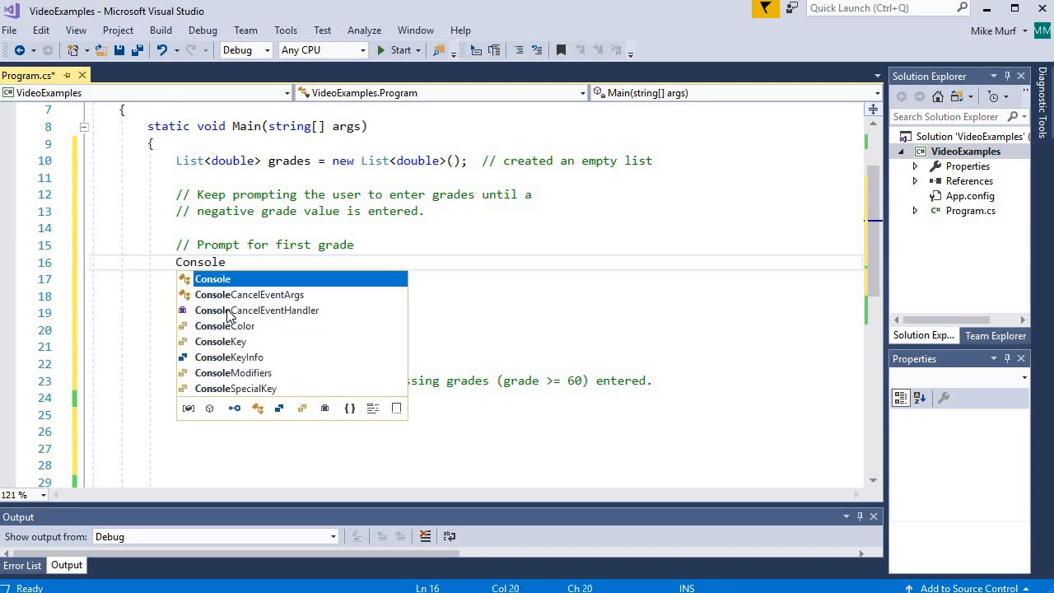
pyautogui.write('.Write("P')
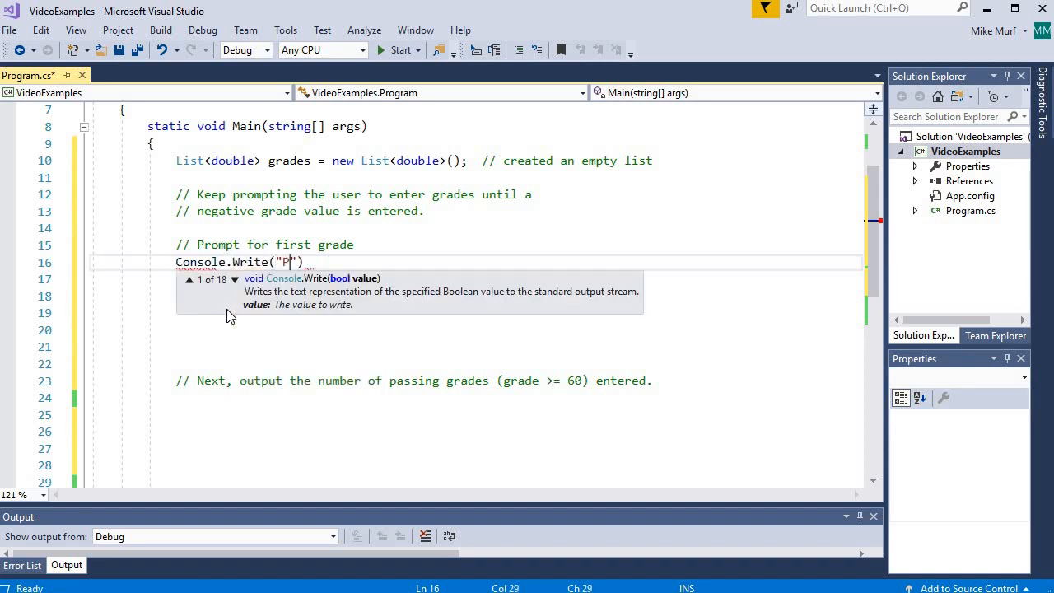
pyautogui.write('lease enter a grade:')
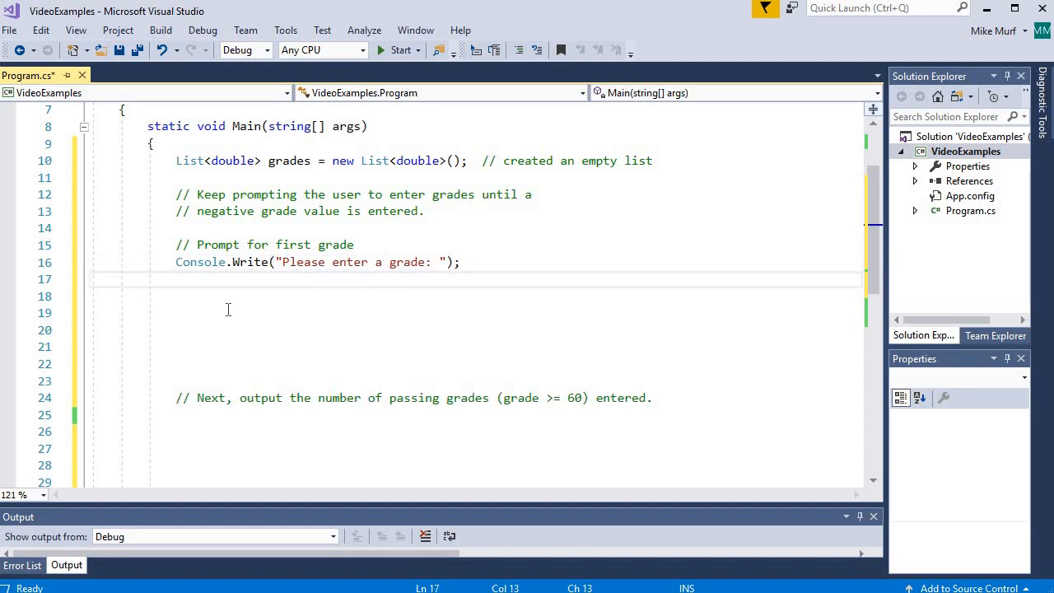
pyautogui.write('dou')
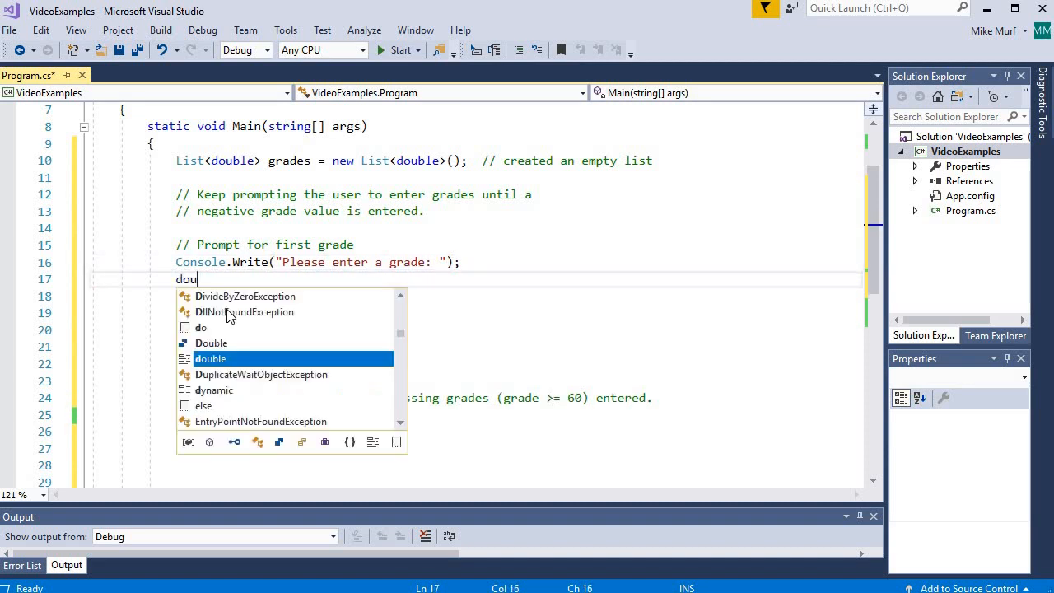
pyautogui.press('Escape')
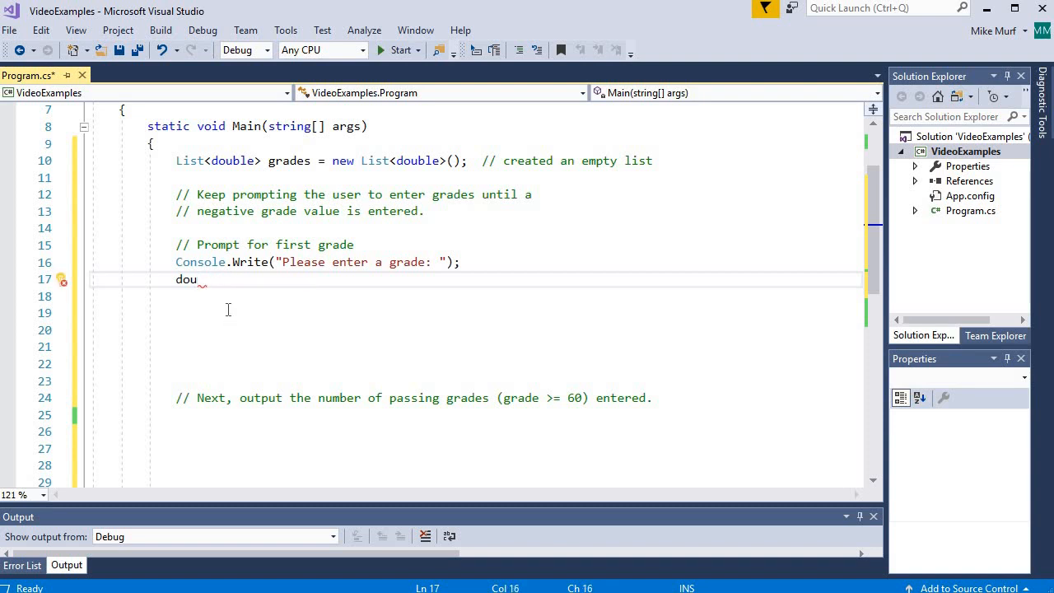
pyautogui.write('ble grade;')
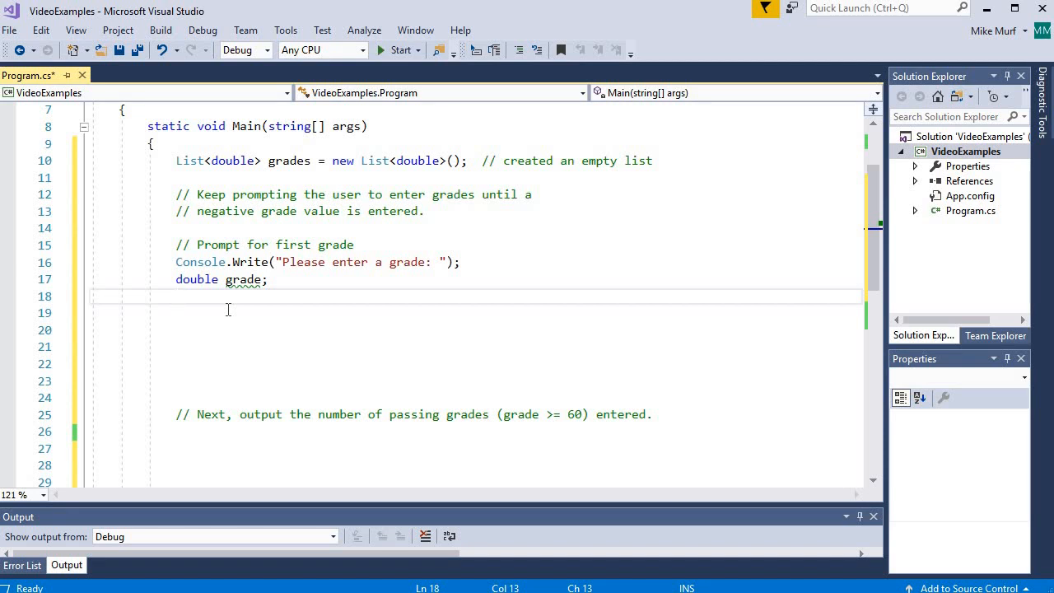
# - Mark the comment '(protected)' and add 'bool parseOkay = double.TryParse(Console.ReadLine(), out grade);'
pyautogui.click(196, 245)
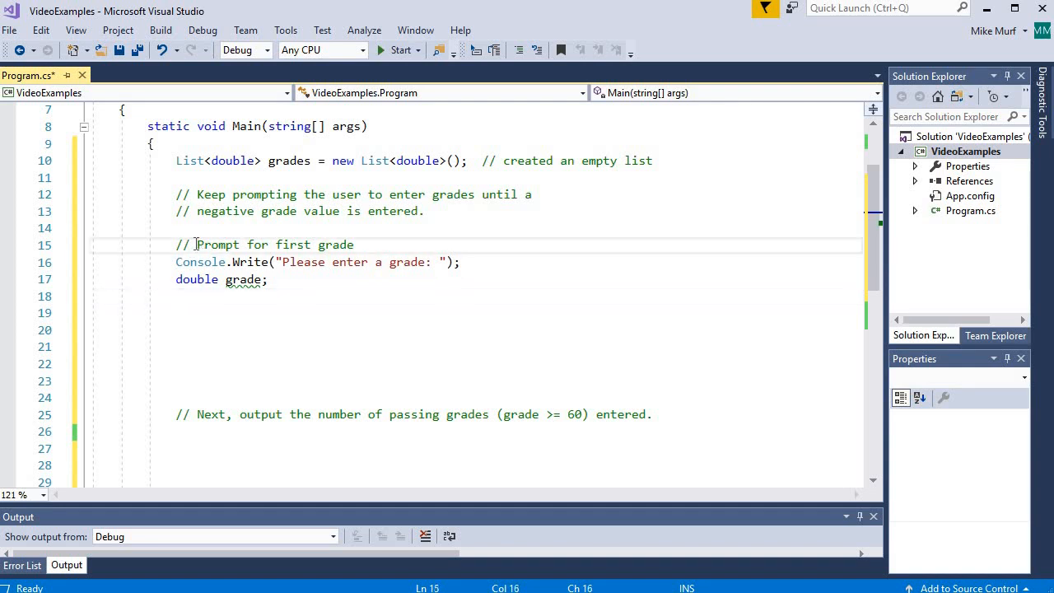
pyautogui.write('(protected')
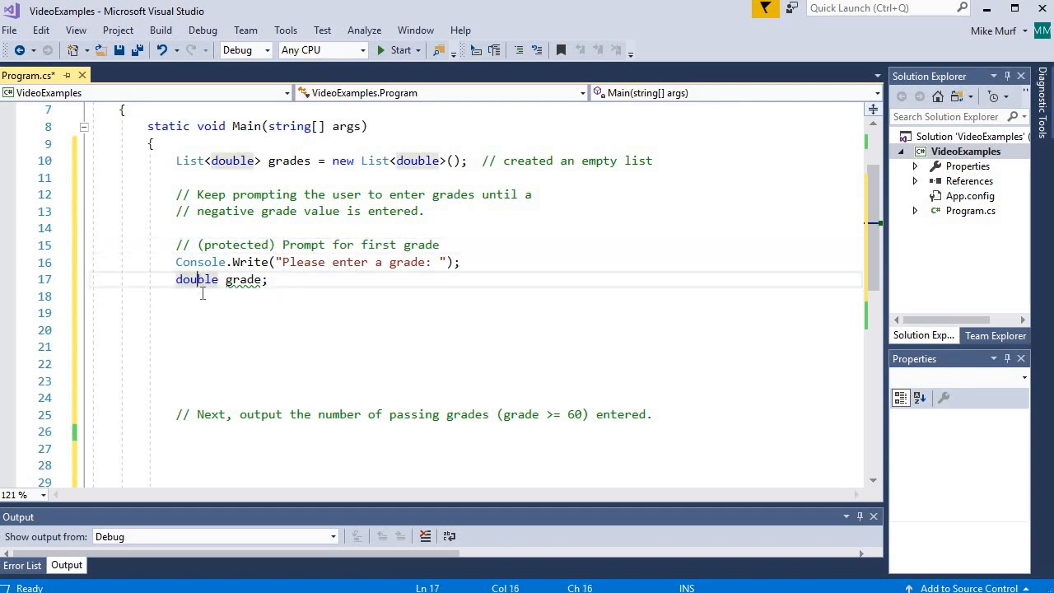
pyautogui.click(202, 296)
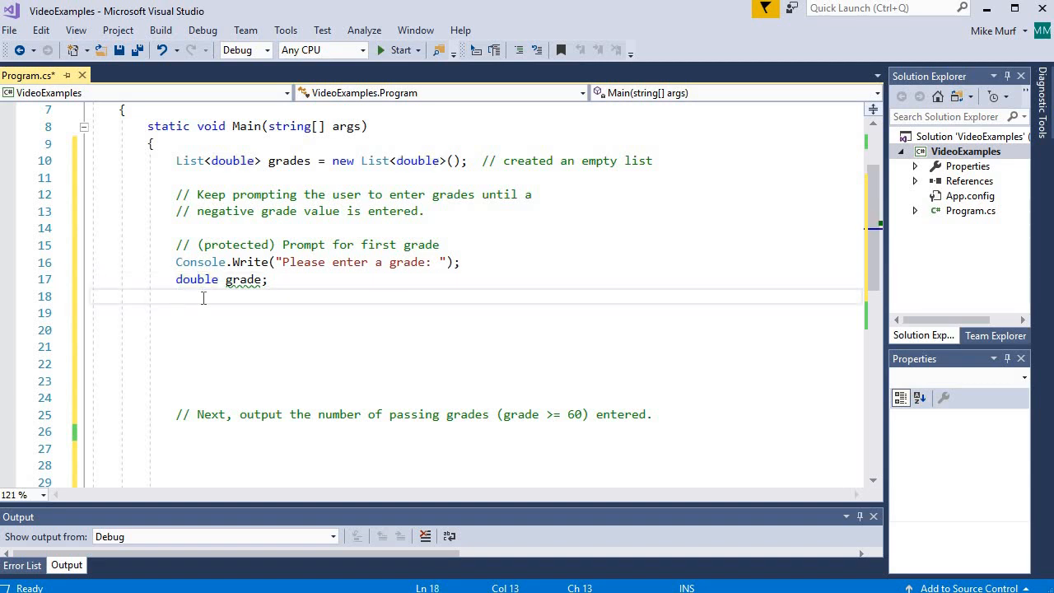
pyautogui.write('bool parseOk')
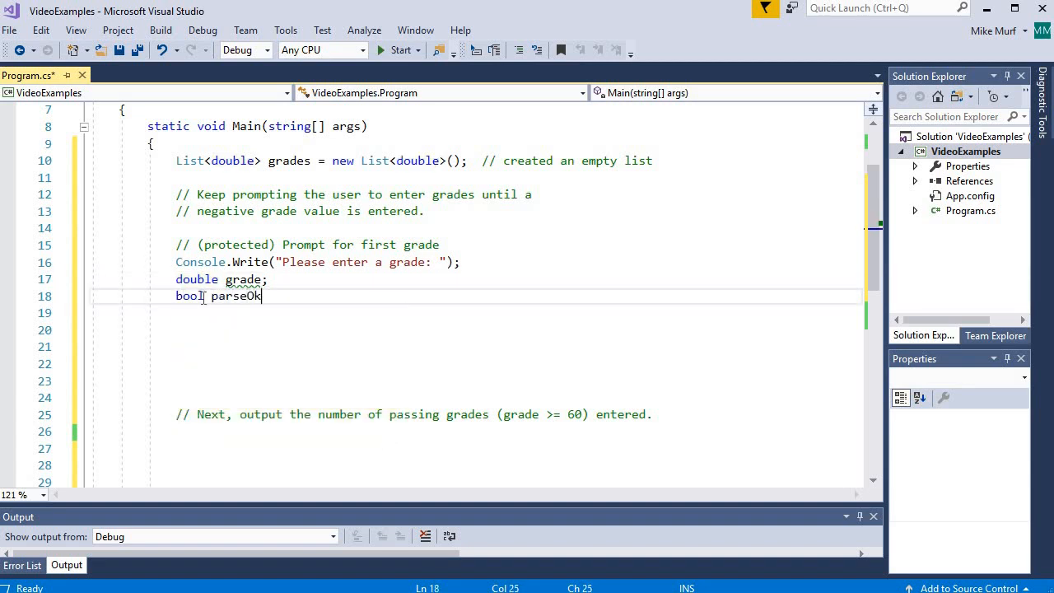
pyautogui.write('ay =')
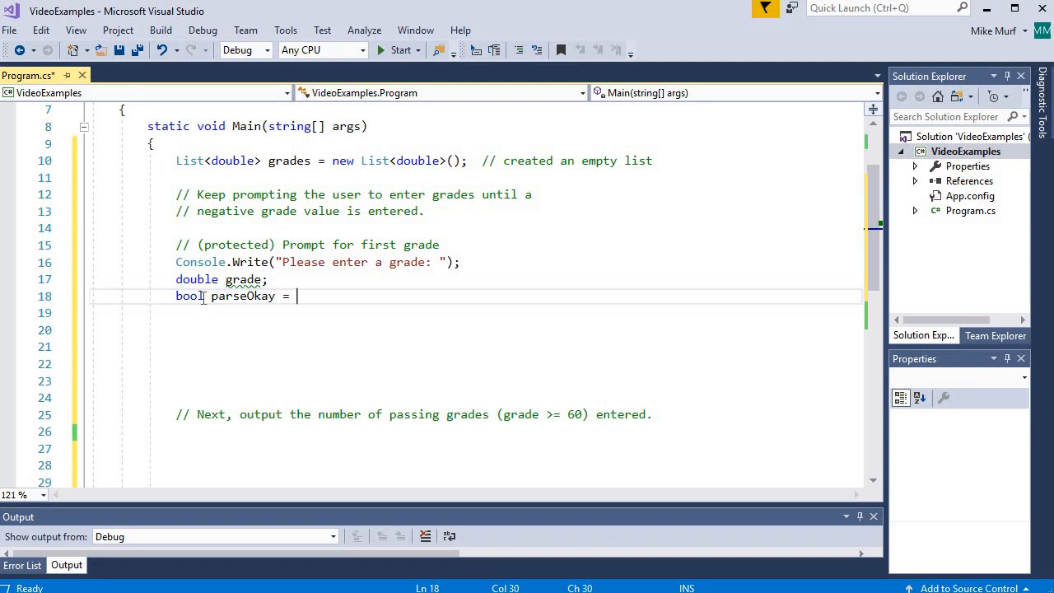
pyautogui.write('double.TryParse(Console.')
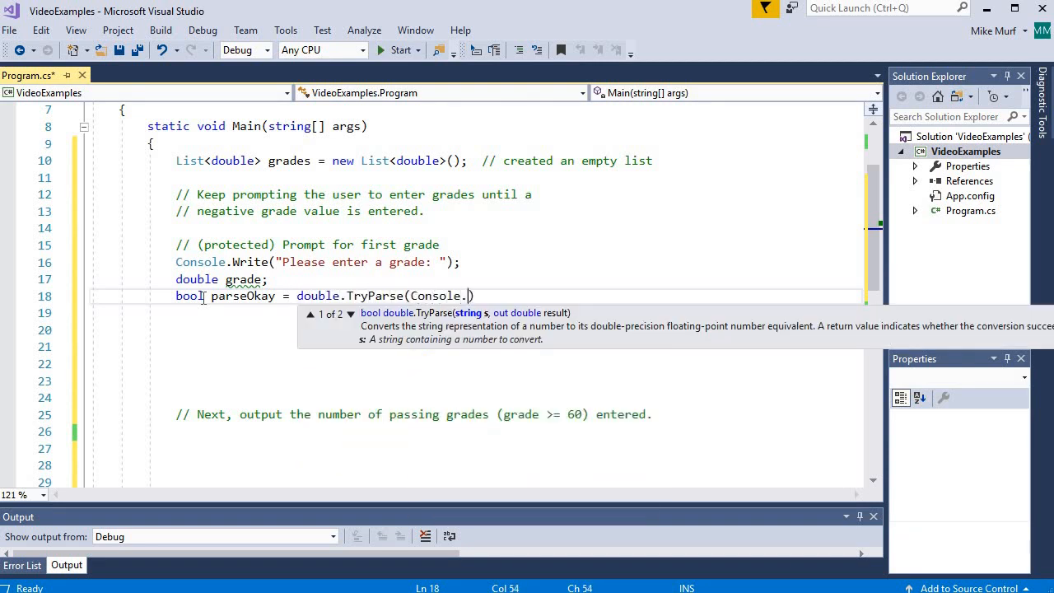
pyautogui.write('ReadLine(), )')
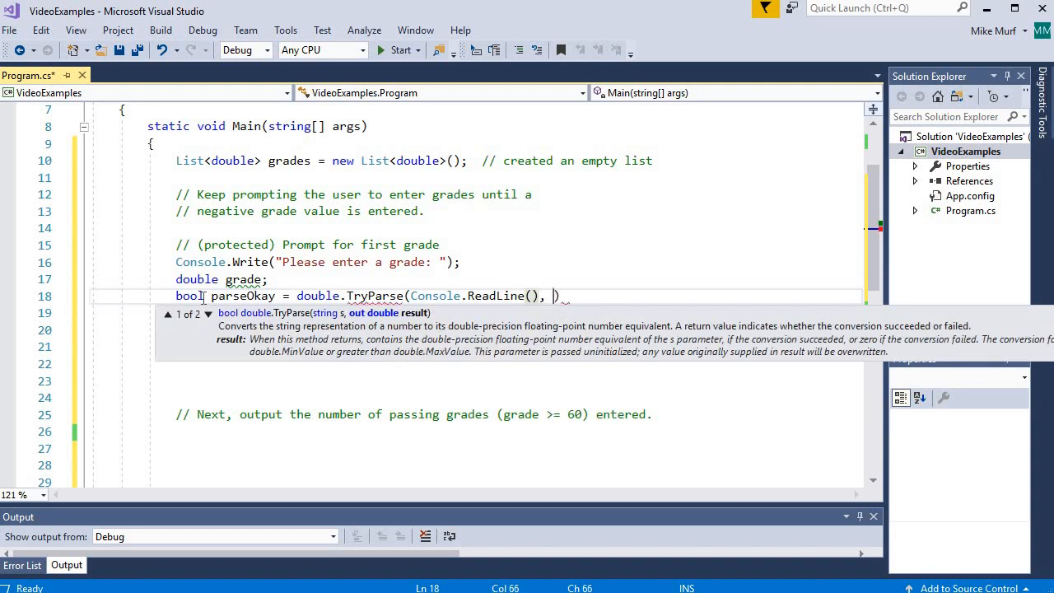
pyautogui.write('out grade')
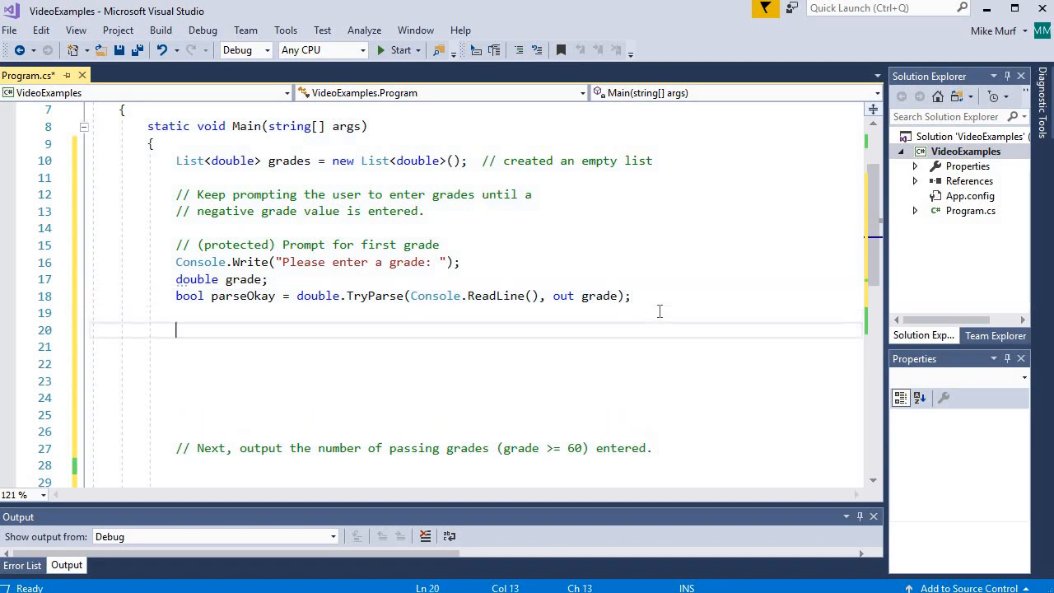
# - Add while (parseOkay != true) printing 'Invalid value. Try again: ' and re-parsing the grade
pyautogui.scroll(-3)
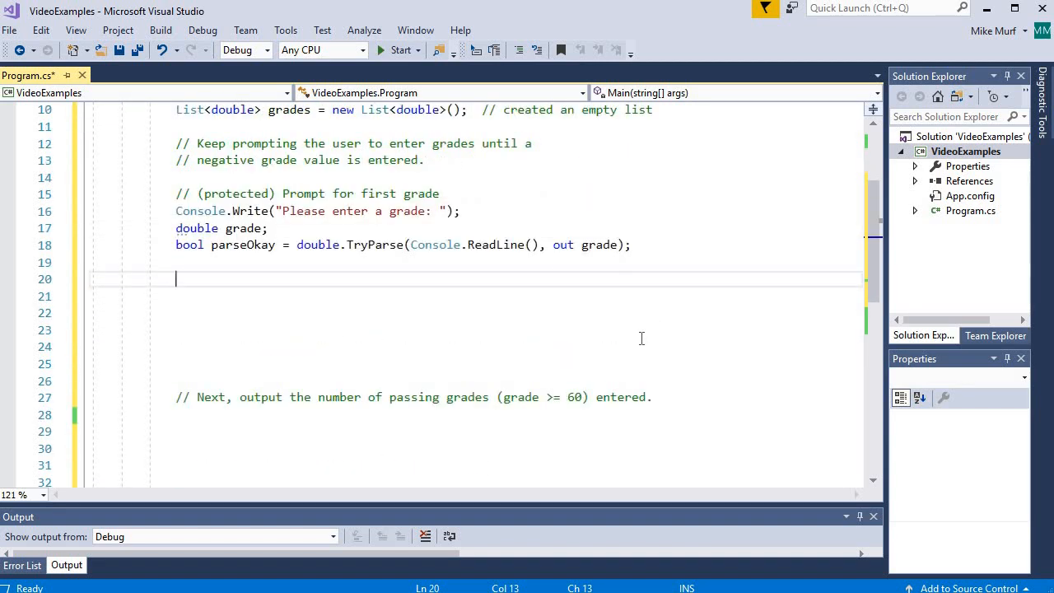
pyautogui.write('while( parseOkay != true')
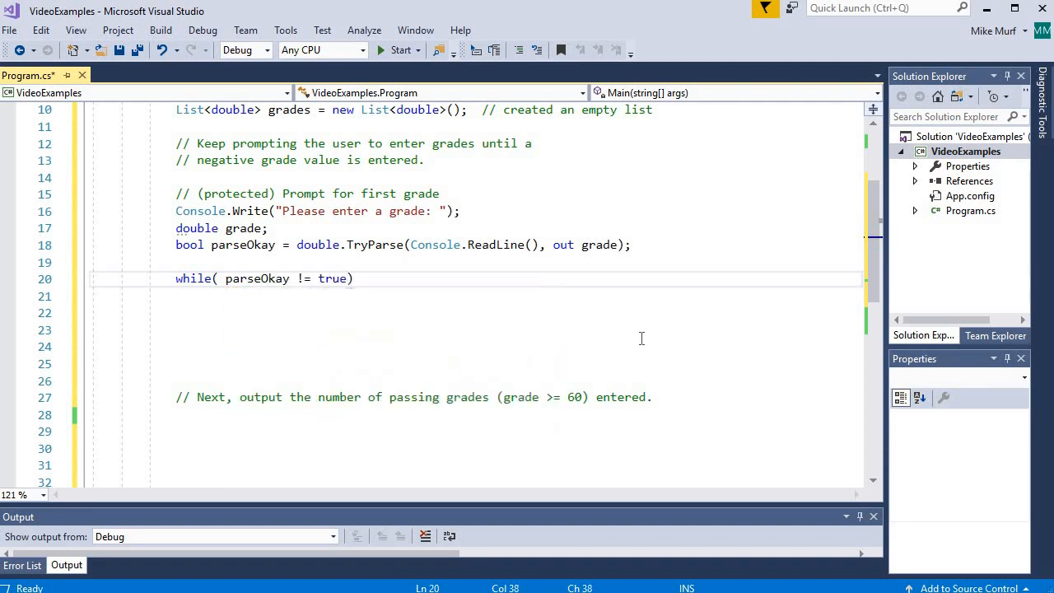
pyautogui.write('{')
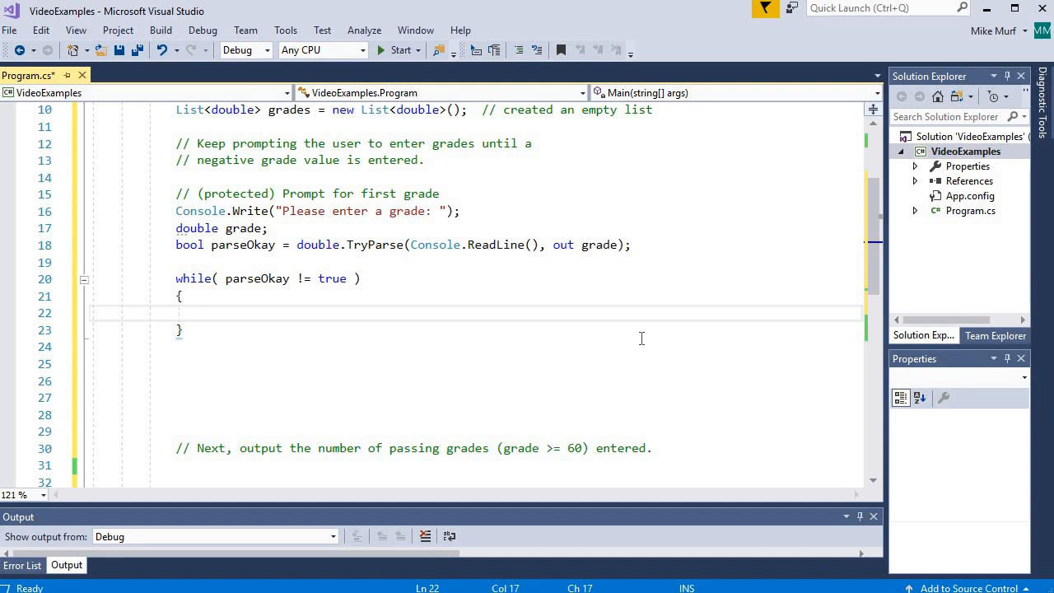
pyautogui.write('Console.Write')
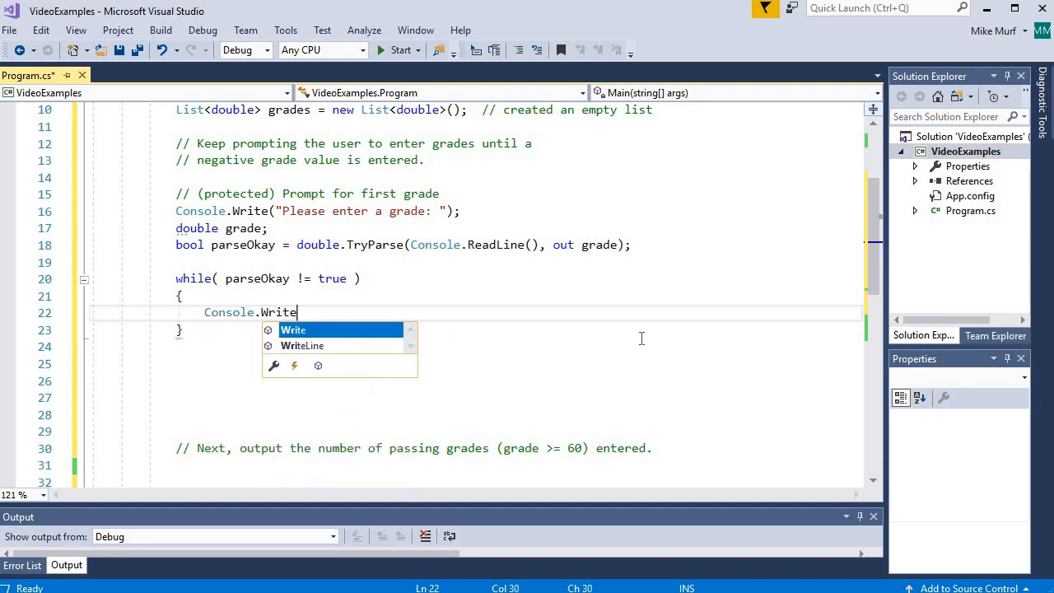
pyautogui.write('("Invalid vali')
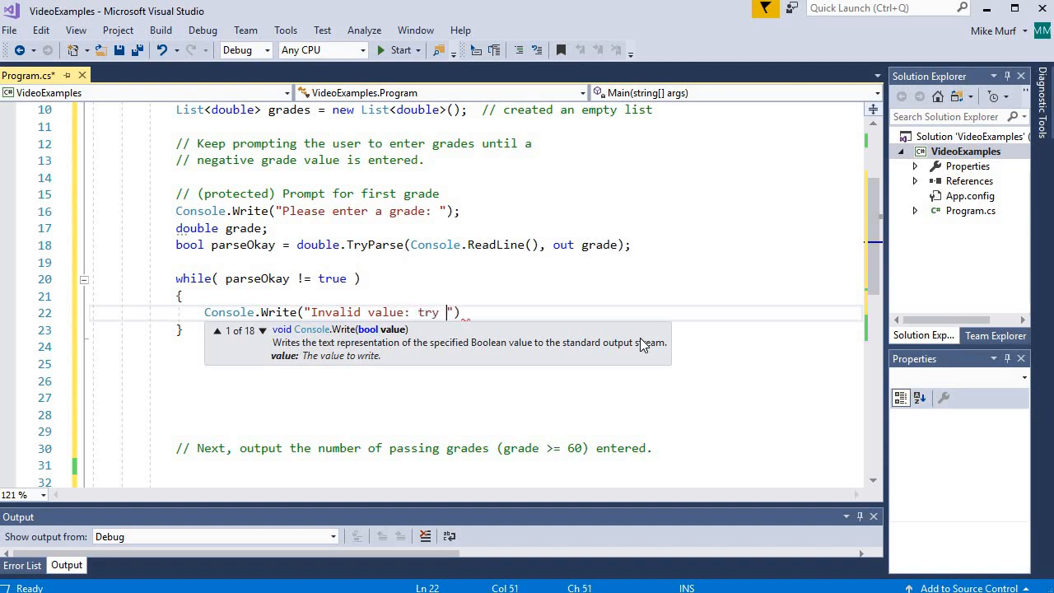
pyautogui.write('. Try again:')
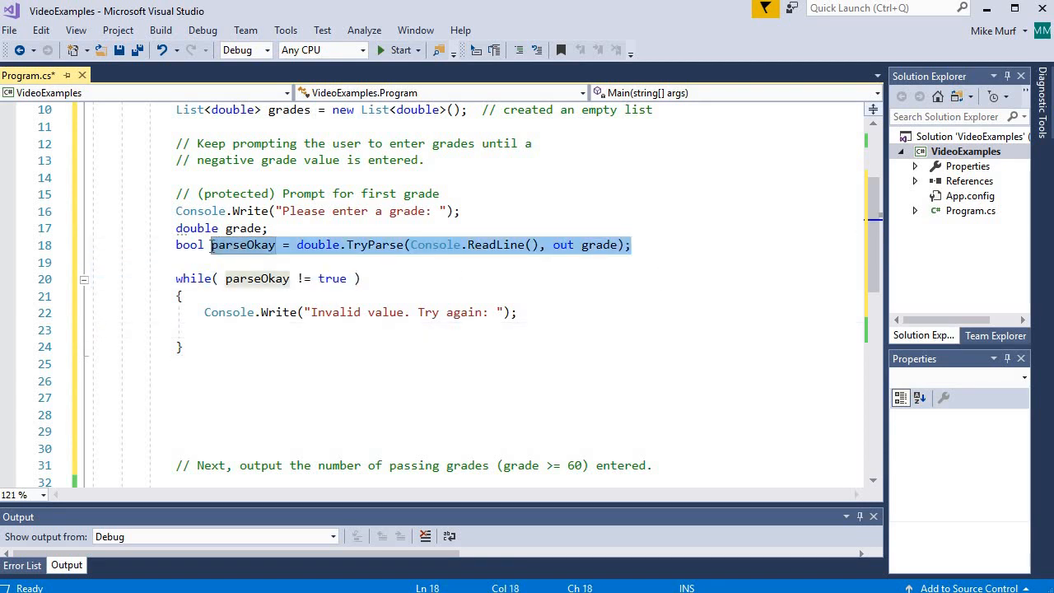
pyautogui.write('parseOkay = double.TryParse(Console.ReadLine(), out grade);')
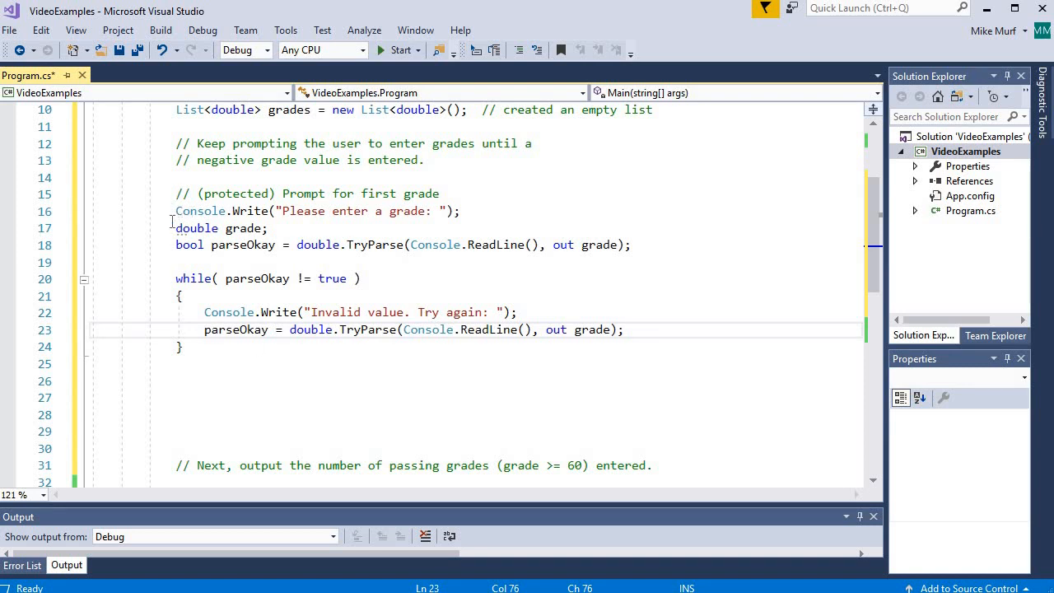
pyautogui.moveTo(177, 211); pyautogui.dragTo(182, 346)
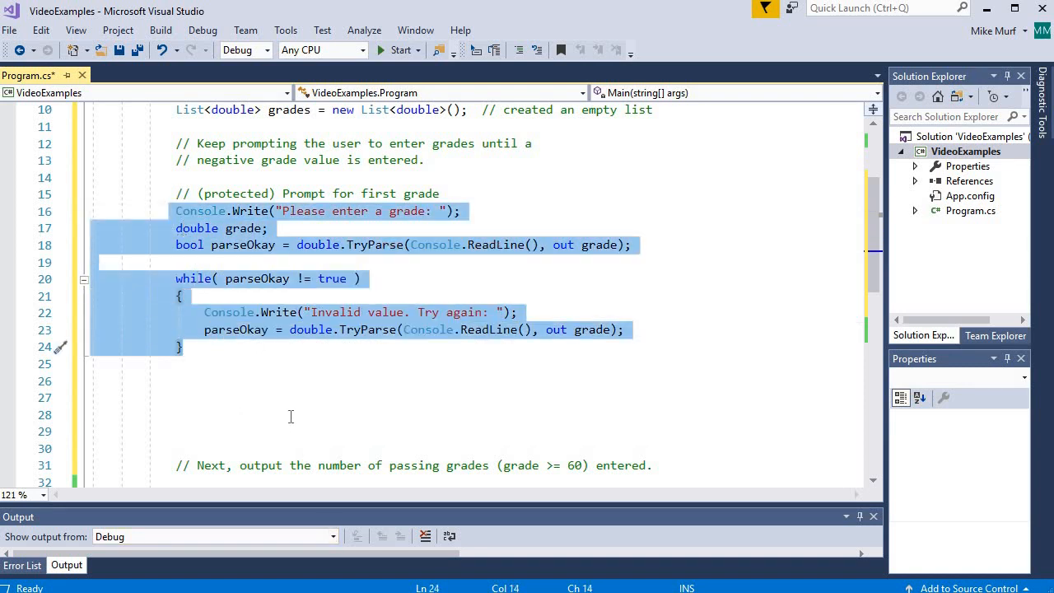
pyautogui.moveTo(181, 216)
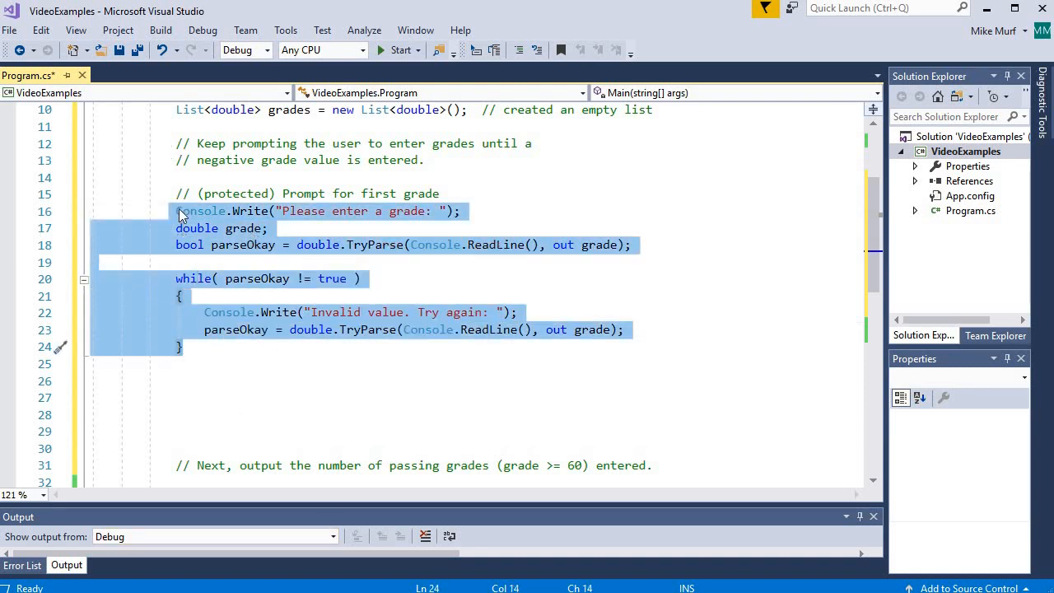
pyautogui.click(301, 363)
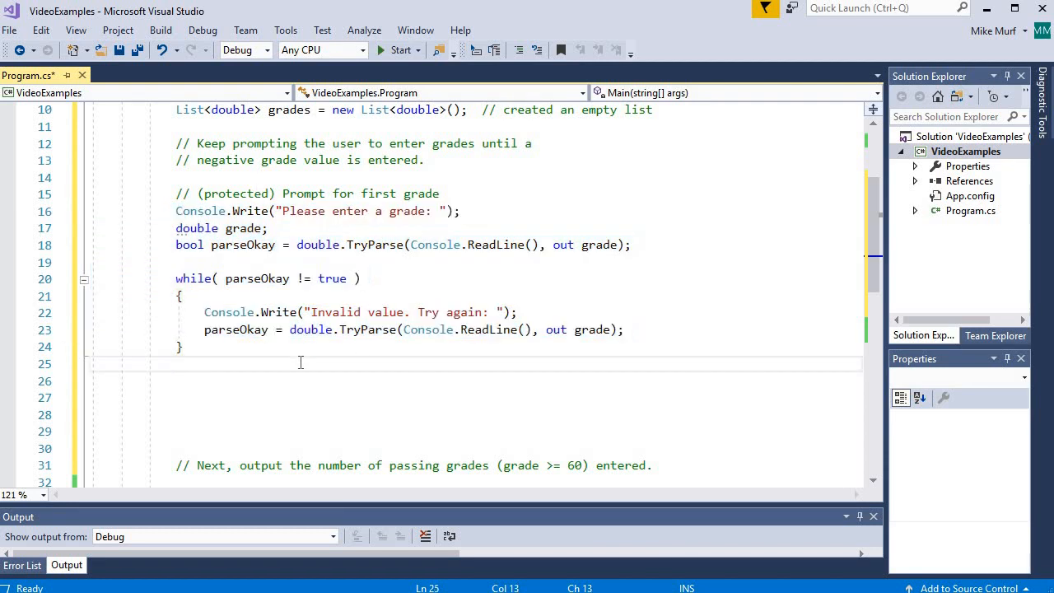
pyautogui.scroll(3)
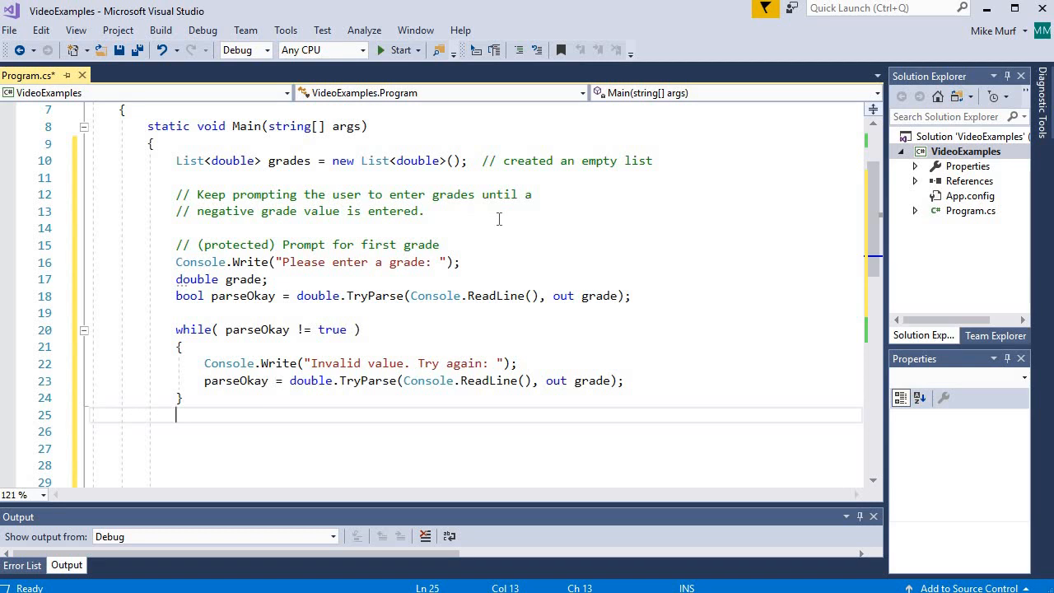
pyautogui.moveTo(419, 161)
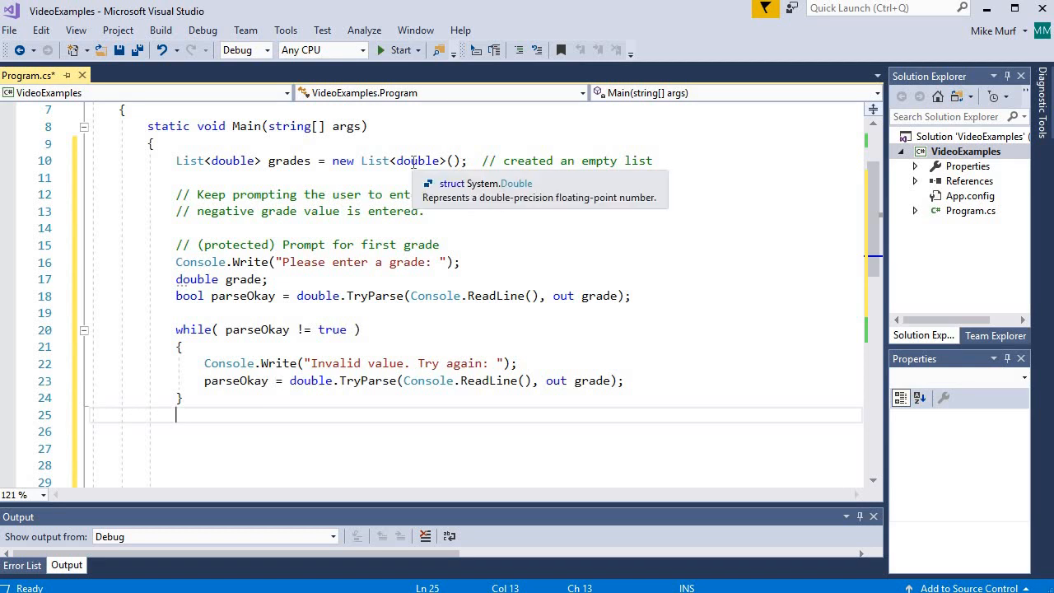
pyautogui.moveTo(387, 362)
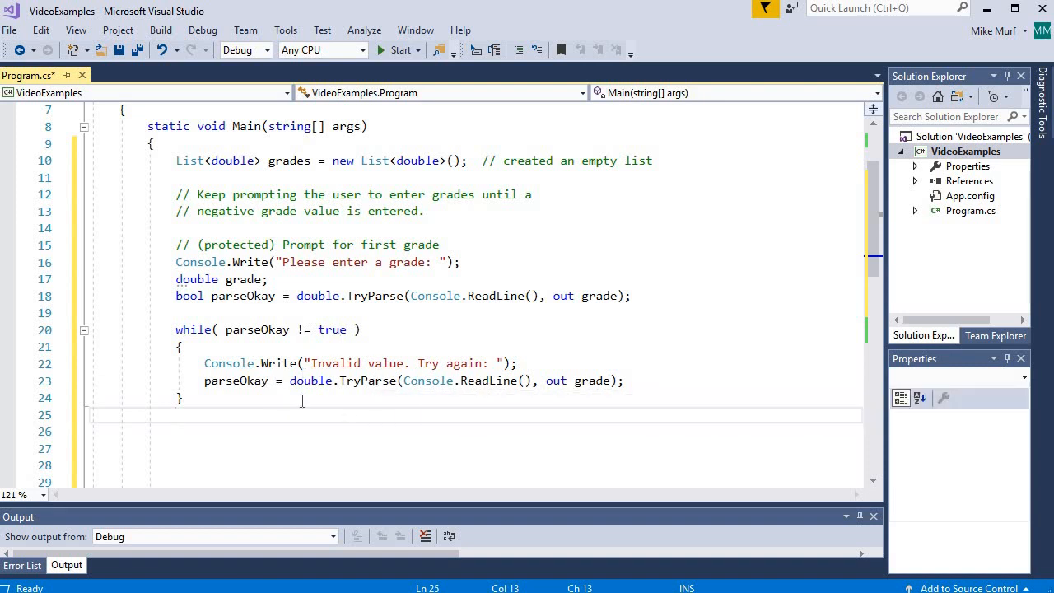
pyautogui.scroll(-3)
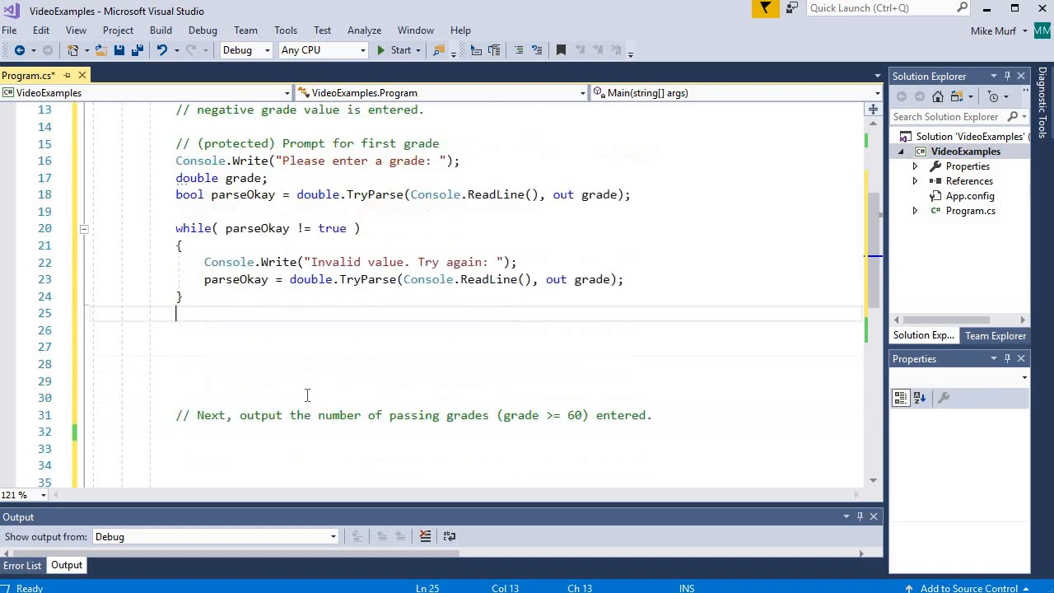
pyautogui.scroll(3)
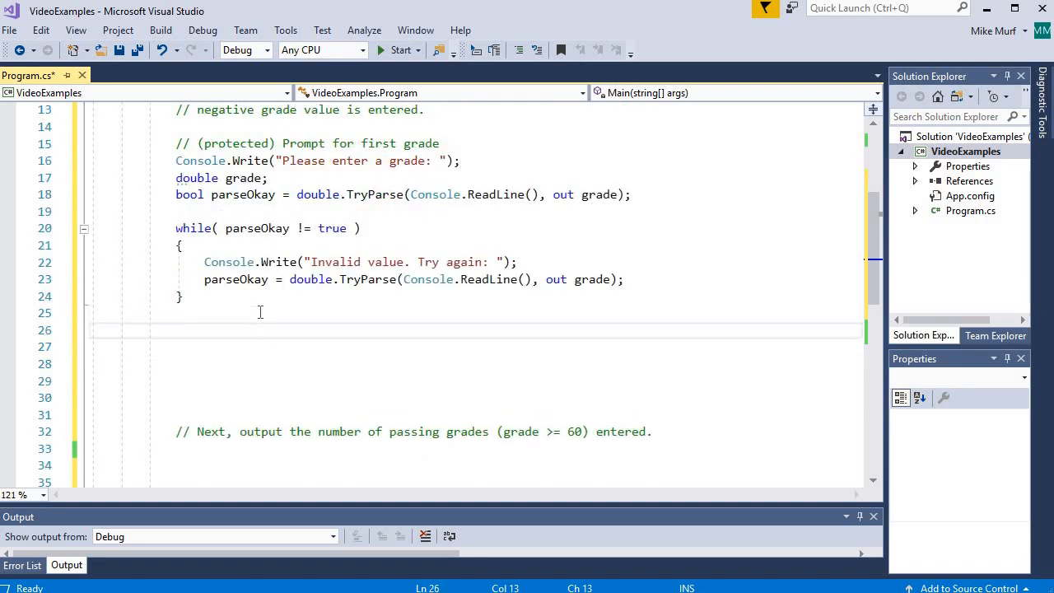
pyautogui.moveTo(596, 280)
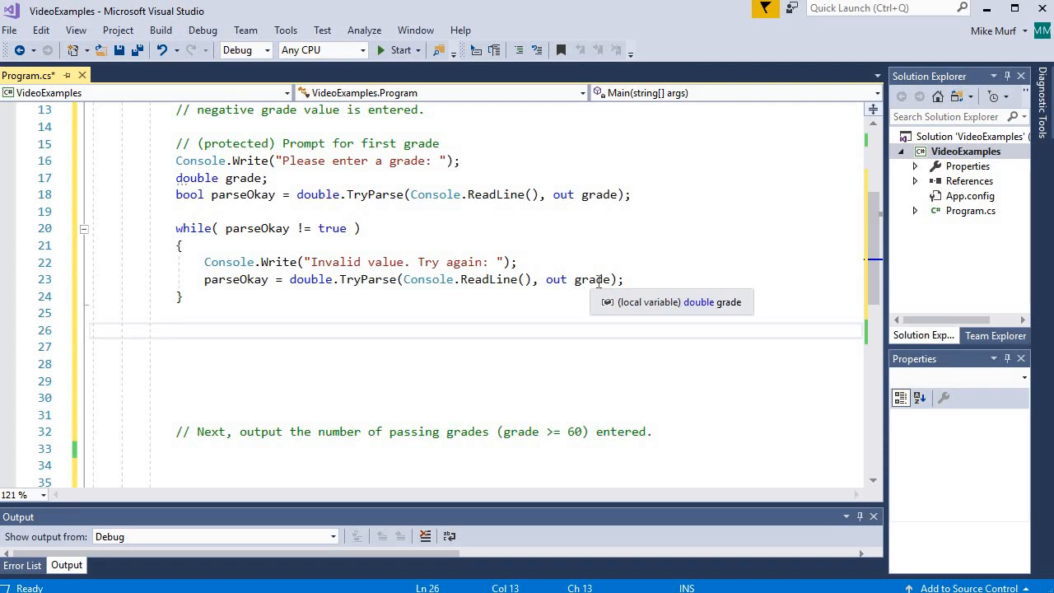
pyautogui.scroll(3)
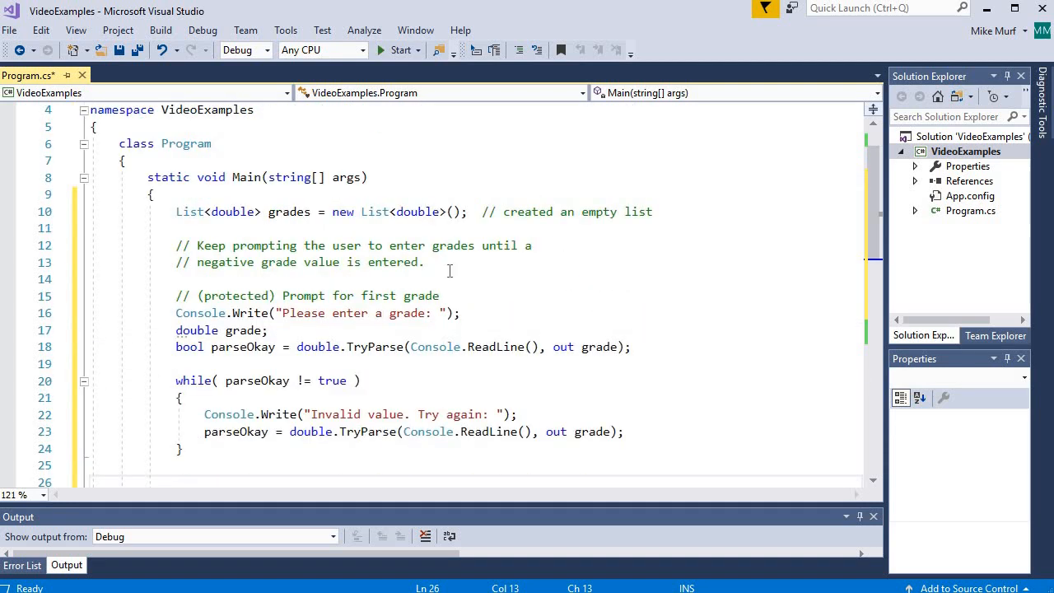
pyautogui.scroll(-3)
pyautogui.write('while')
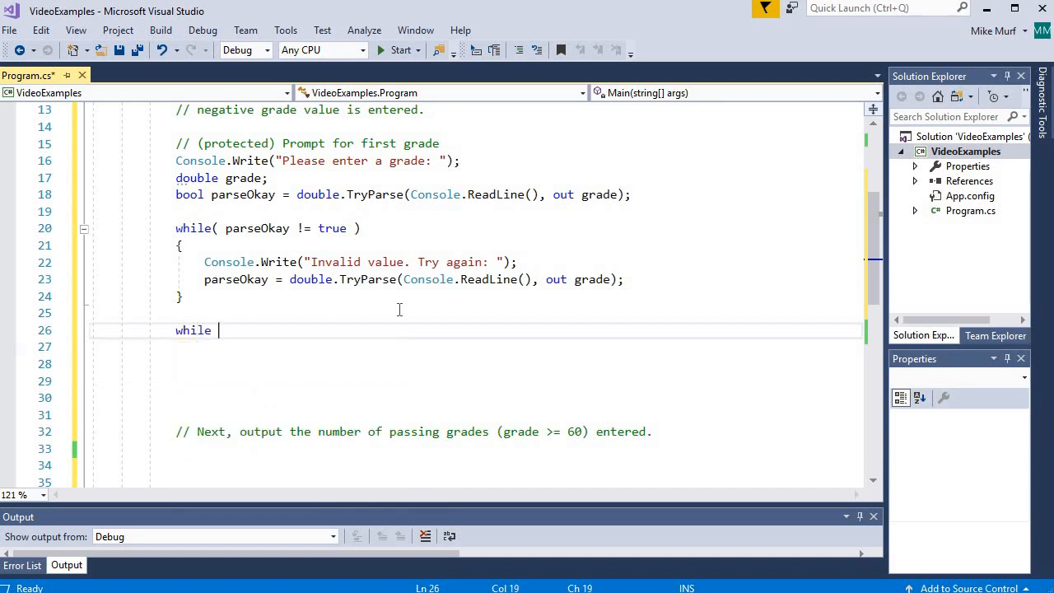
# - Inside while (grade >= 0), add comments 'add the grade to the list' and 'prompt for the next grade'
pyautogui.write('( grade )')
pyautogui.click(518, 364)
pyautogui.write('//')
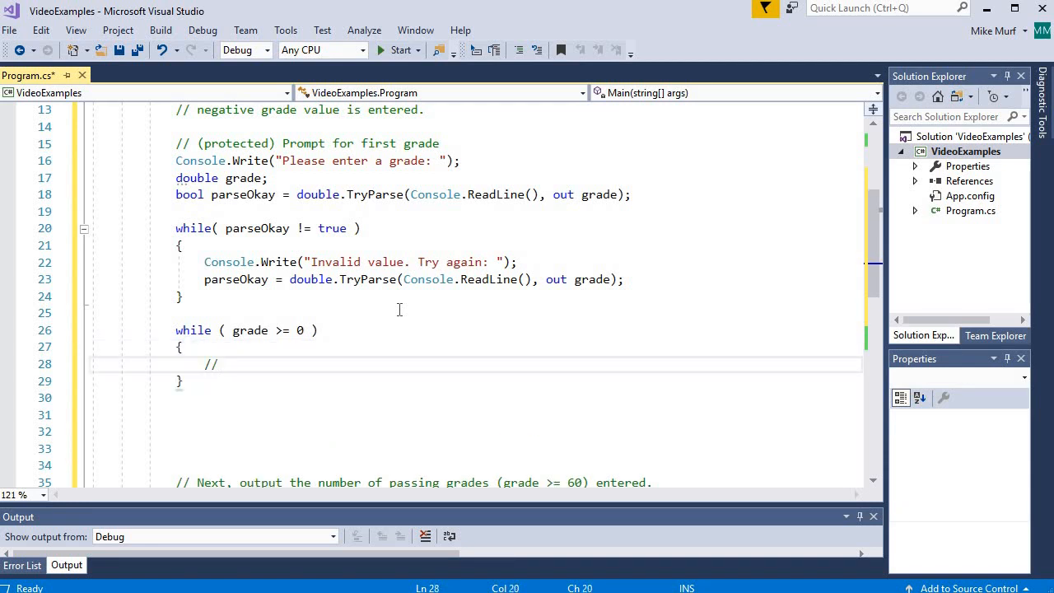
pyautogui.write('add the grade to the list')
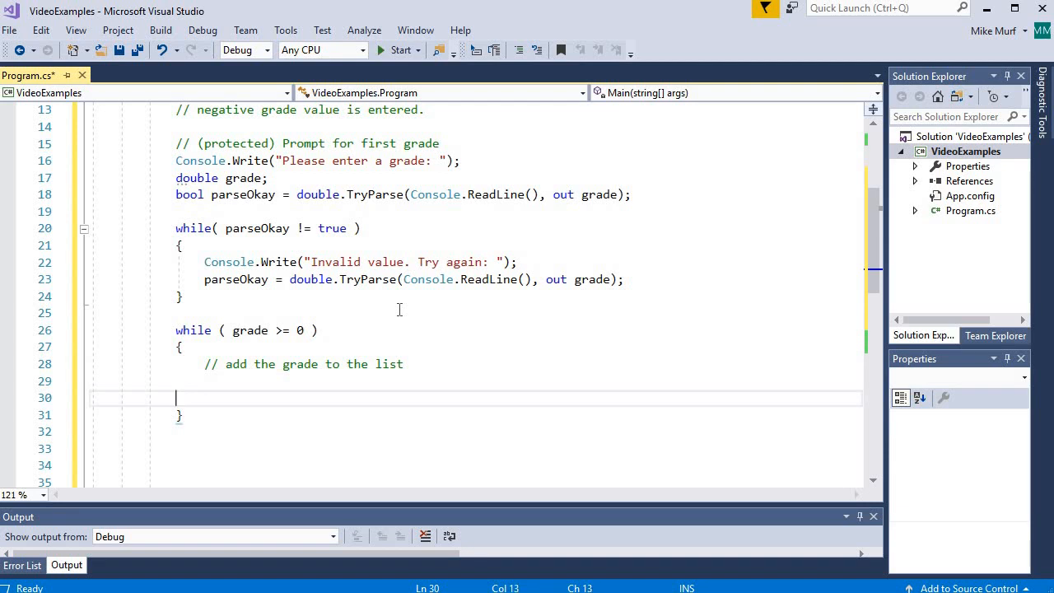
pyautogui.write('// prompt f')
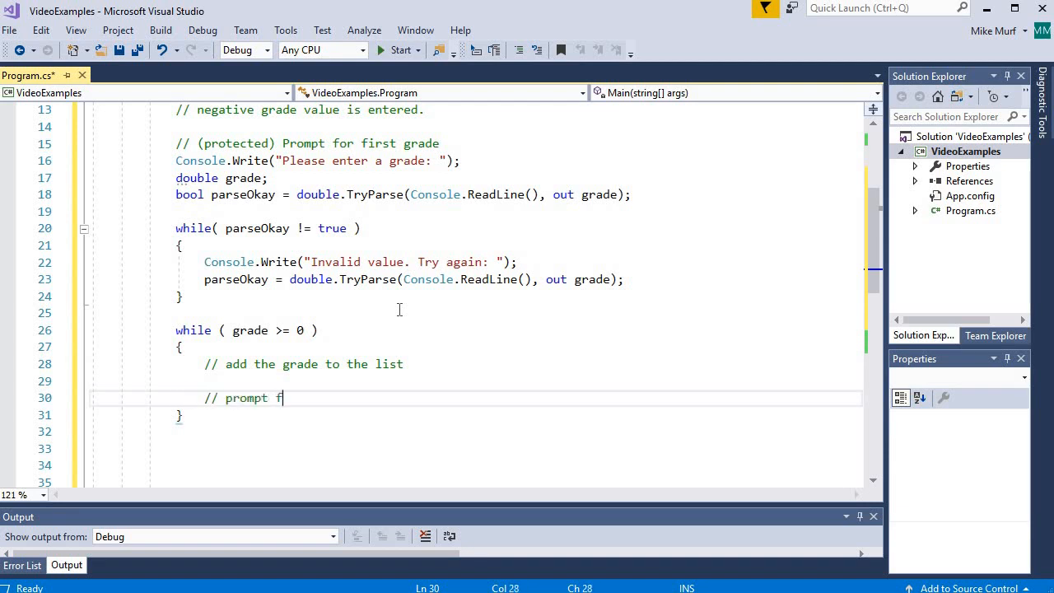
pyautogui.write('or the next grade')
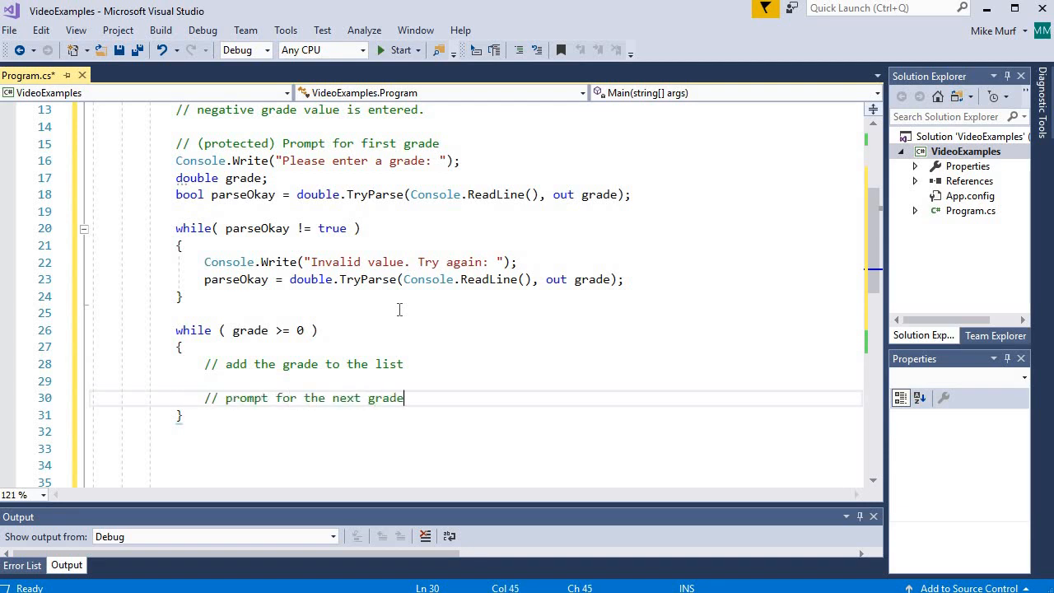
pyautogui.moveTo(334, 378)
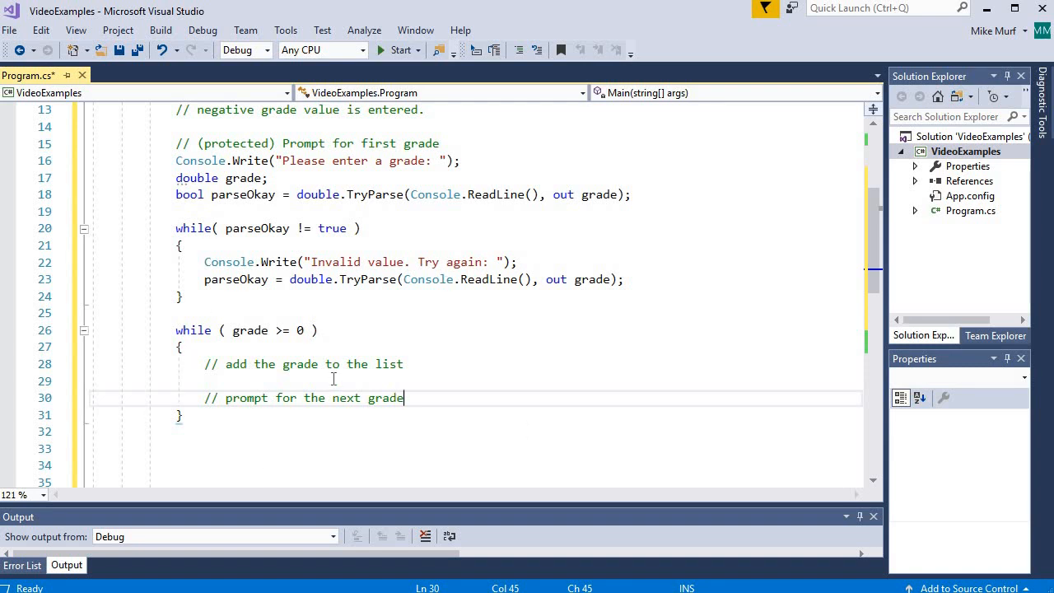
pyautogui.scroll(-3)
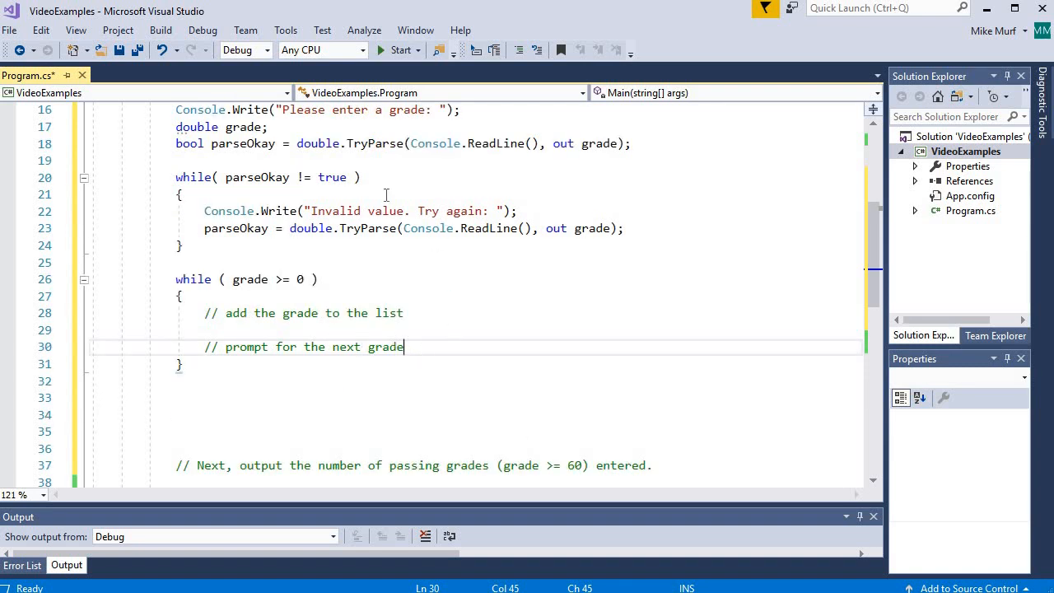
pyautogui.moveTo(127, 235)
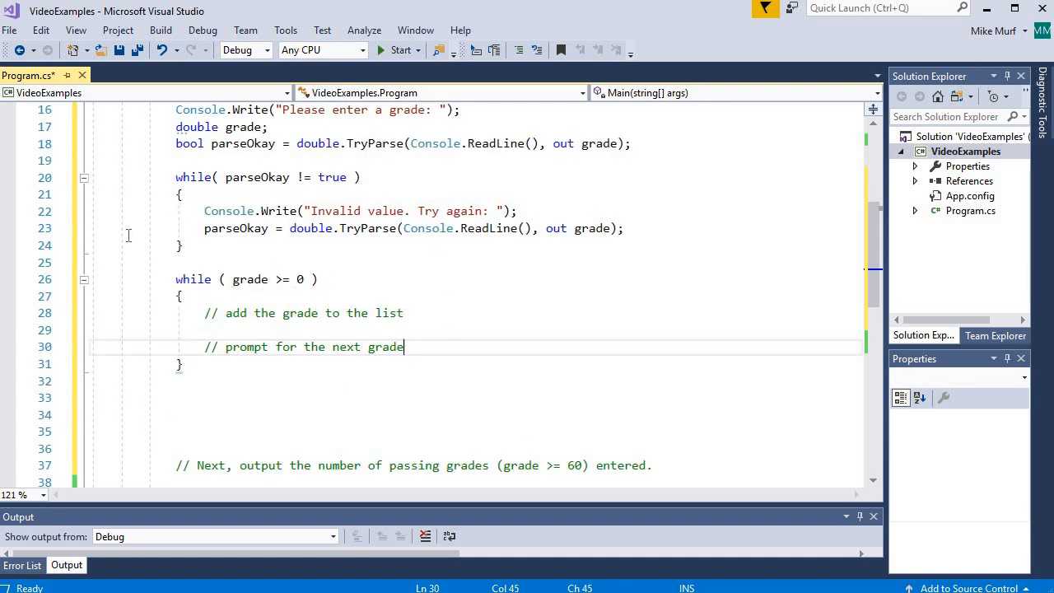
pyautogui.moveTo(299, 434)
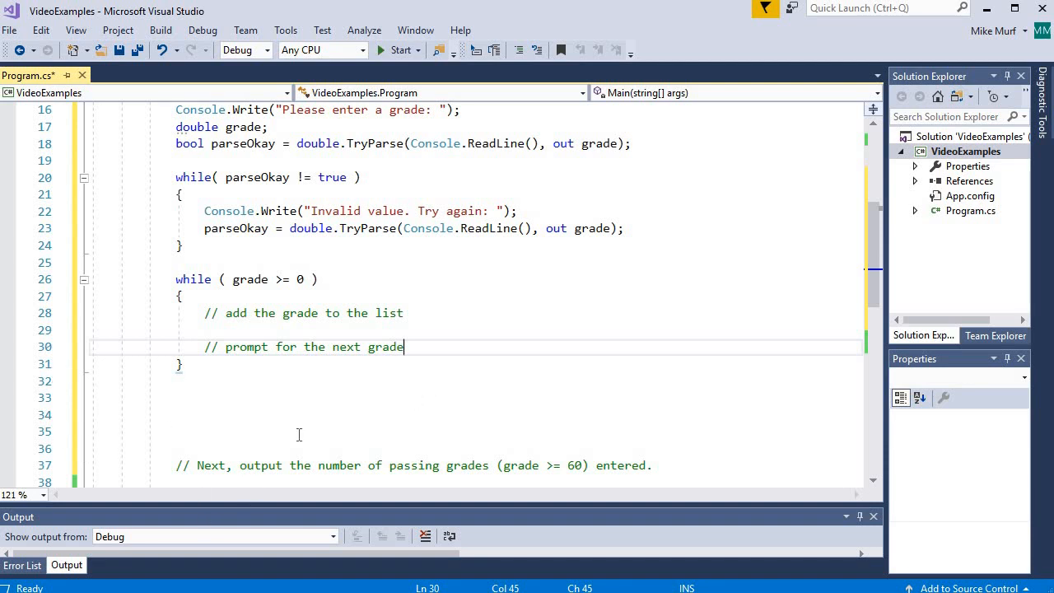
pyautogui.moveTo(521, 402)
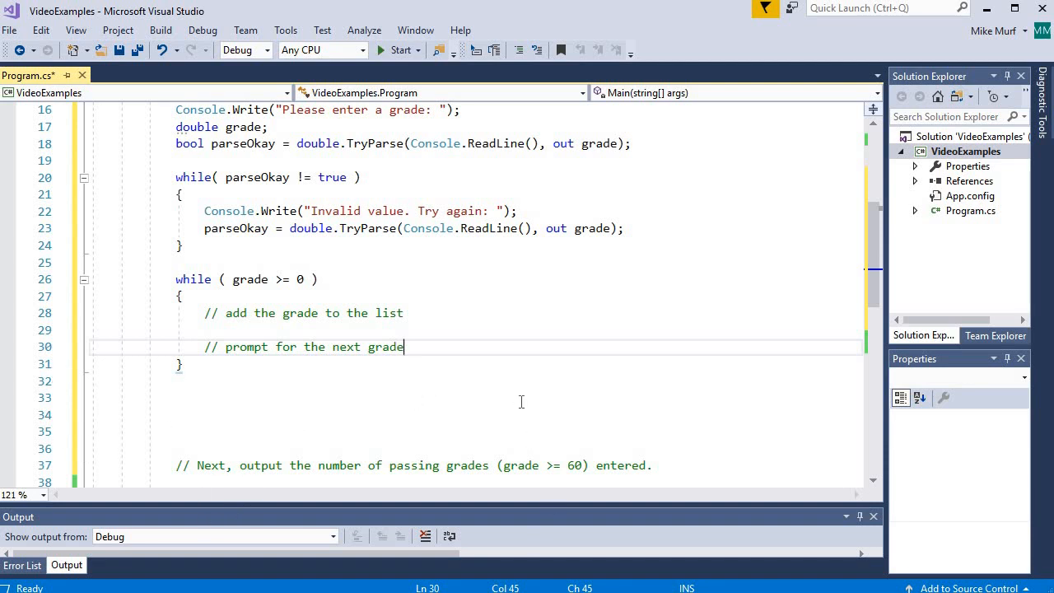
pyautogui.scroll(3)
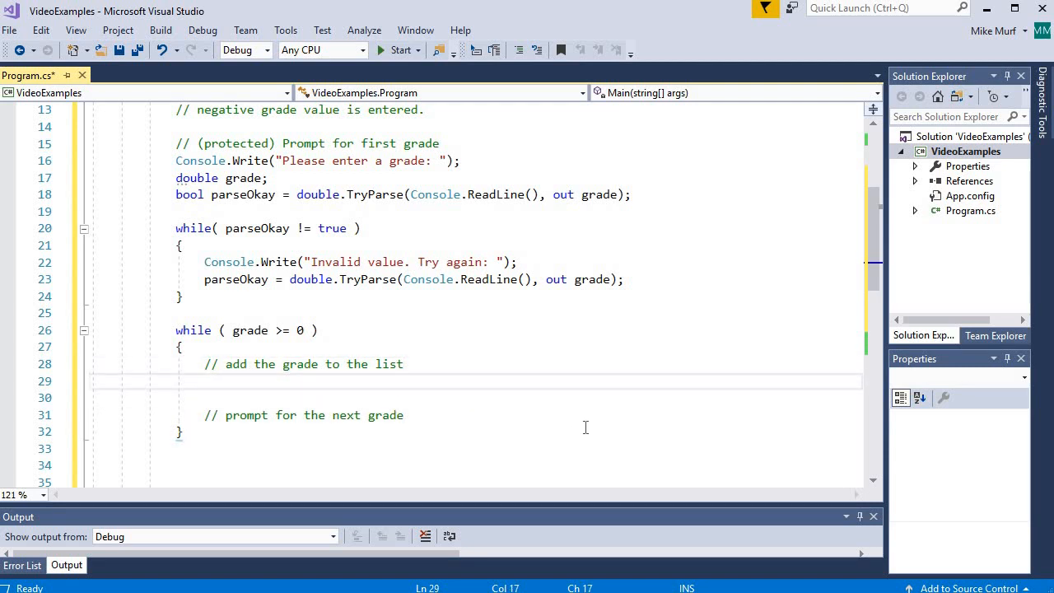
# - Type 'grades.Add(grade);' under the 'add the grade to the list' comment
pyautogui.write('grades')
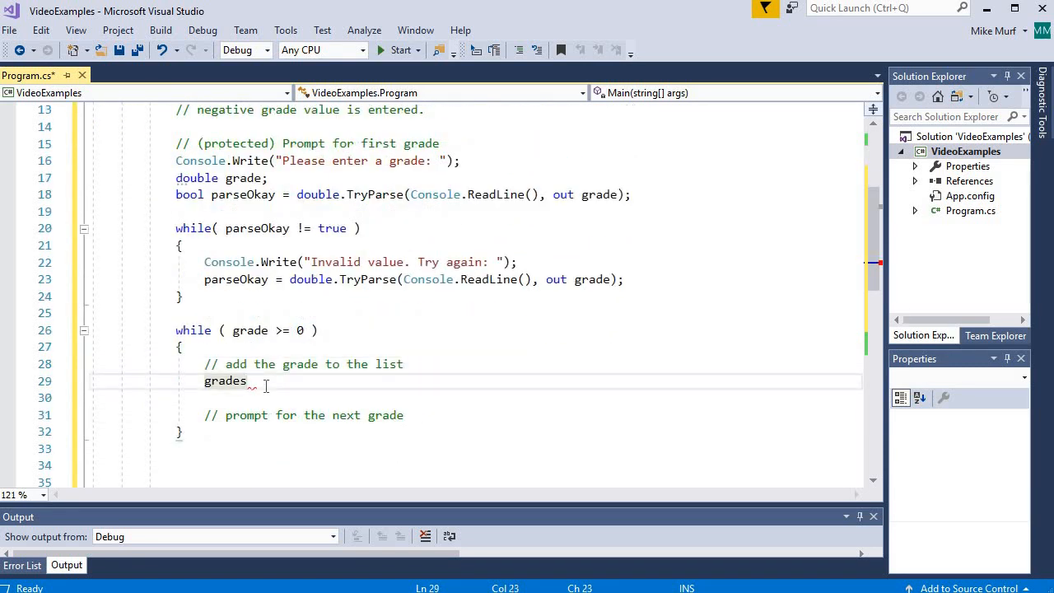
pyautogui.write('.Add(gr')
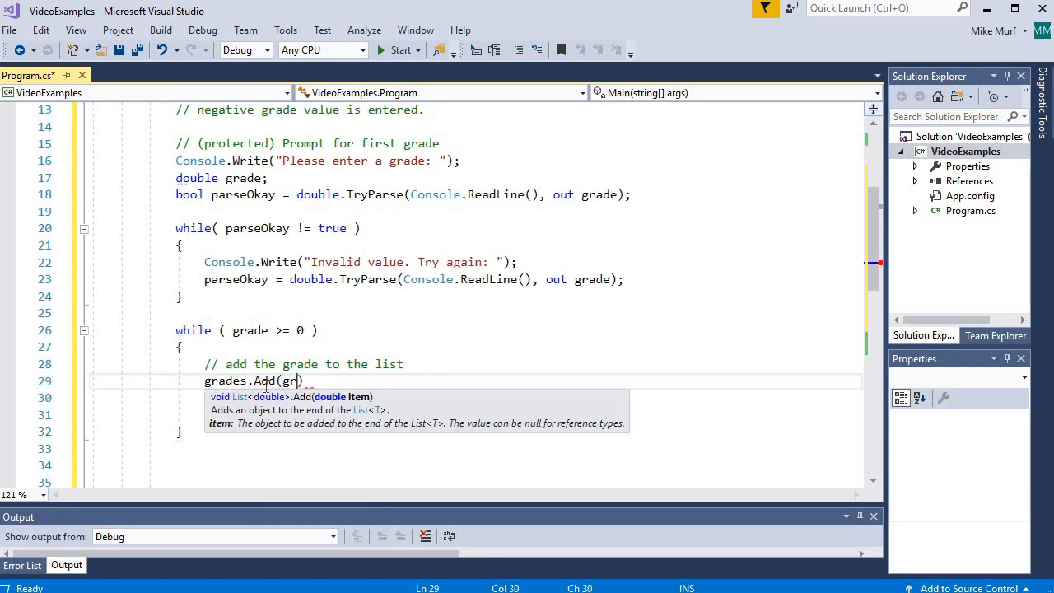
pyautogui.write('ade);')
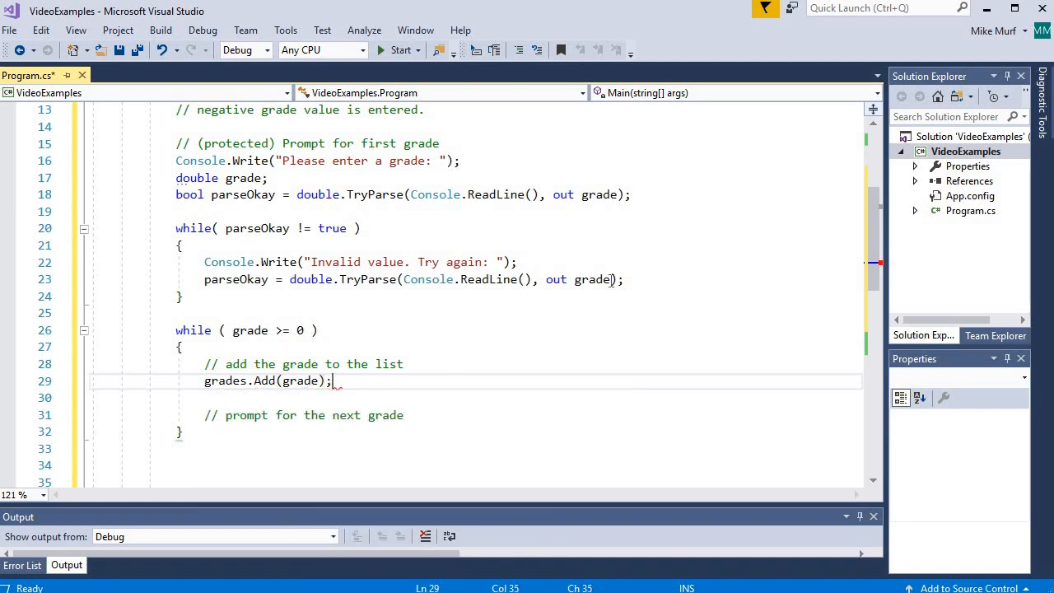
pyautogui.moveTo(601, 319)
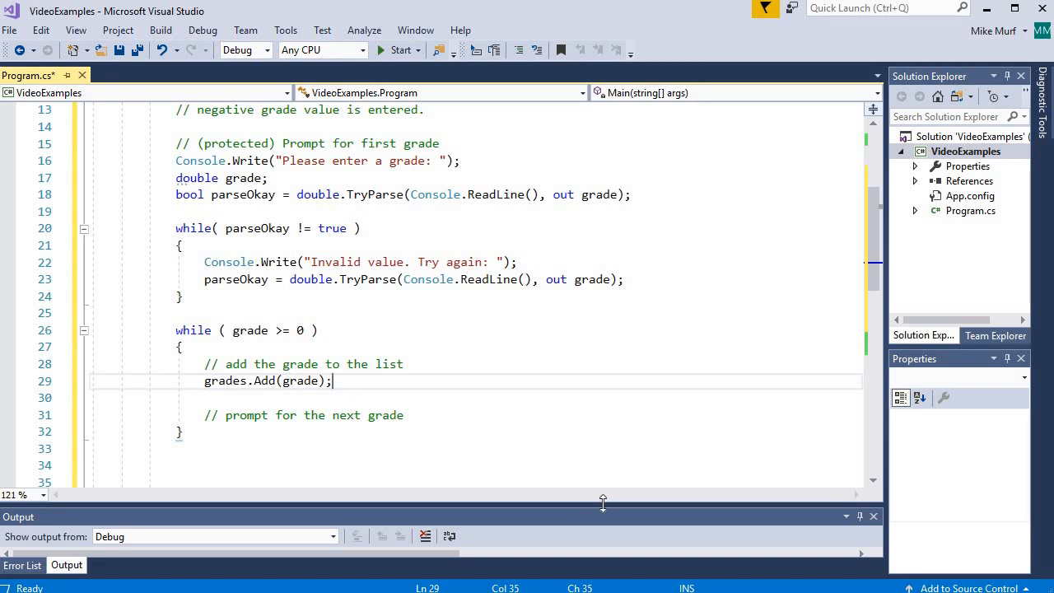
pyautogui.moveTo(434, 426)
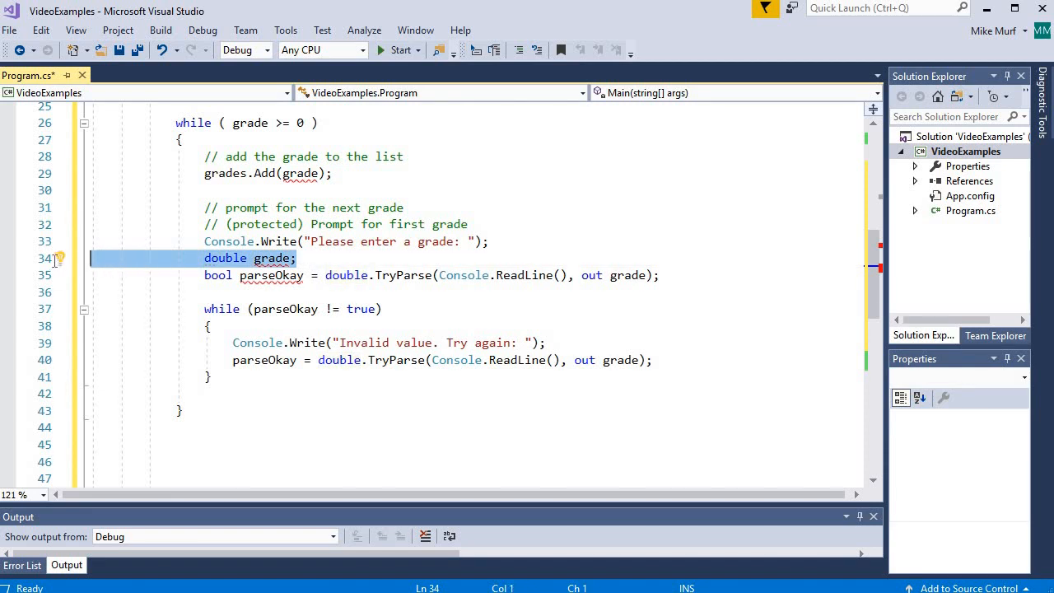
# - In the pasted prompt code, delete the 'double grade;' line and remove 'bool' before parseOkay
pyautogui.press('Delete')
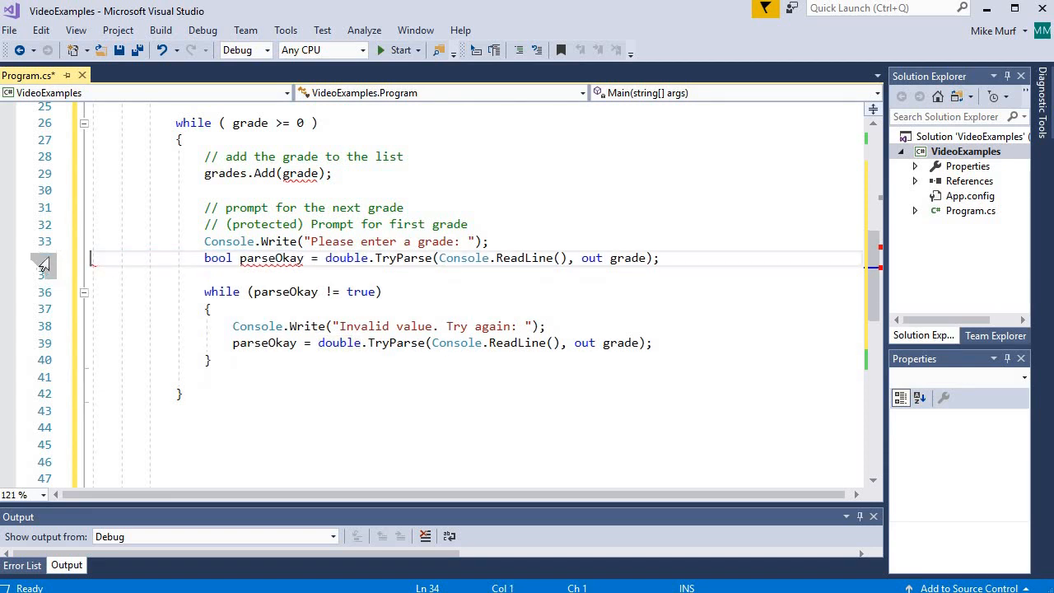
pyautogui.click(233, 258)
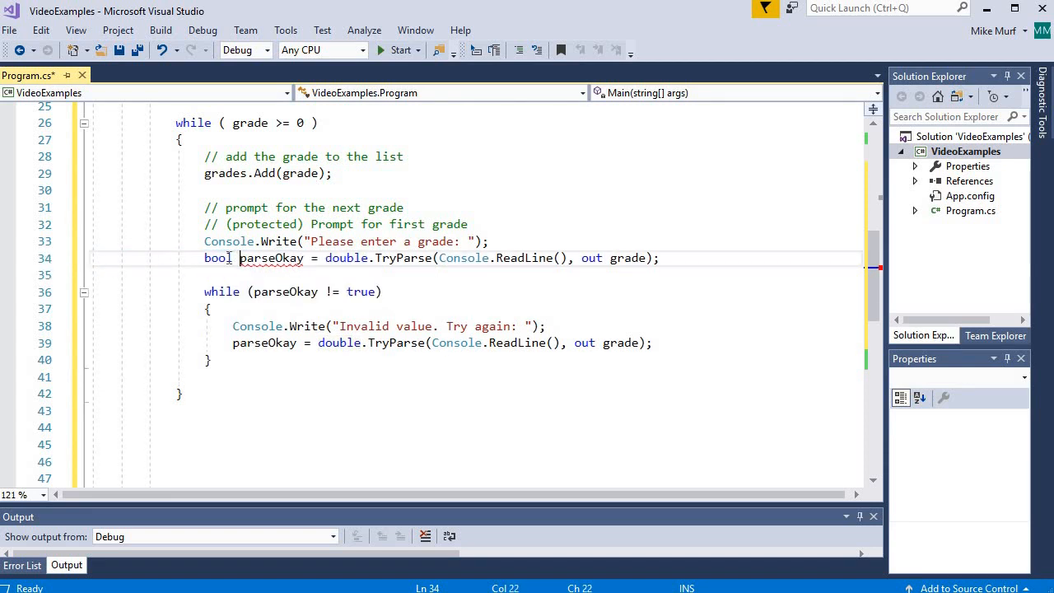
pyautogui.press('Backspace')
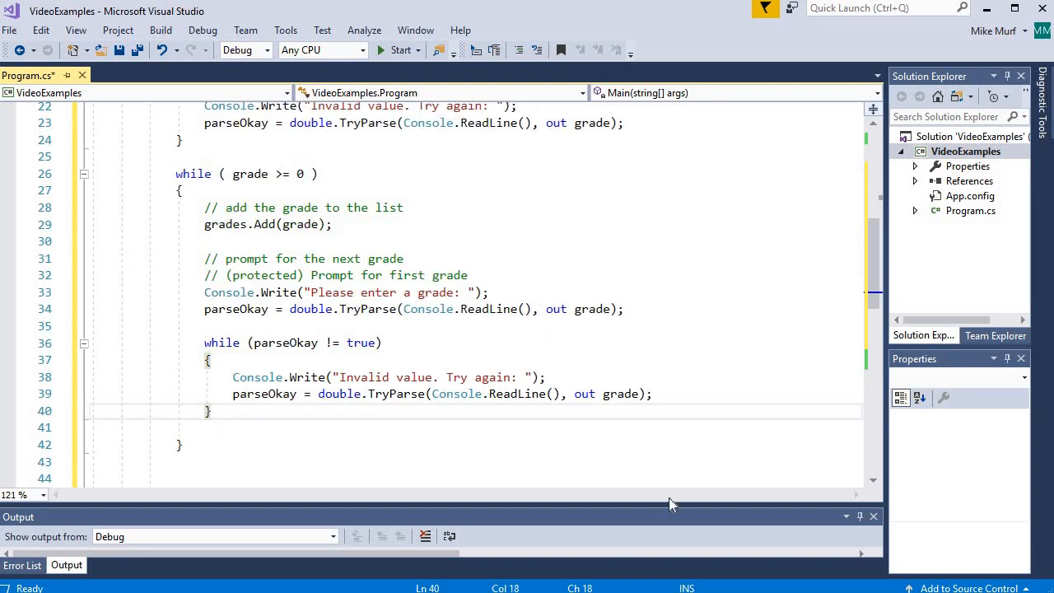
pyautogui.click(693, 468)
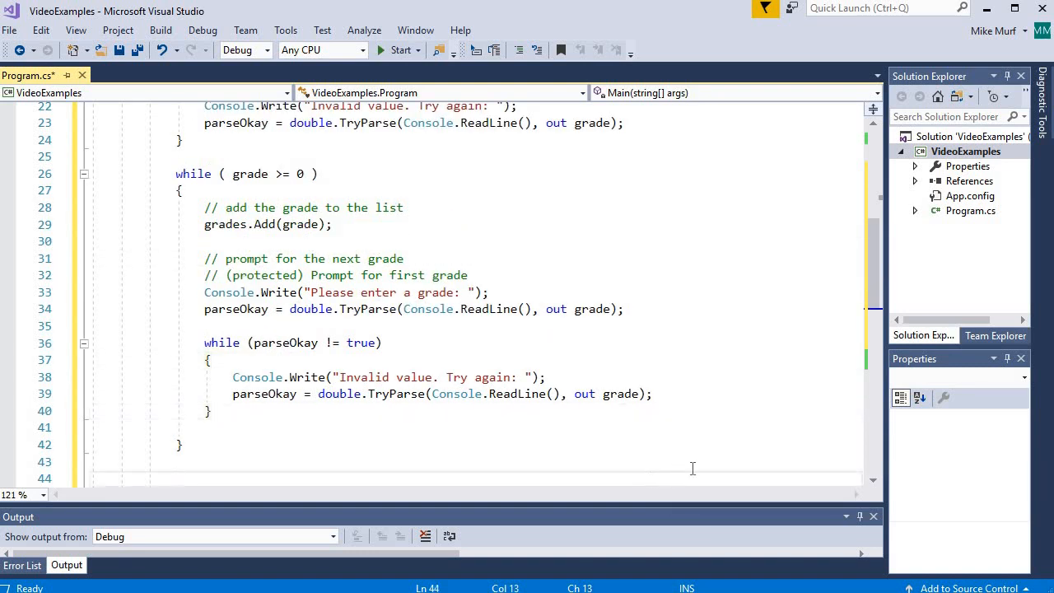
pyautogui.scroll(3)
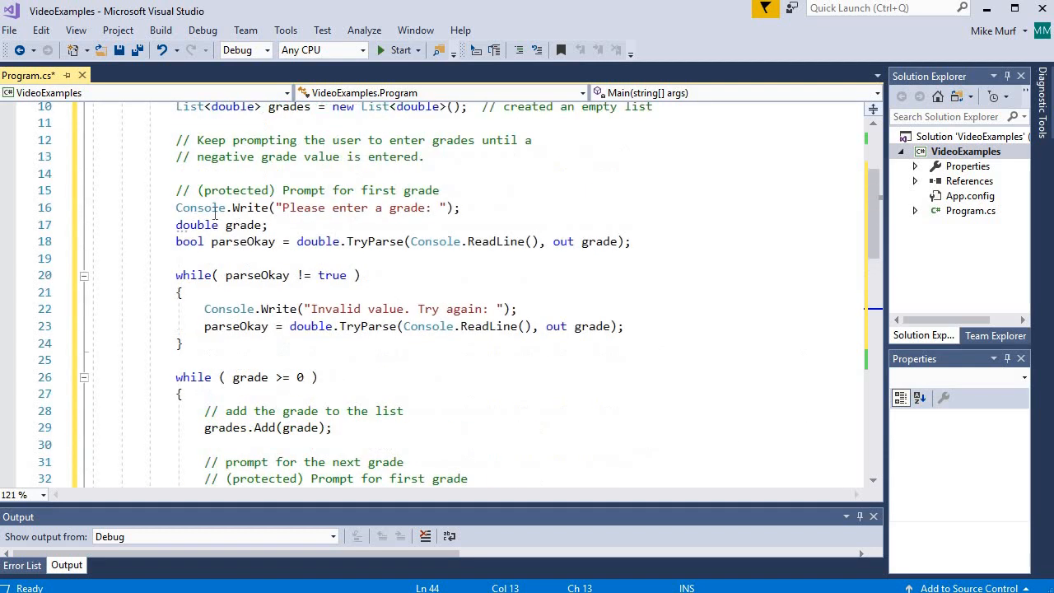
pyautogui.scroll(-3)
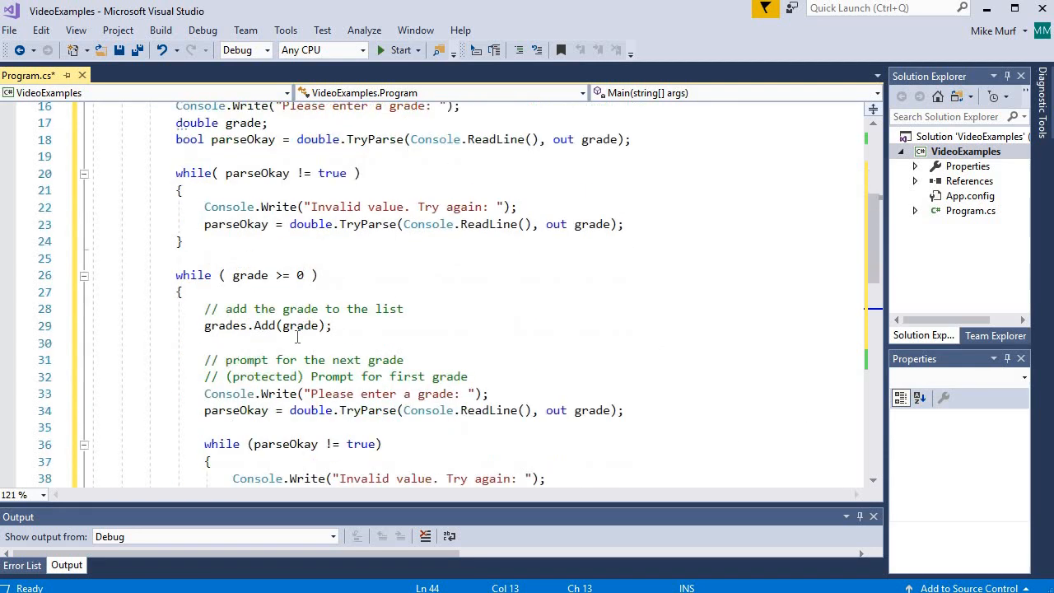
pyautogui.scroll(-3)
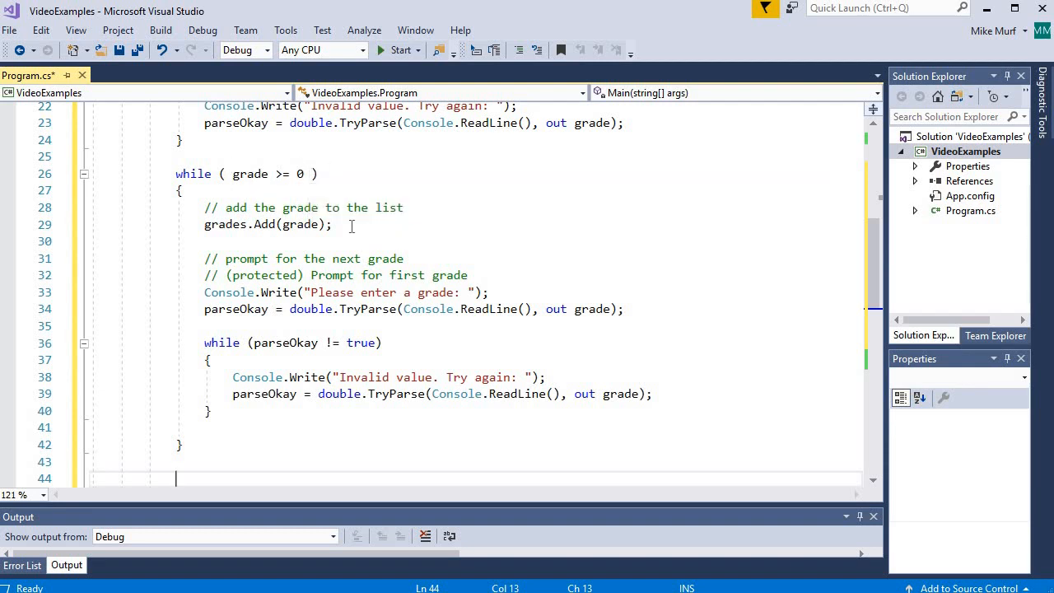
pyautogui.click(333, 224)
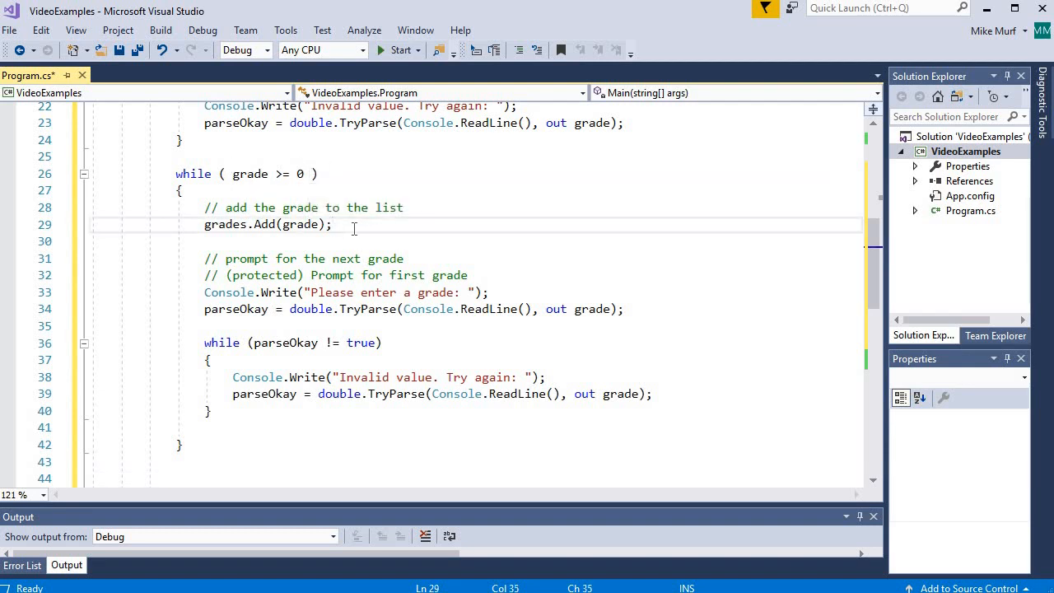
pyautogui.scroll(-3)
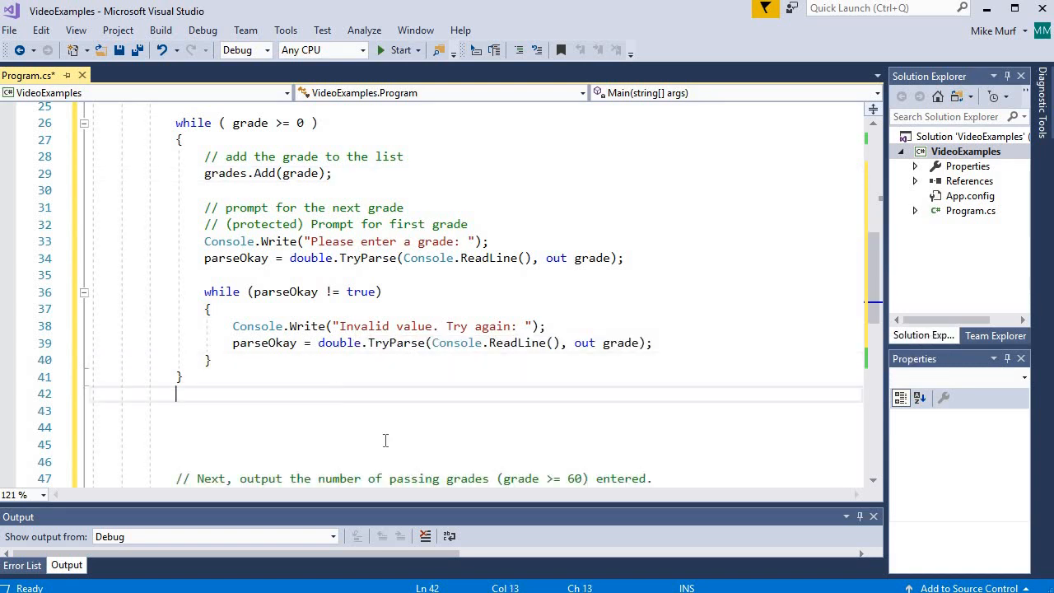
pyautogui.scroll(3)
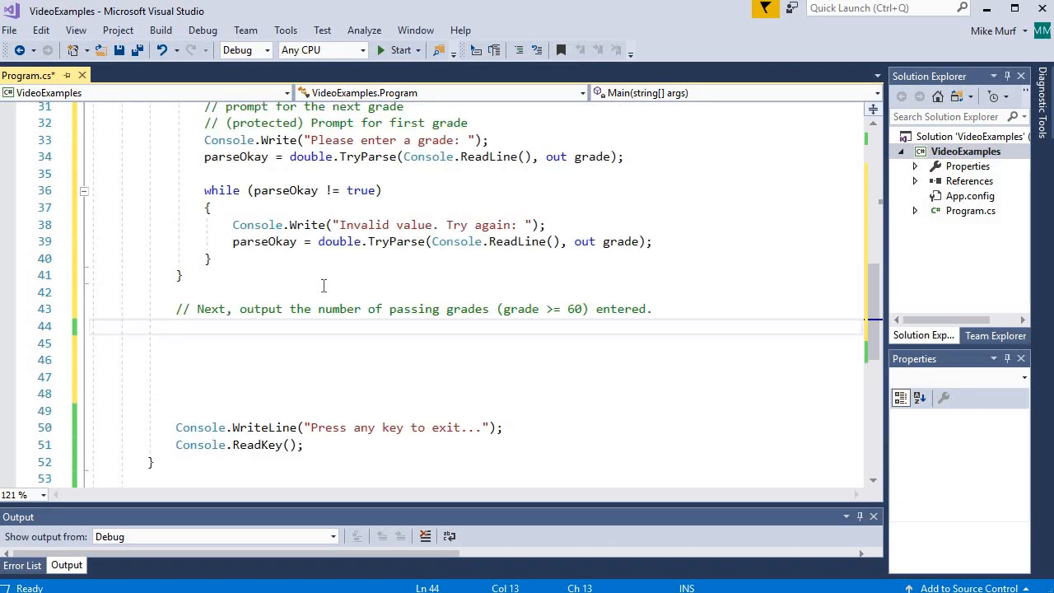
# - Add the comment '// First, loop over the list by index'
pyautogui.write('//')
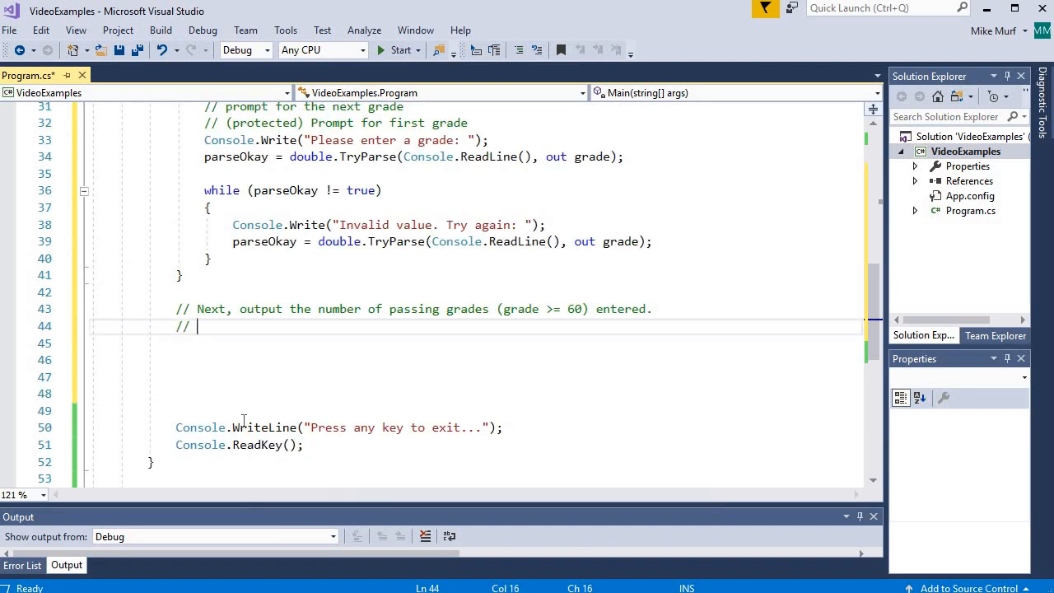
pyautogui.write('First, loop over')
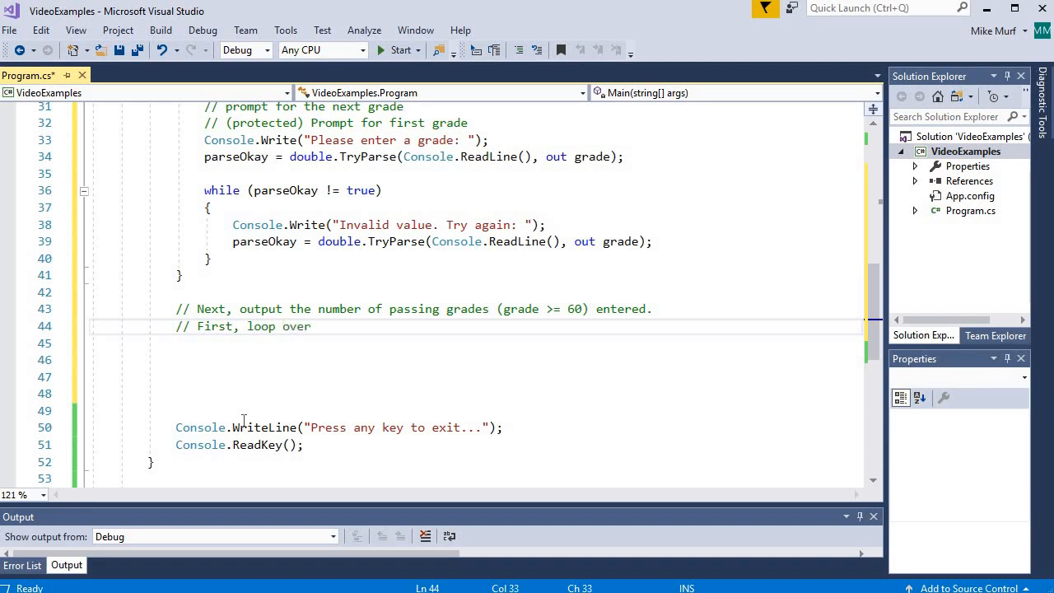
pyautogui.write('the list by index')
pyautogui.click(476, 344)
pyautogui.write('for( int i = 0; )')
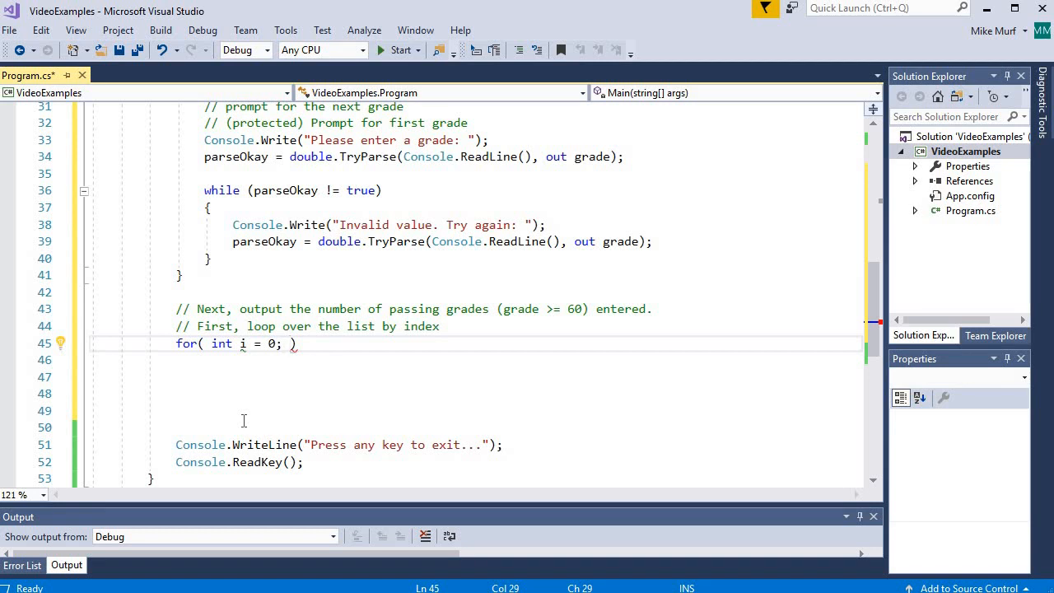
pyautogui.moveTo(336, 416)
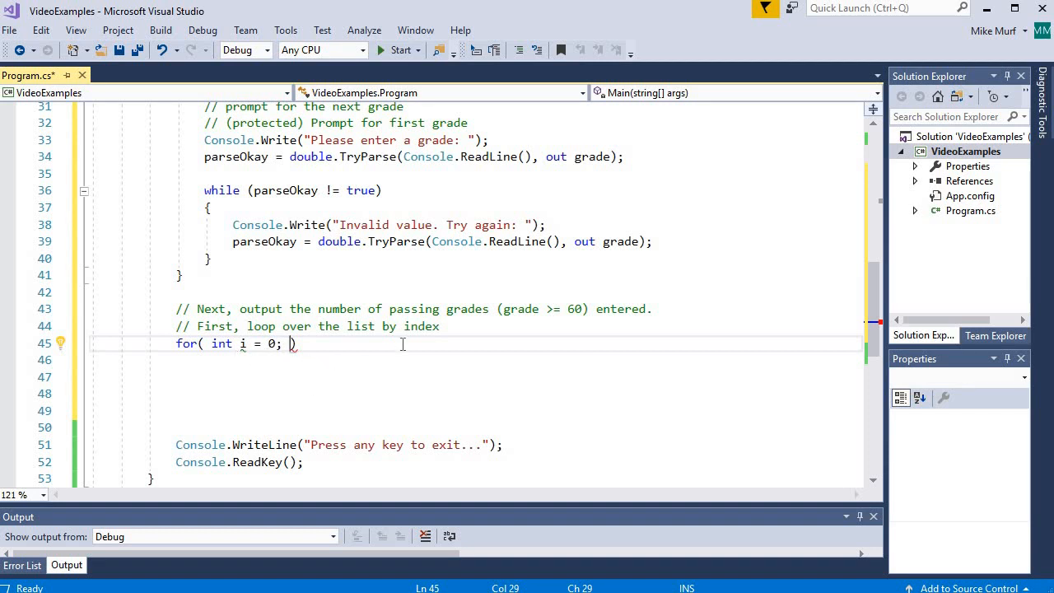
pyautogui.moveTo(432, 330)
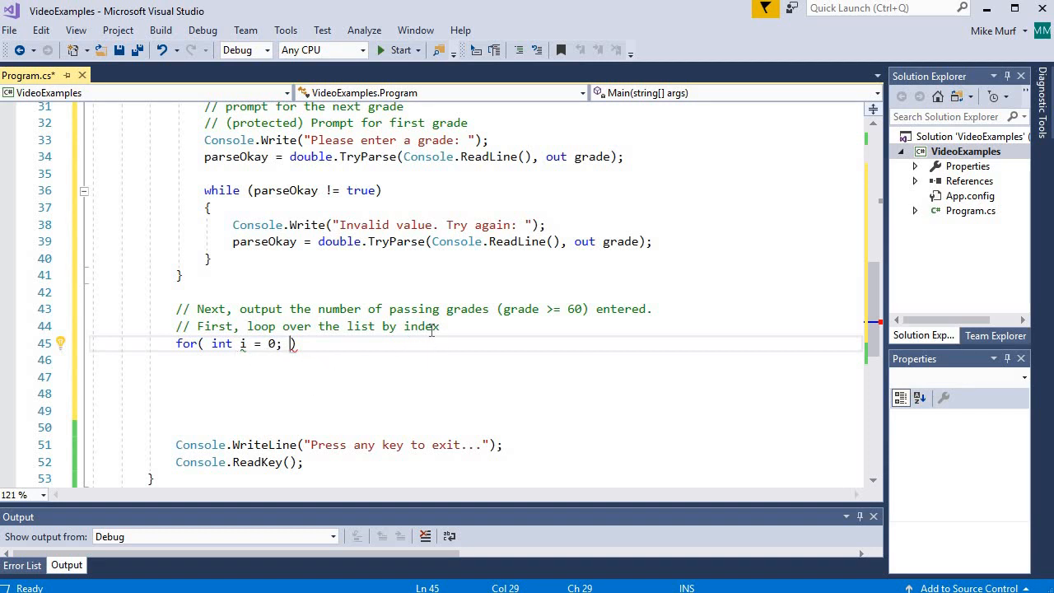
pyautogui.moveTo(362, 377)
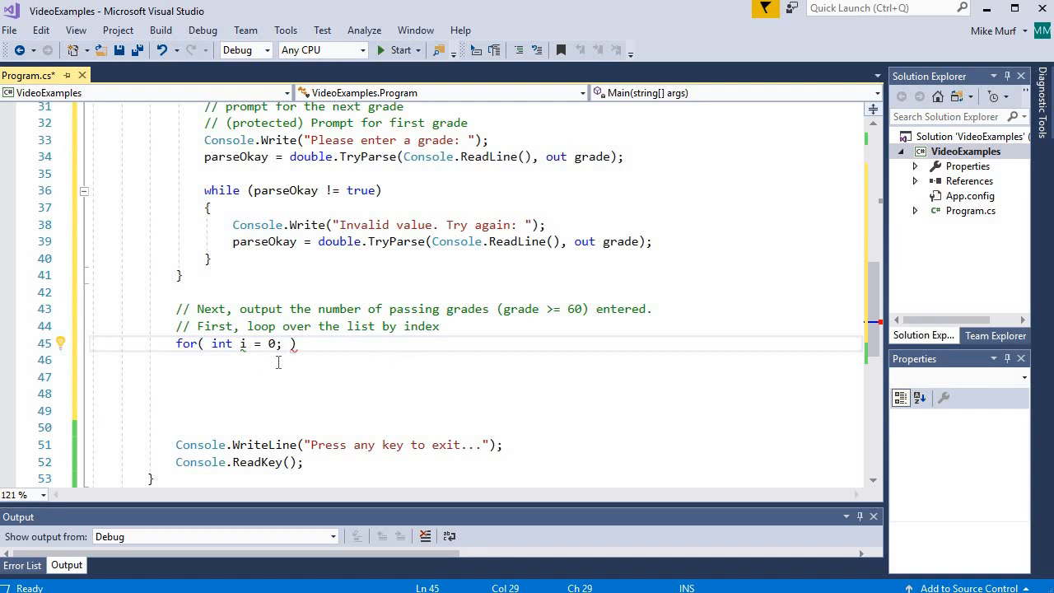
pyautogui.moveTo(304, 359)
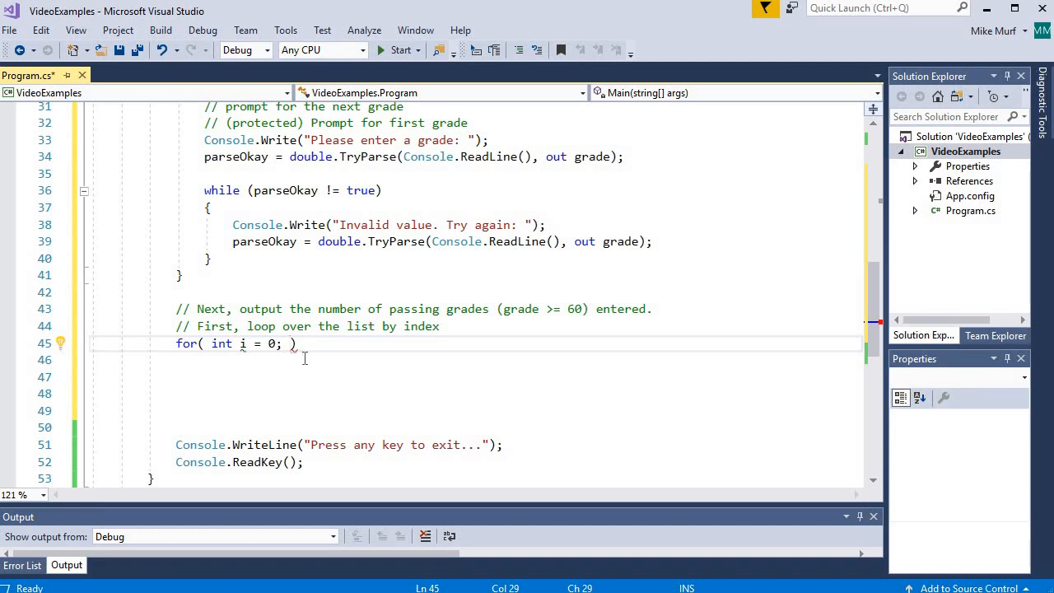
pyautogui.moveTo(341, 341)
pyautogui.write('i < ')
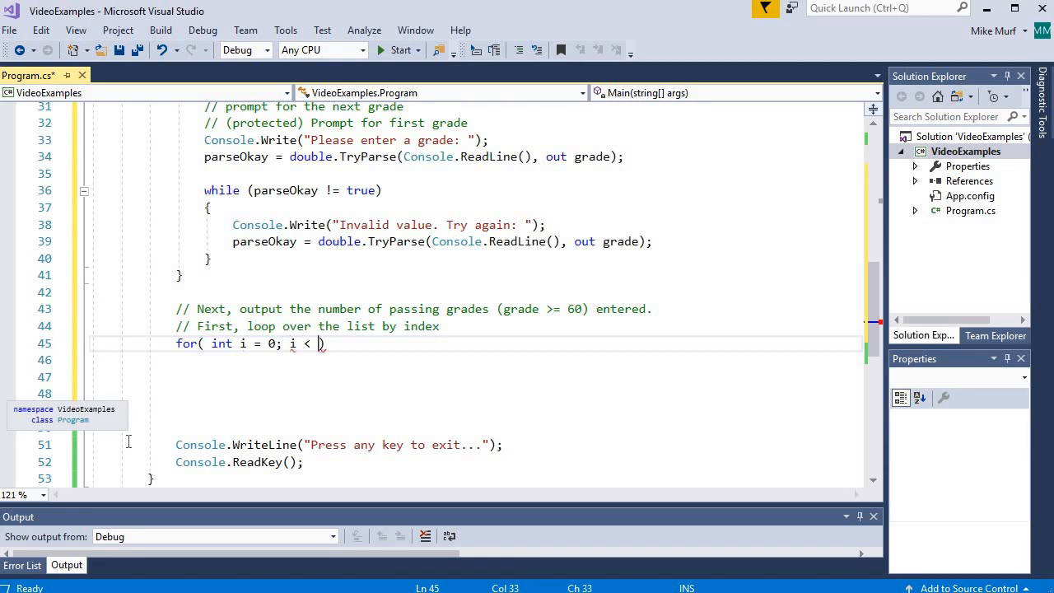
# - Complete the for header with 'i < grades.Count; i++' and add an empty braced body
pyautogui.write('grades.Count;')
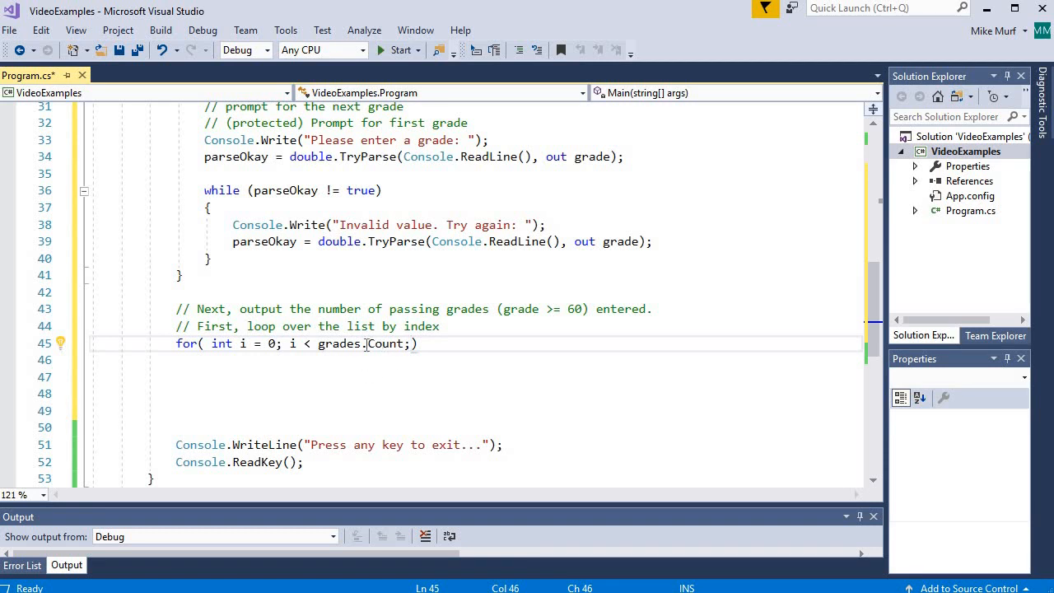
pyautogui.doubleClick(385, 343)
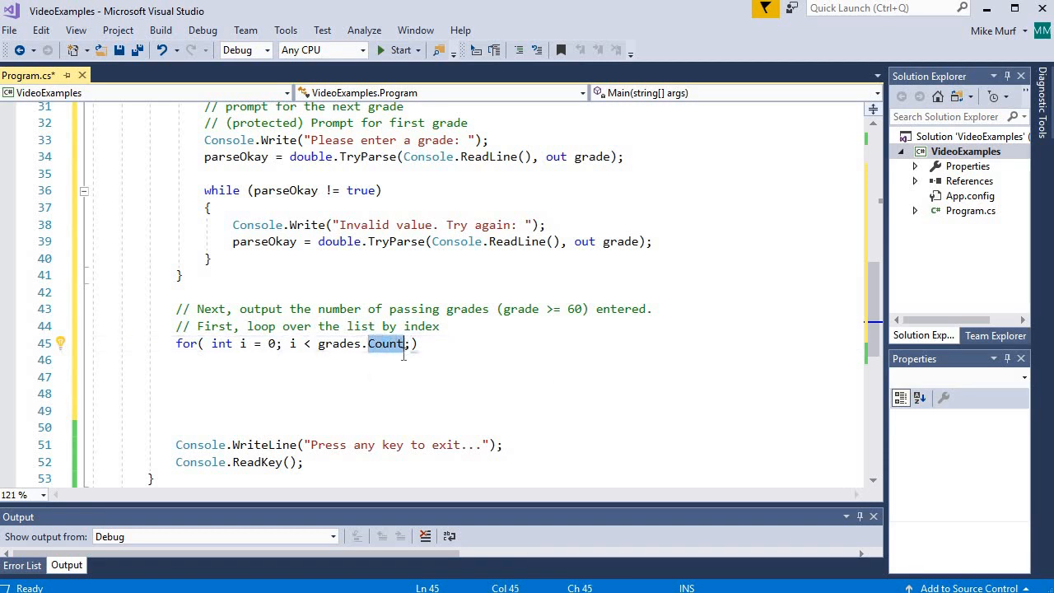
pyautogui.click(408, 343)
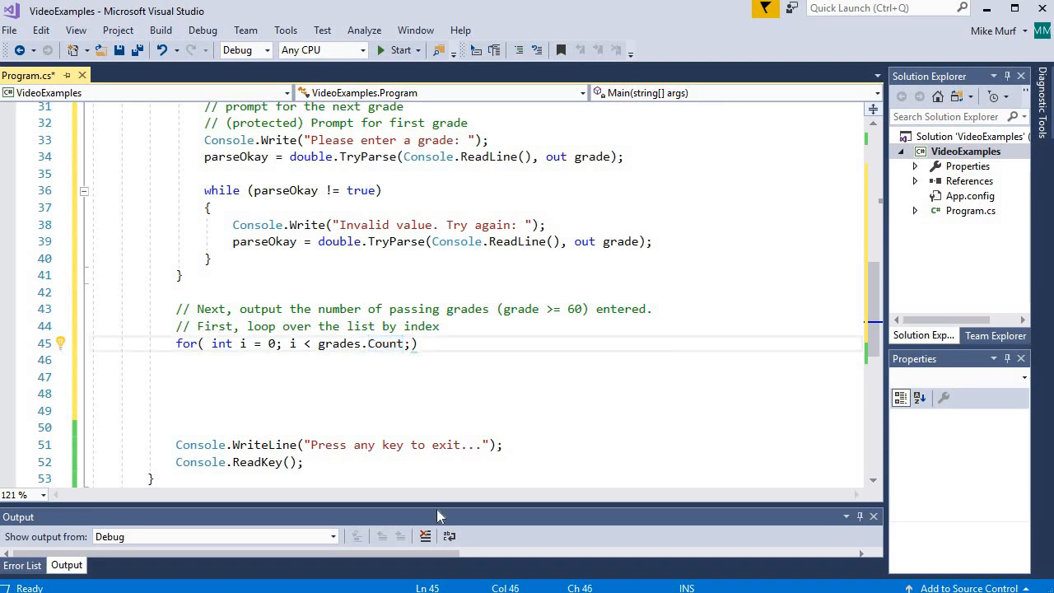
pyautogui.write('i++')
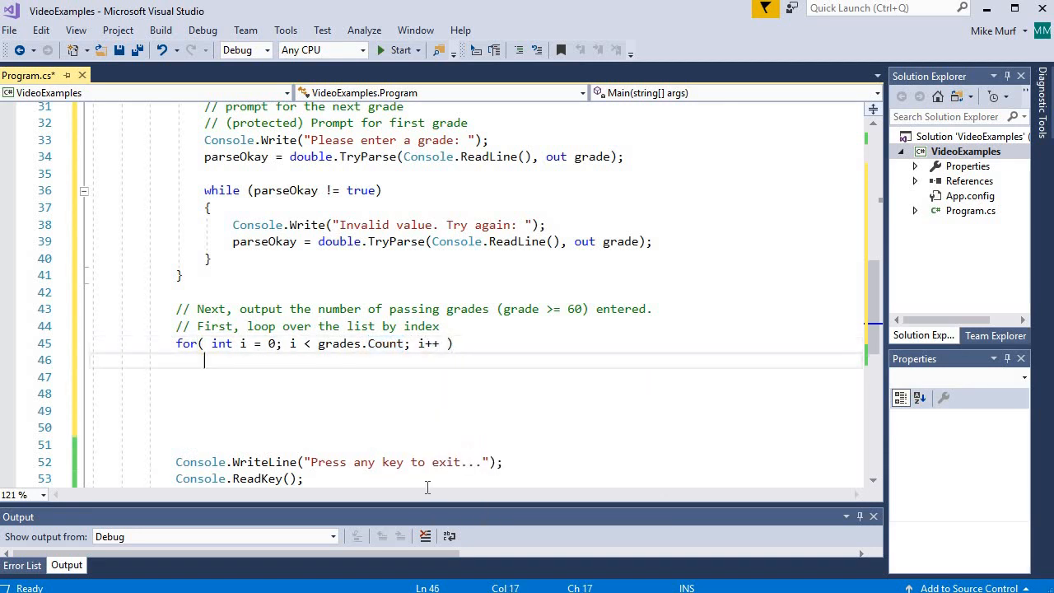
pyautogui.write('{')
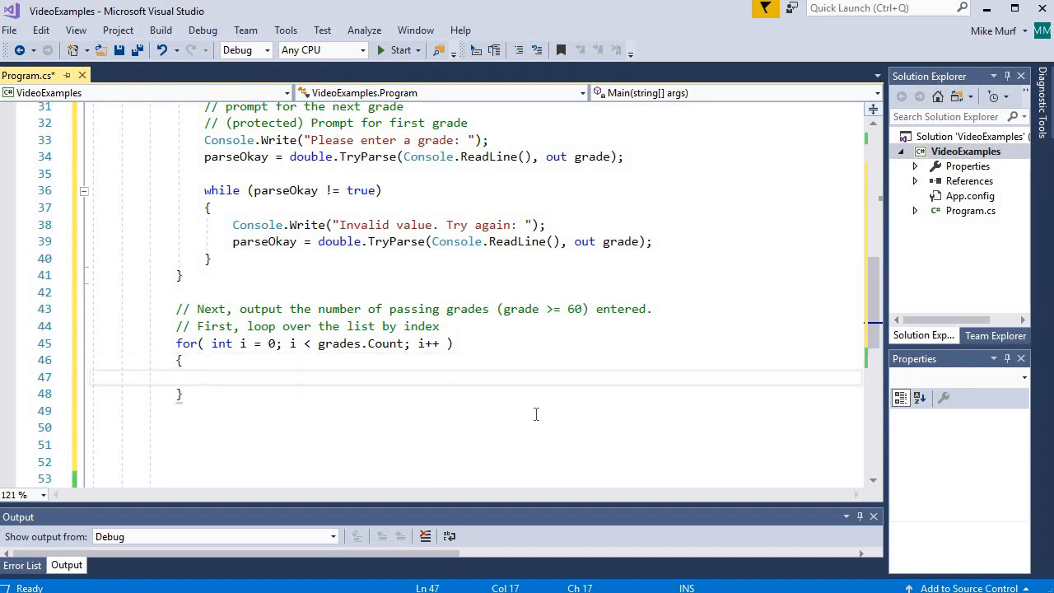
pyautogui.click(203, 376)
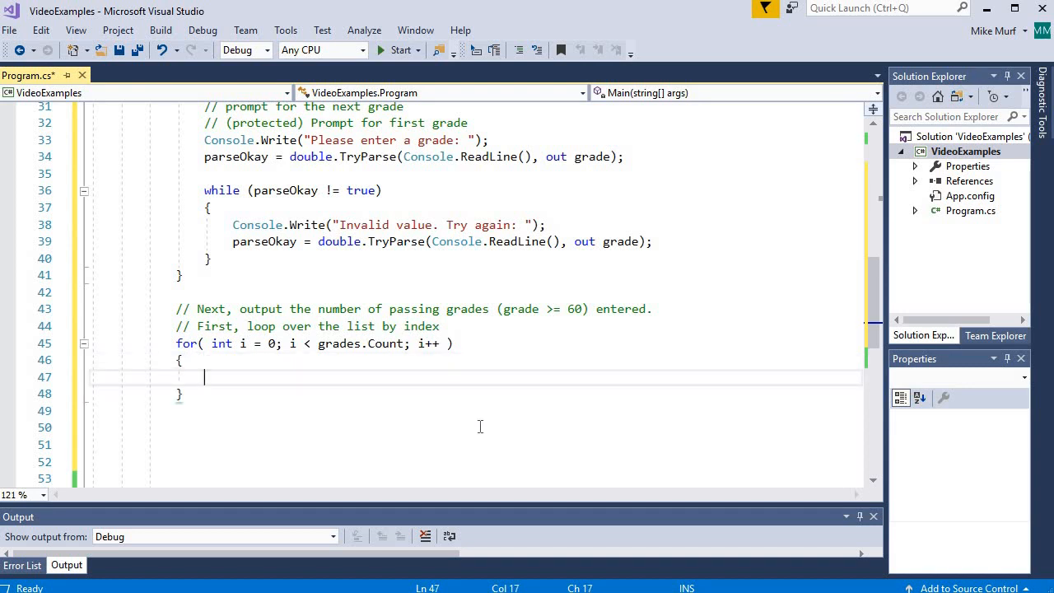
pyautogui.scroll(-3)
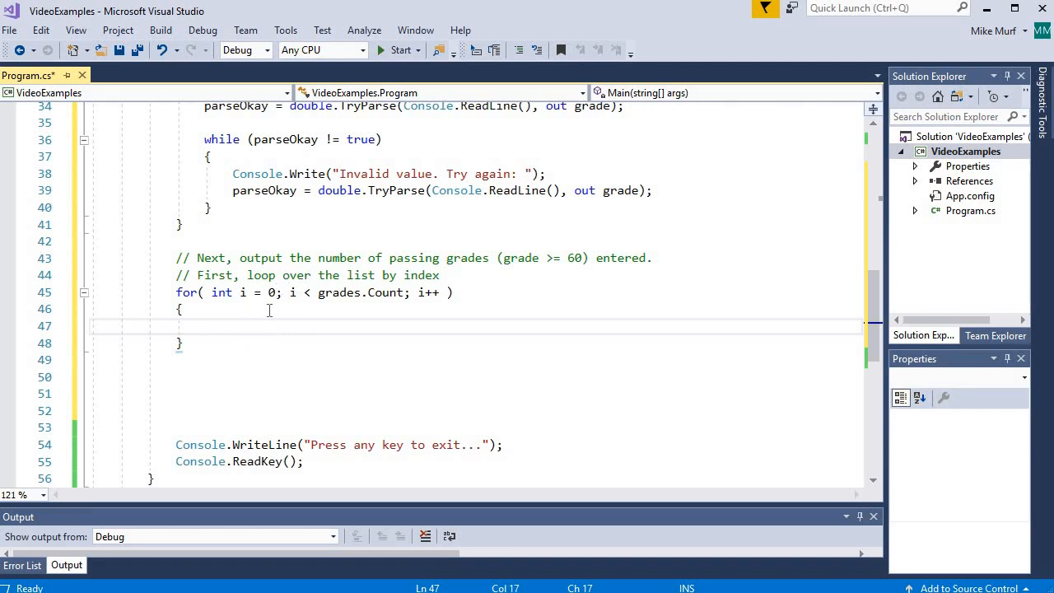
pyautogui.moveTo(262, 332)
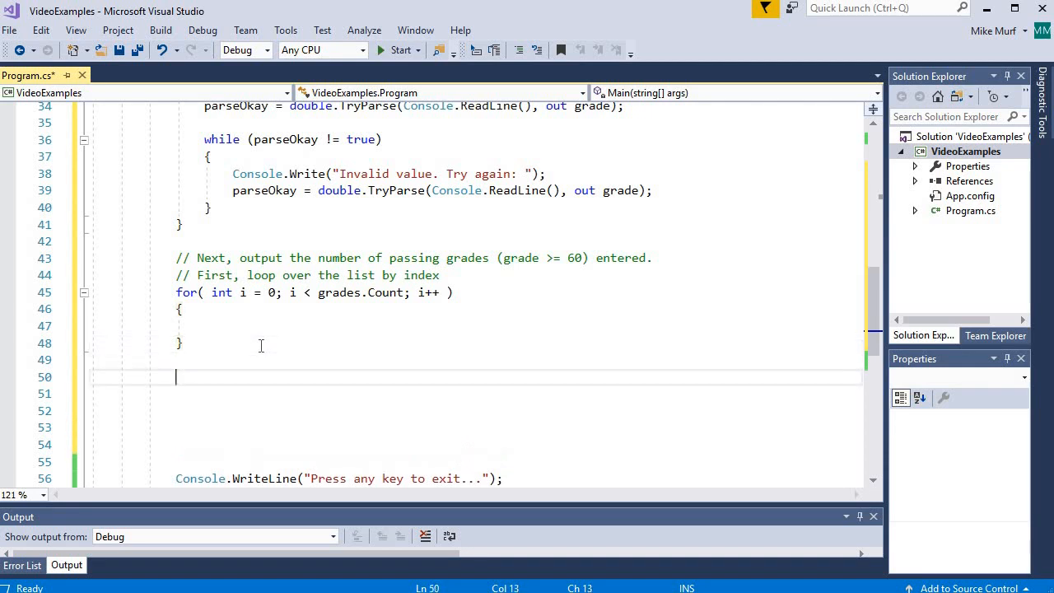
# - Add the comment '// Second, loop over the list' and type a foreach (int val in grades) loop
pyautogui.write('//')
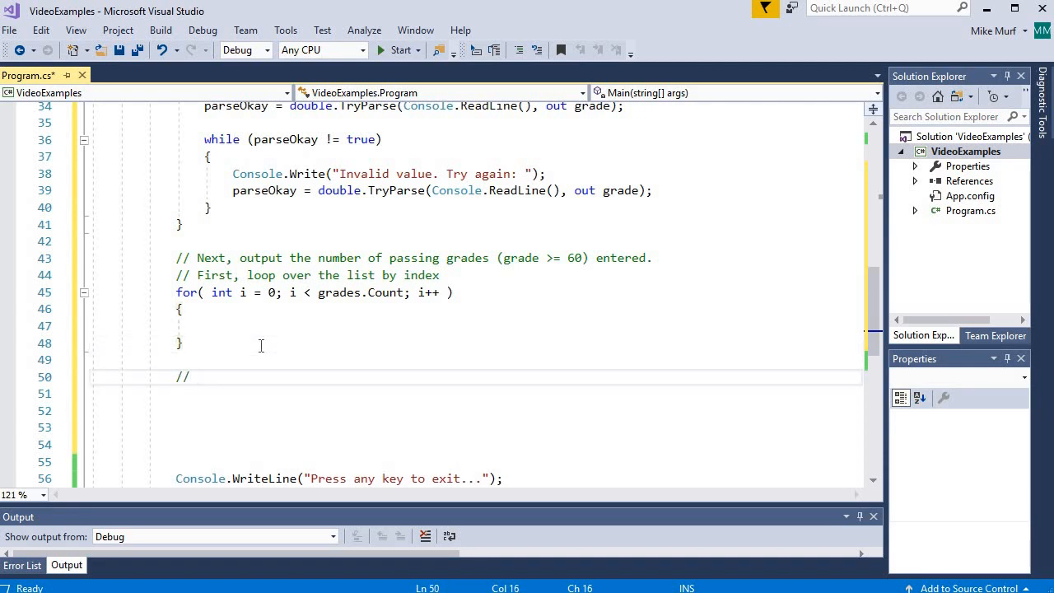
pyautogui.write('Second,')
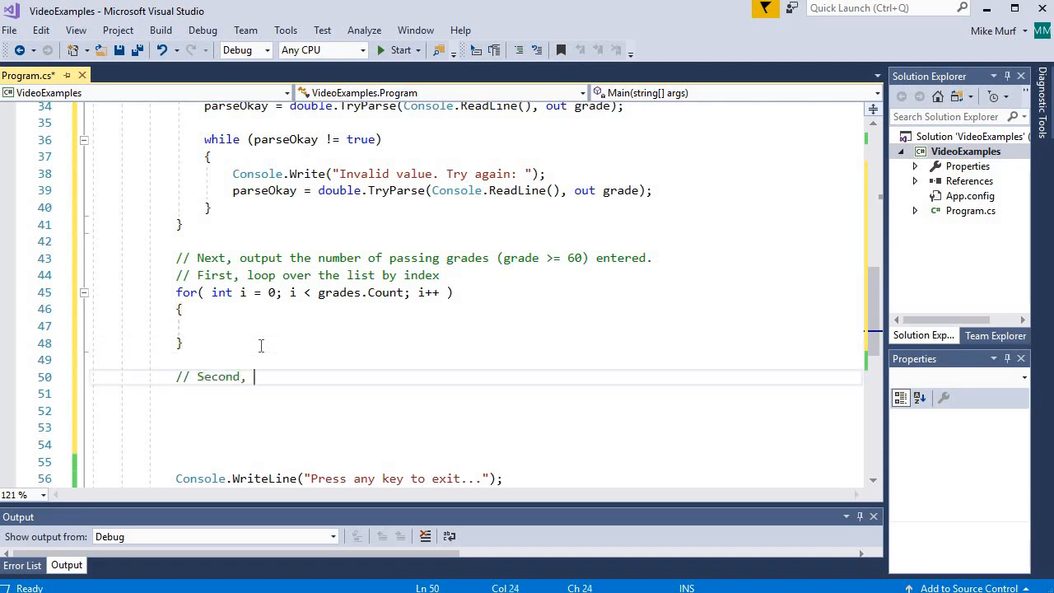
pyautogui.write('loop over the list by value')
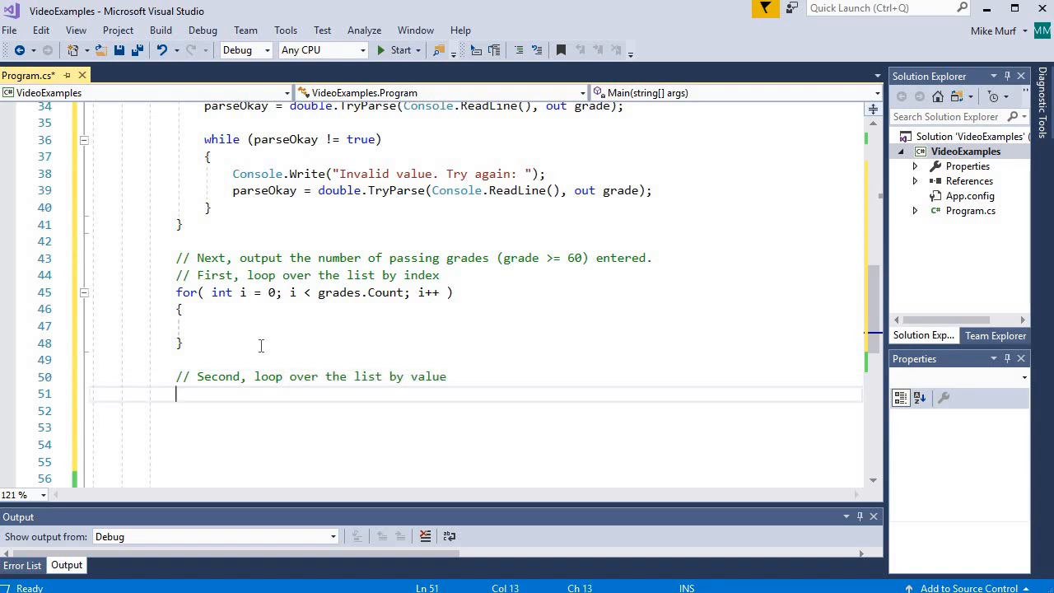
pyautogui.scroll(-3)
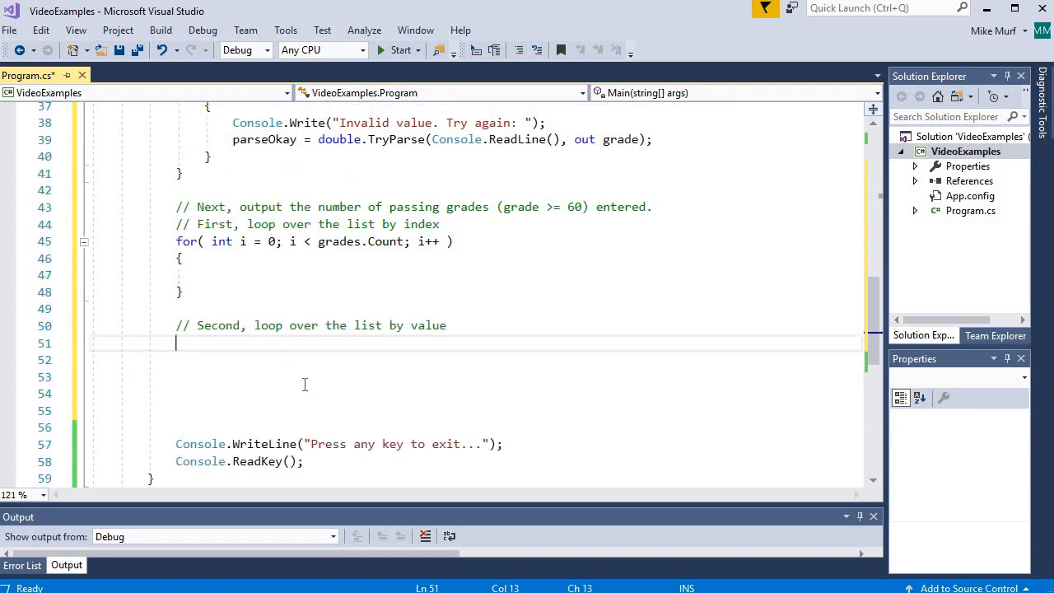
pyautogui.write('foreach( int val')
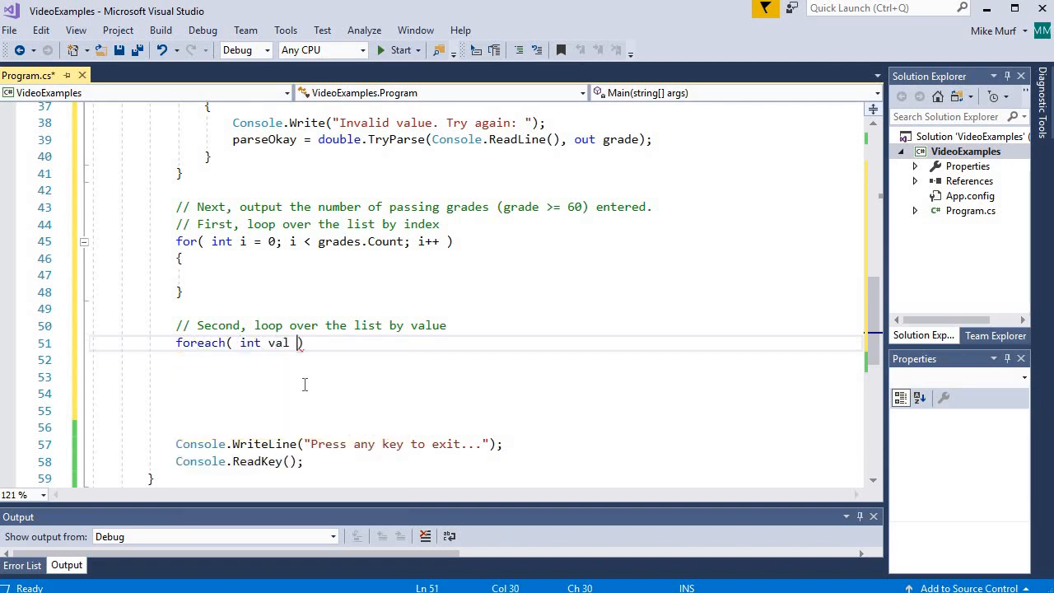
pyautogui.write('in grades')
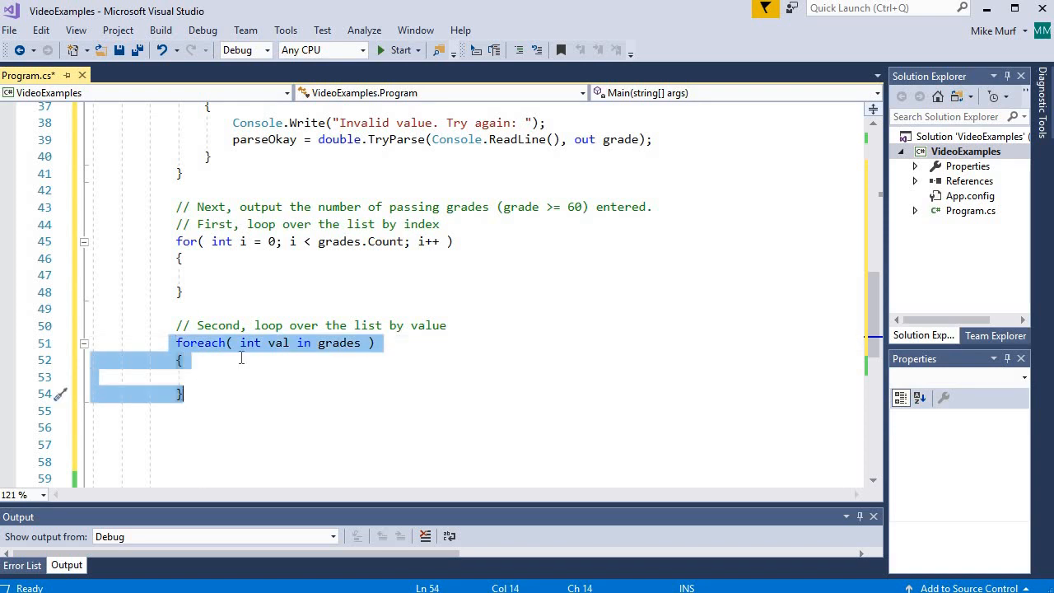
# - Select val and grades in the foreach header and highlight every use of grades
pyautogui.click(227, 444)
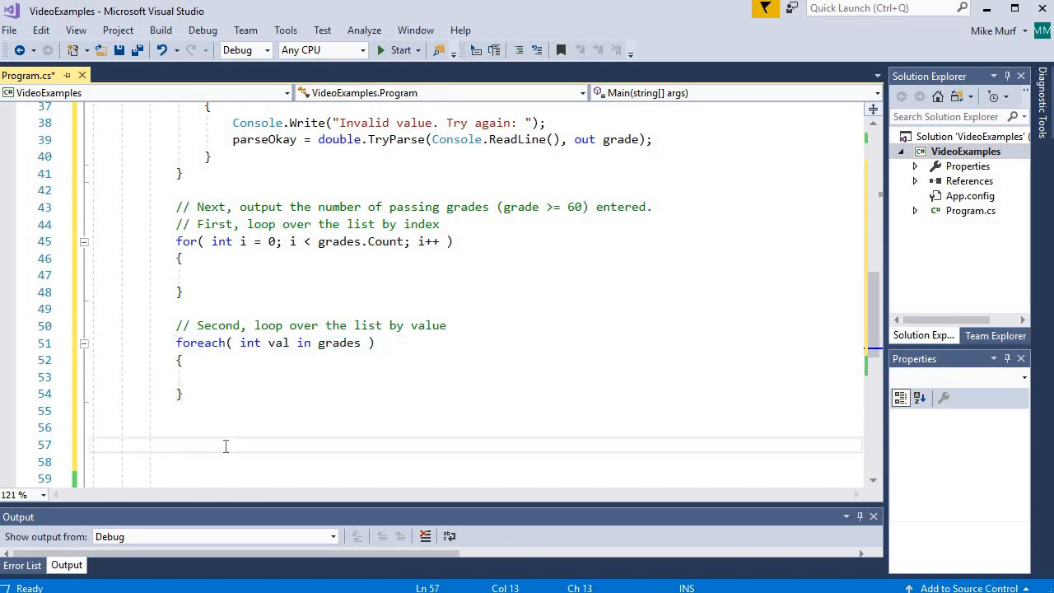
pyautogui.doubleClick(278, 343)
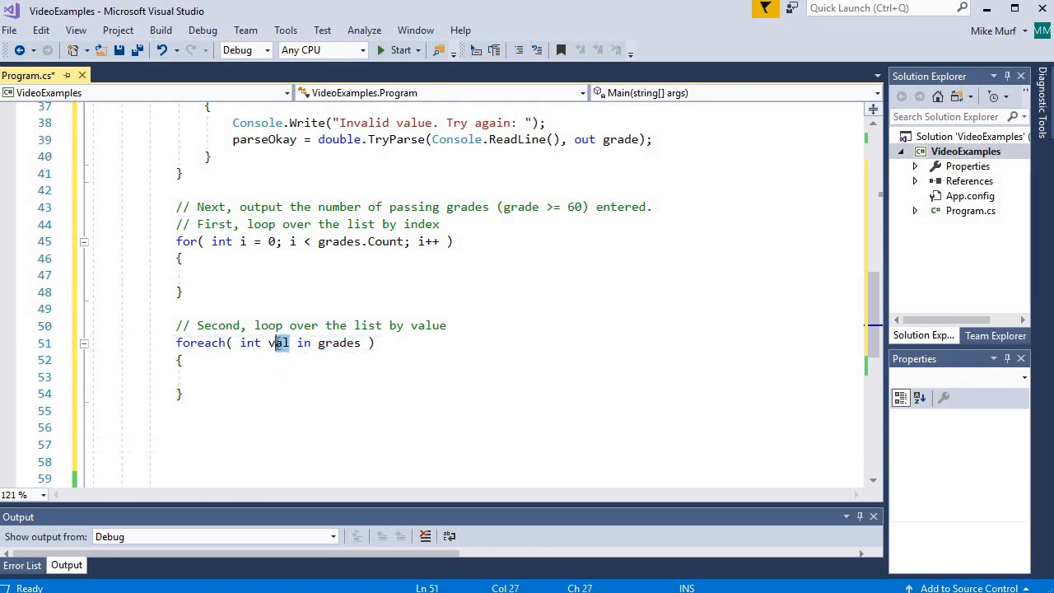
pyautogui.moveTo(278, 343)
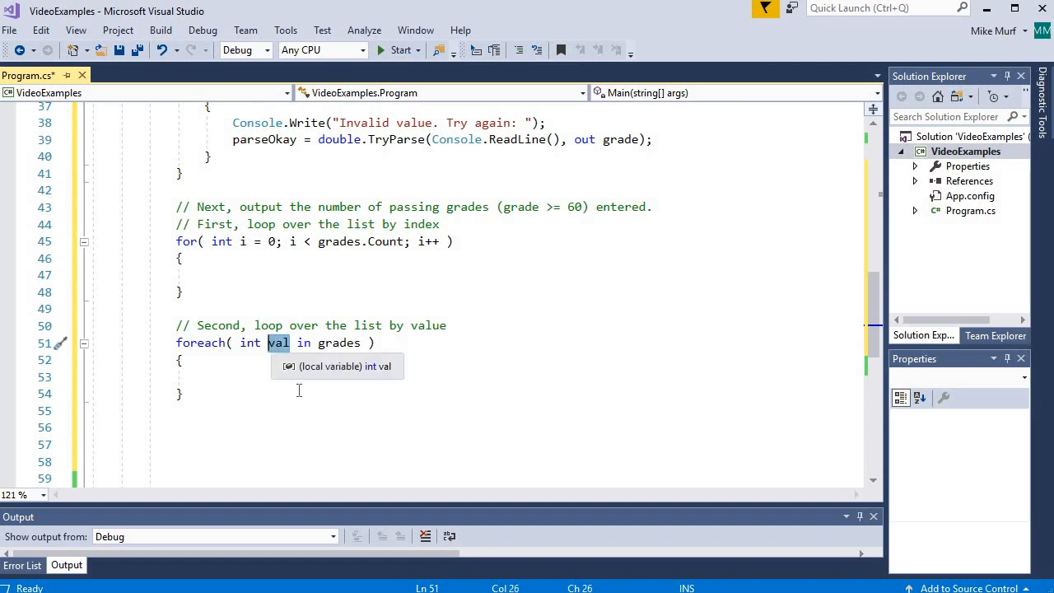
pyautogui.moveTo(278, 382)
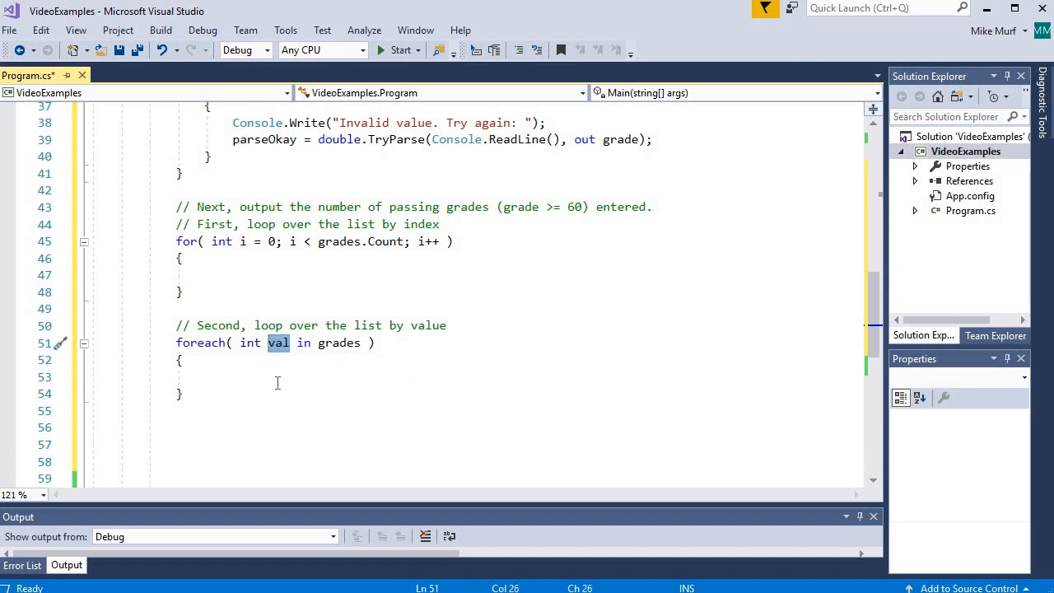
pyautogui.moveTo(407, 261)
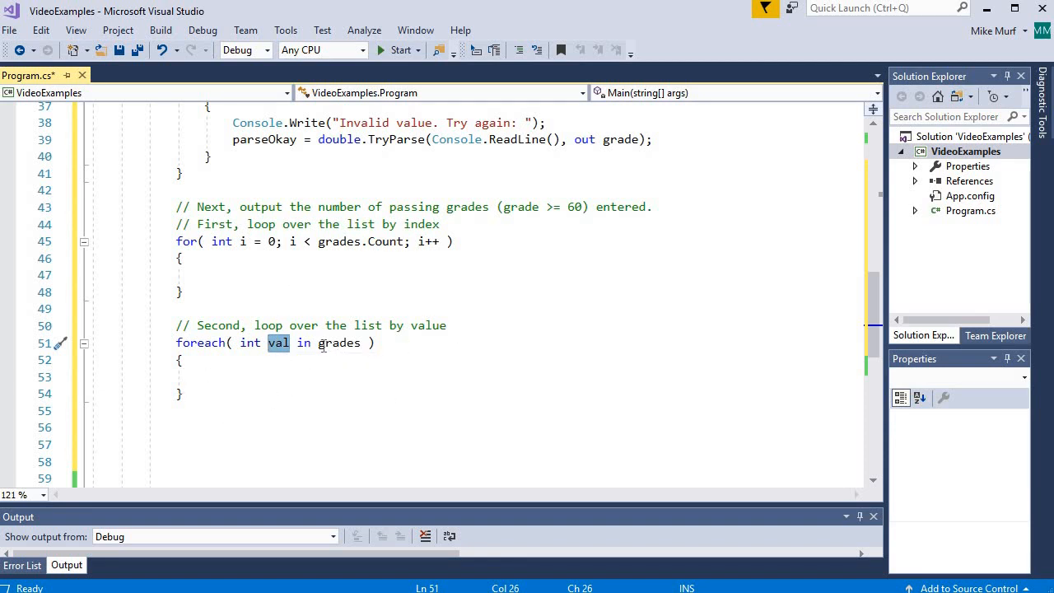
pyautogui.doubleClick(338, 342)
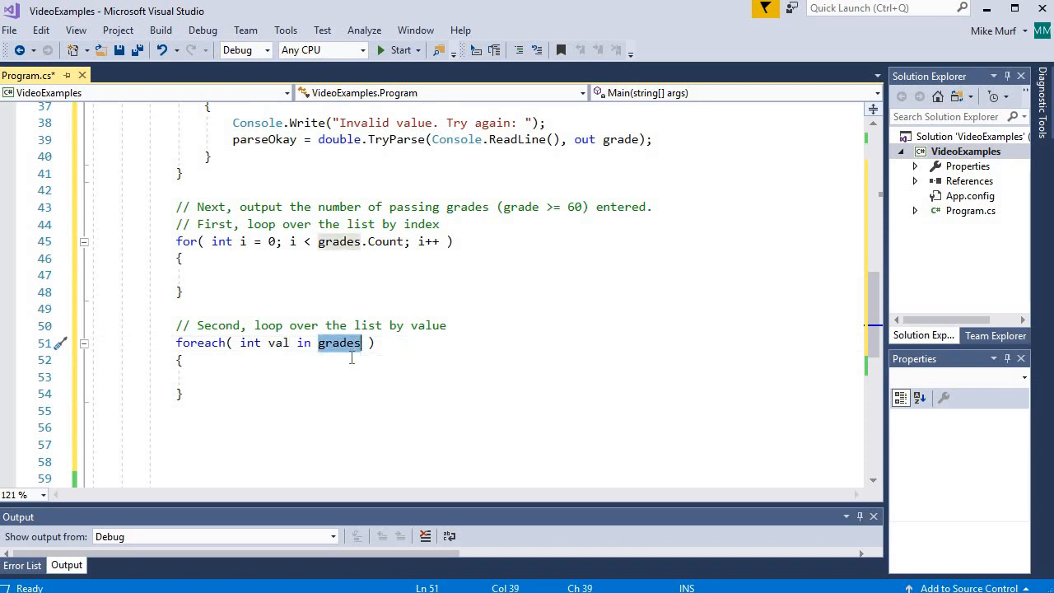
pyautogui.moveTo(342, 354)
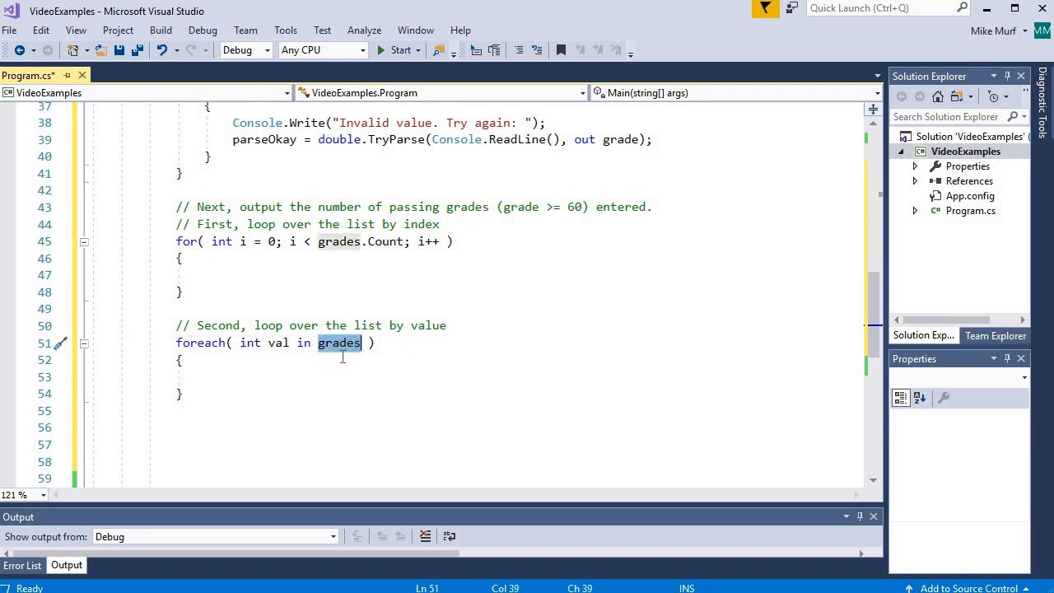
pyautogui.click(182, 360)
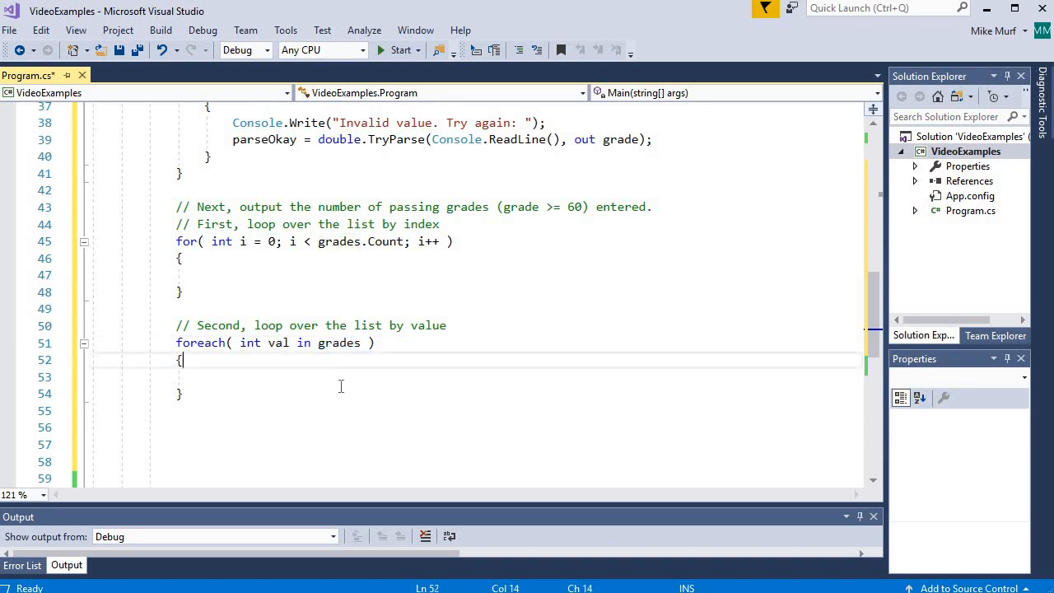
pyautogui.click(338, 343)
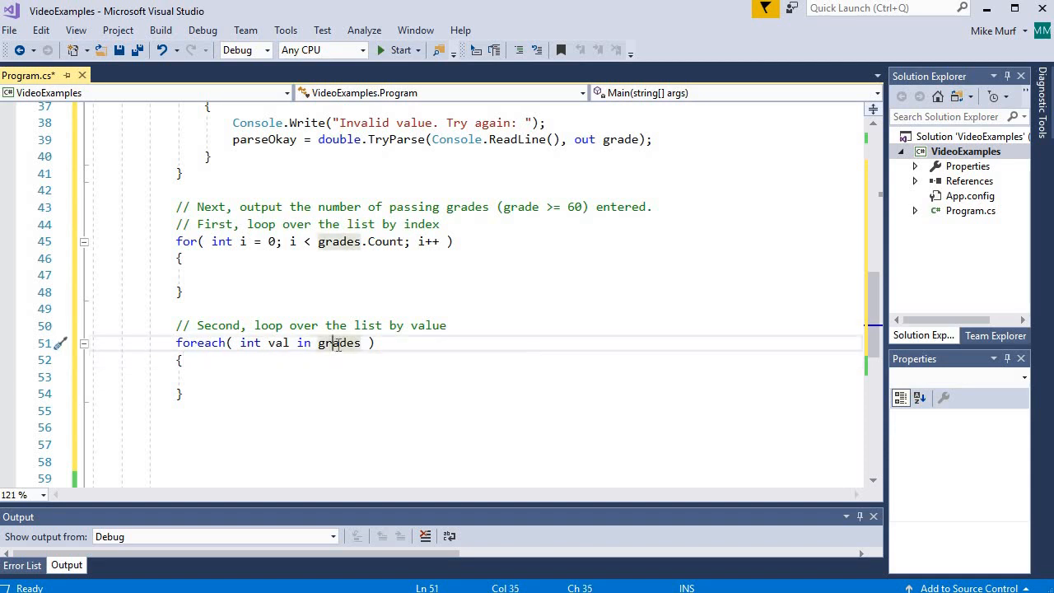
pyautogui.scroll(3)
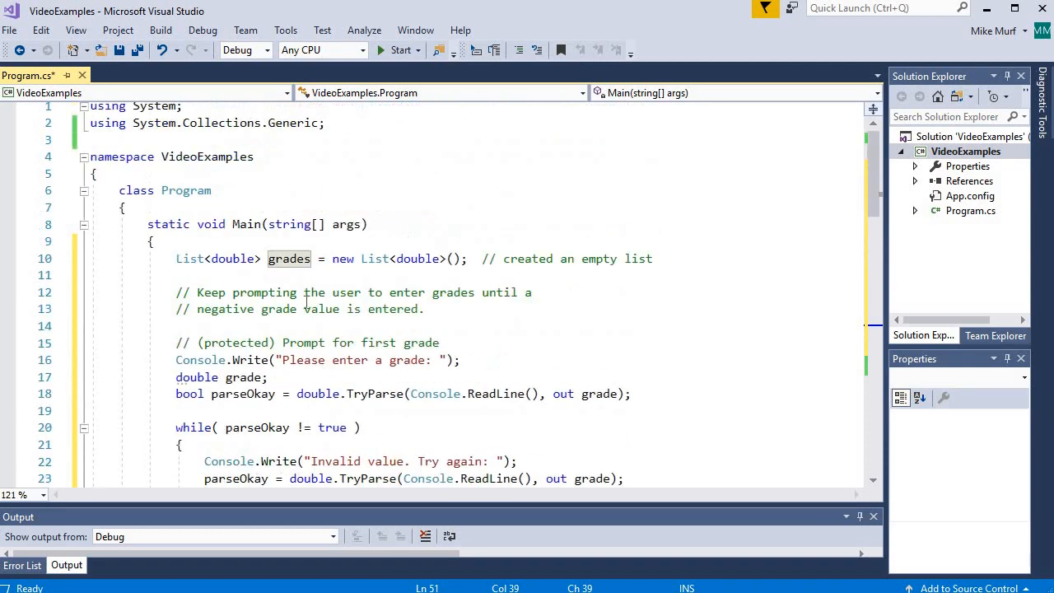
pyautogui.scroll(-3)
pyautogui.write('{')
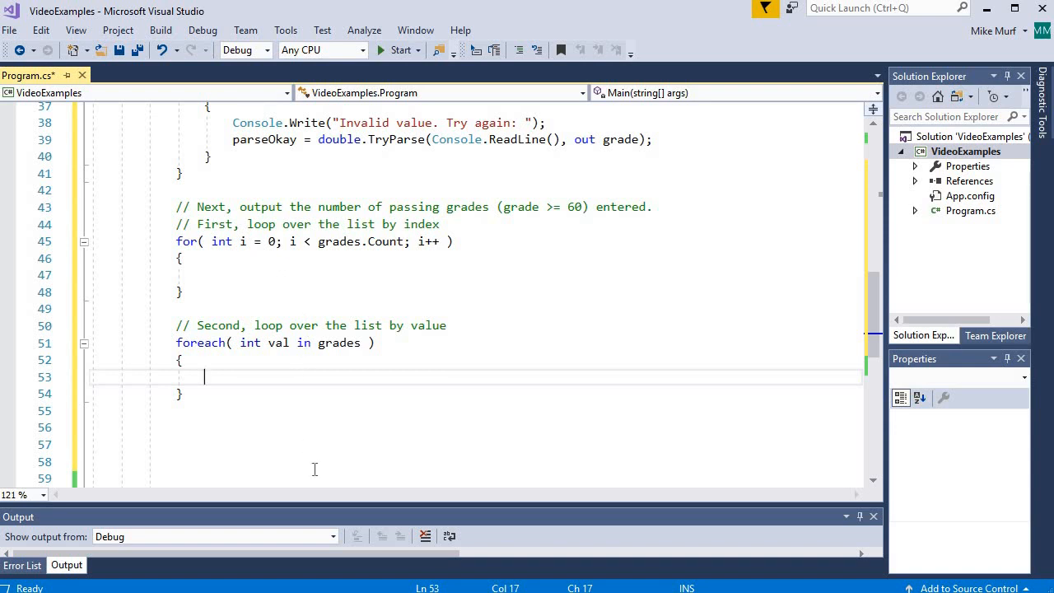
pyautogui.scroll(3)
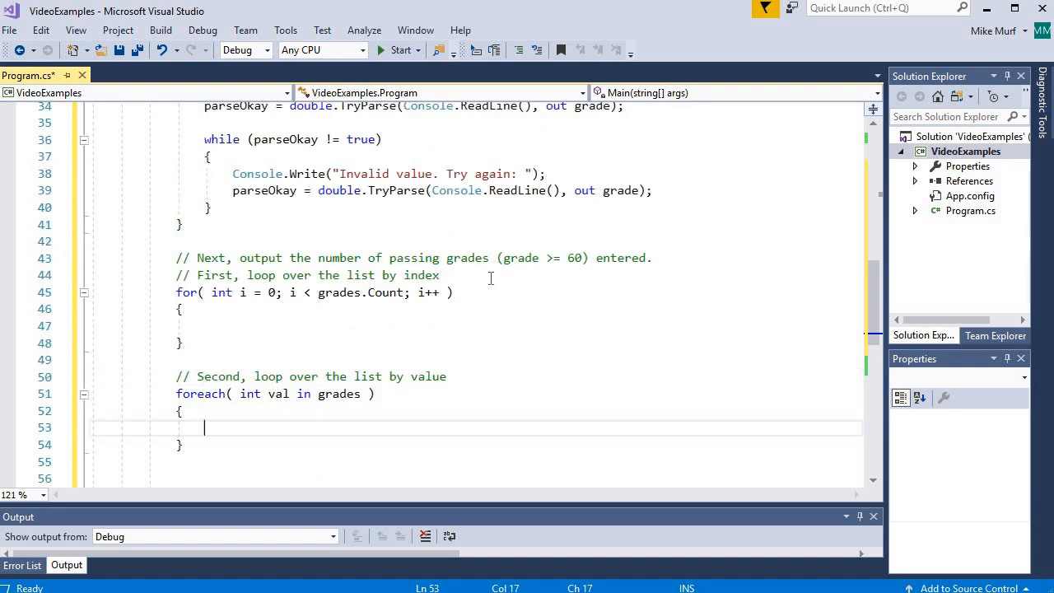
# - Declare 'int count;' and set 'count = 0;' below the passing-grades comment
pyautogui.click(675, 275)
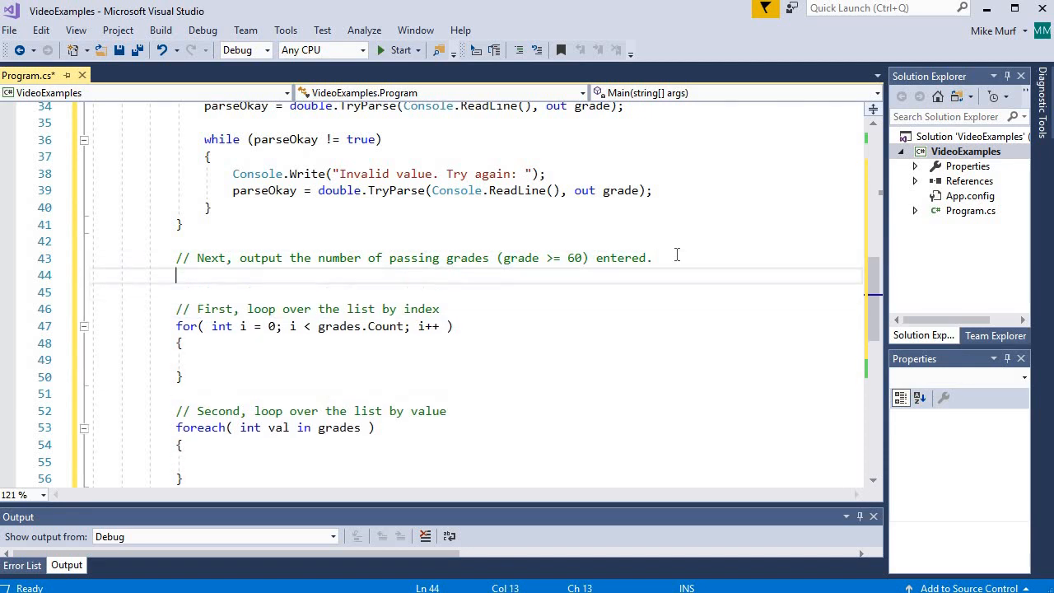
pyautogui.write('int count;')
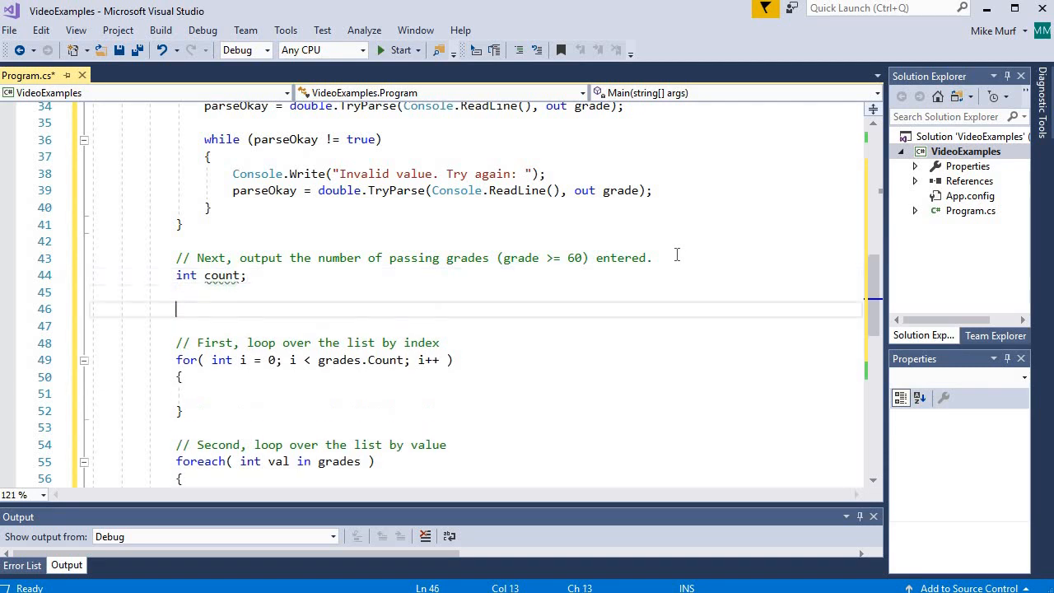
pyautogui.write('count = 0;')
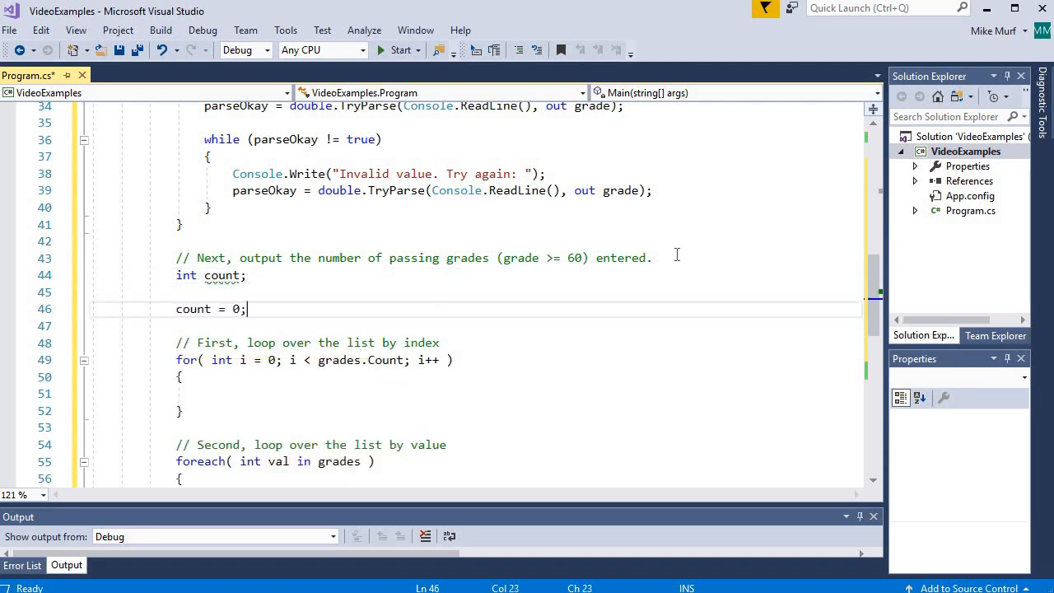
pyautogui.scroll(-3)
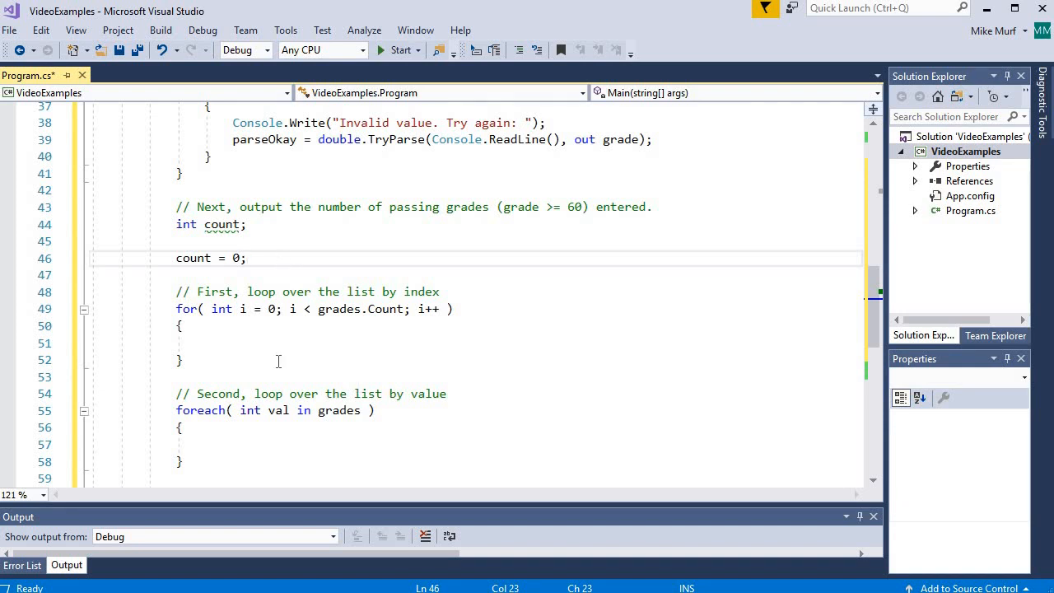
pyautogui.moveTo(252, 351)
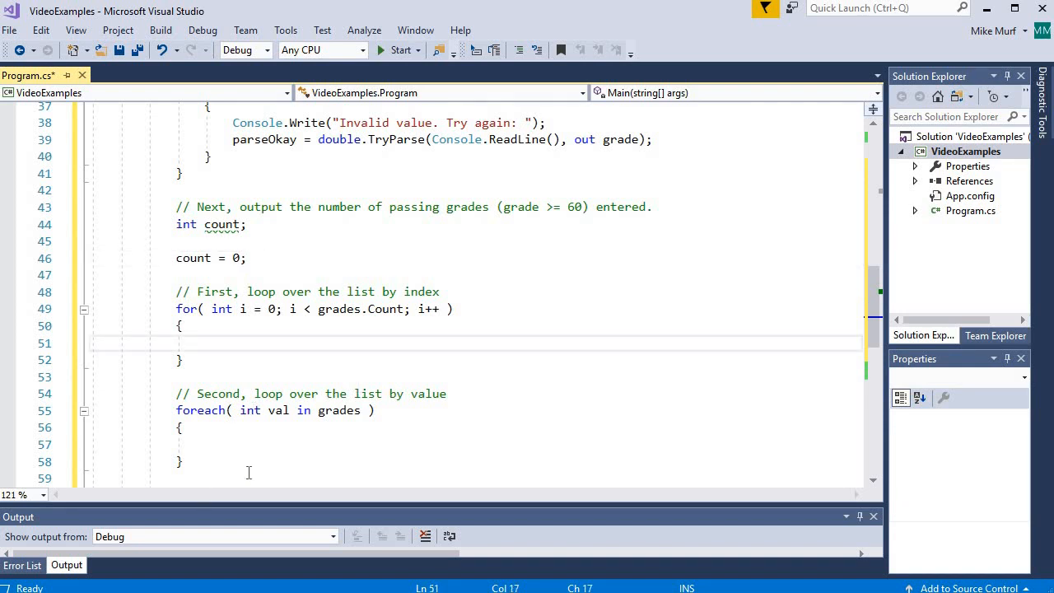
# - Add the comment 'only count passing grades' and if (grades[i] >= 60) { count++; } inside the for loop
pyautogui.click(204, 343)
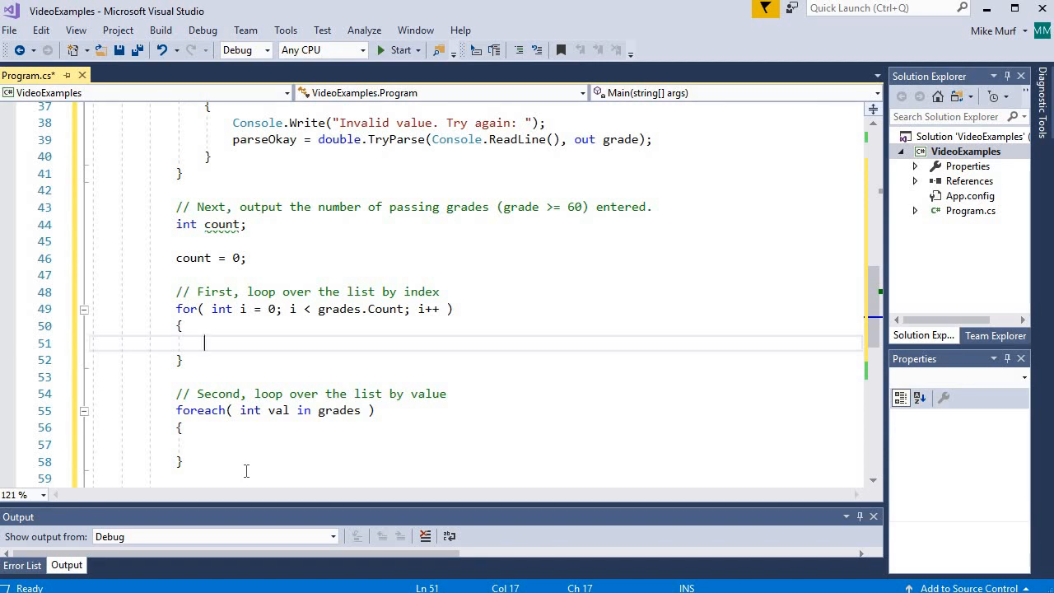
pyautogui.write('// only')
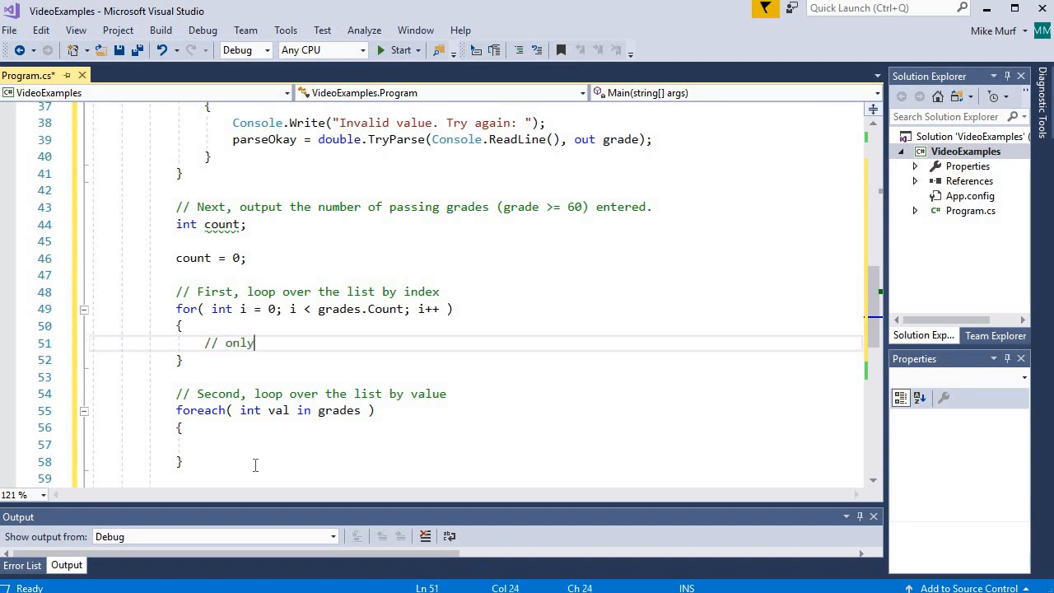
pyautogui.write('count passing grades')
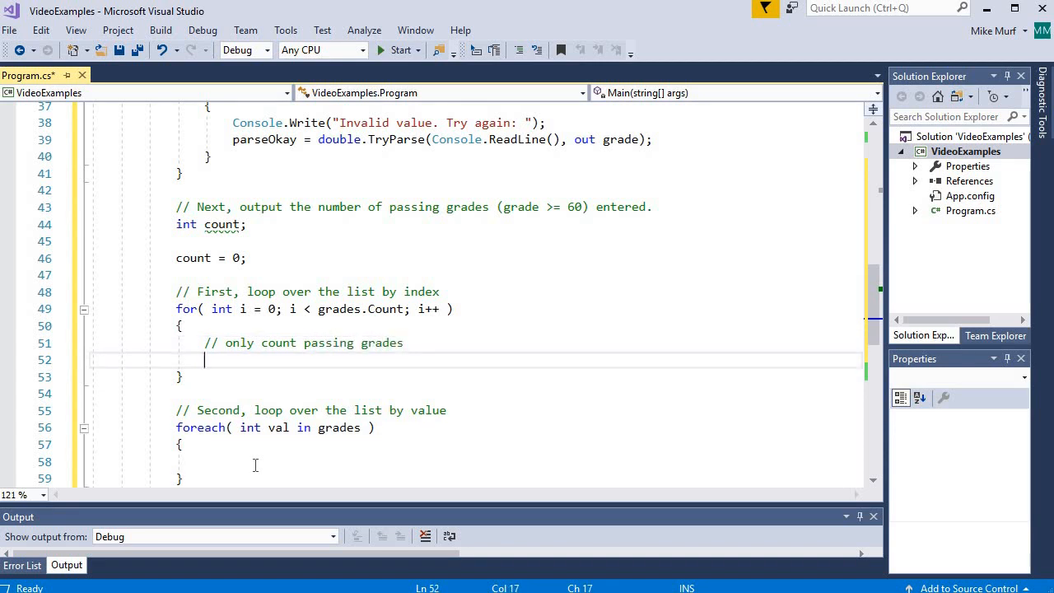
pyautogui.write('if( grades[i]')
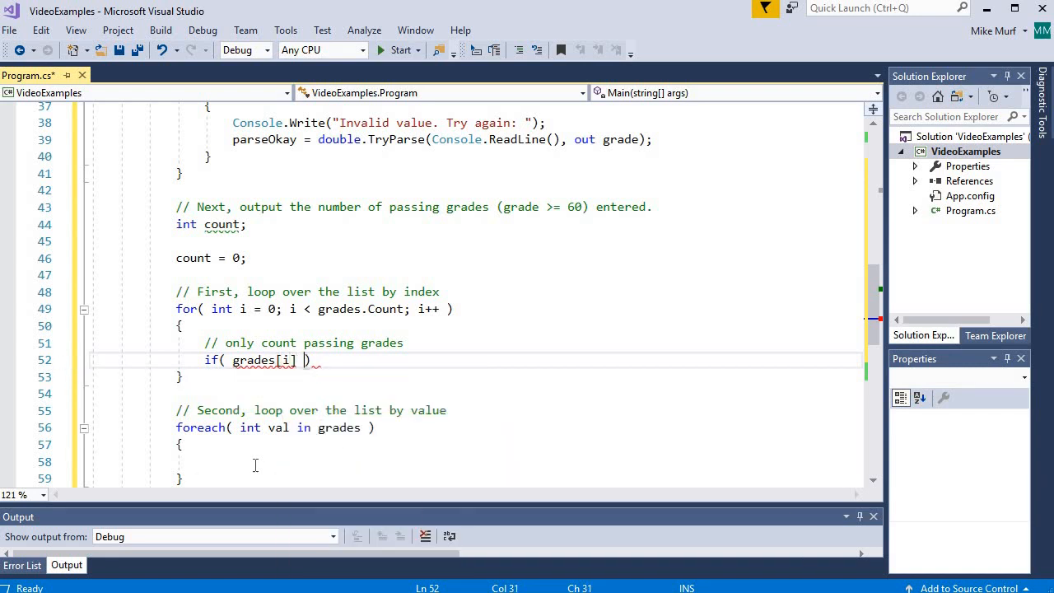
pyautogui.write('>= 60')
pyautogui.write('{')
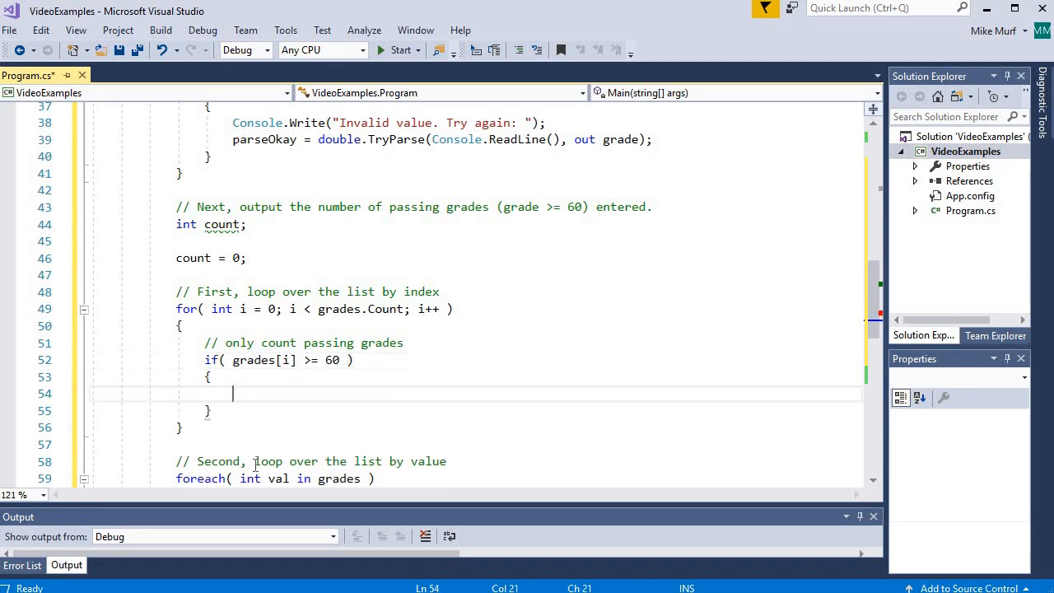
pyautogui.write('count++;')
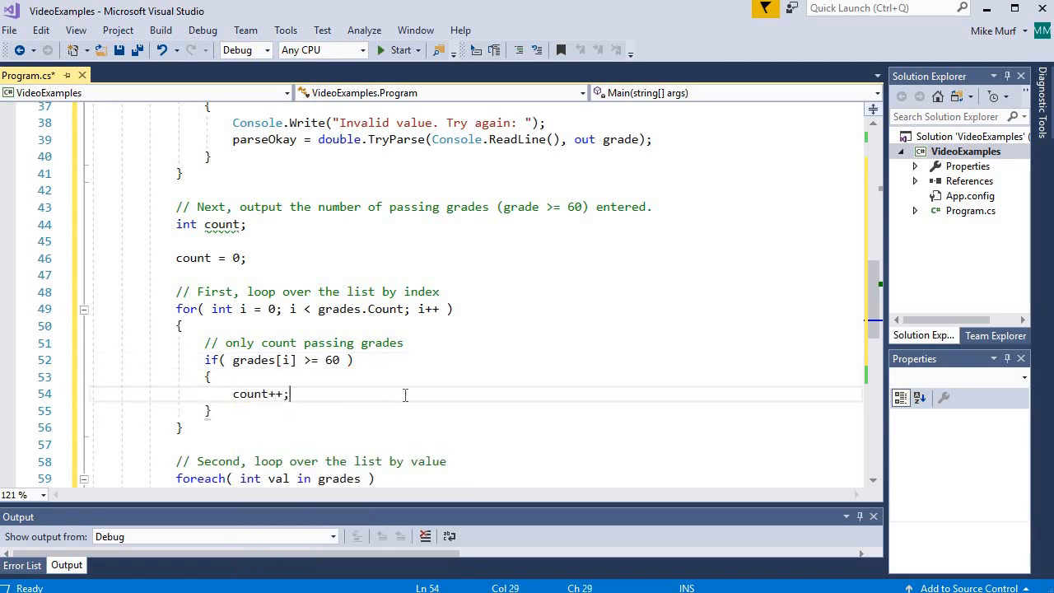
pyautogui.scroll(-3)
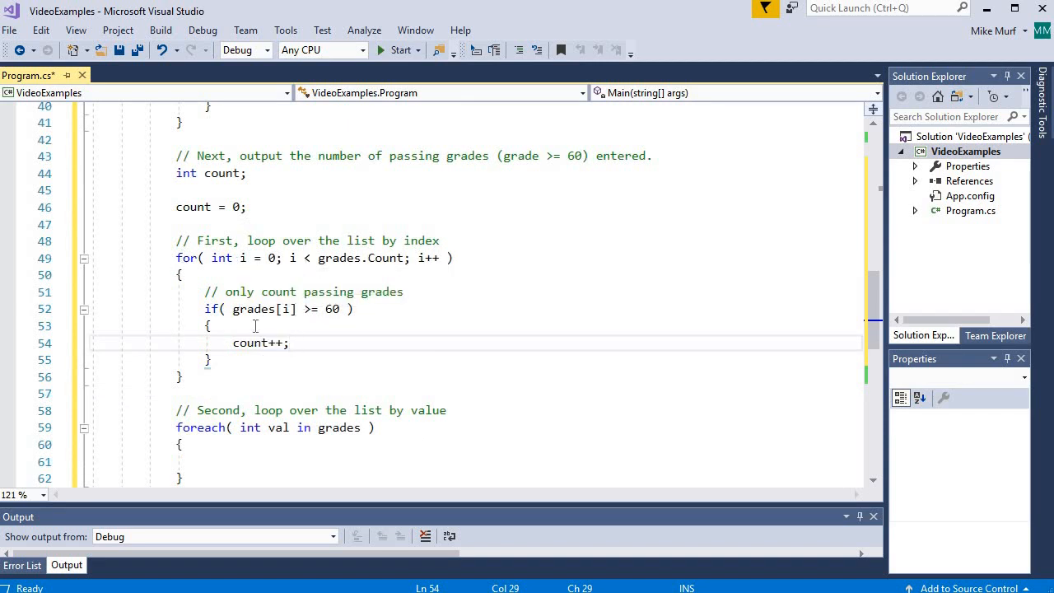
pyautogui.moveTo(286, 309)
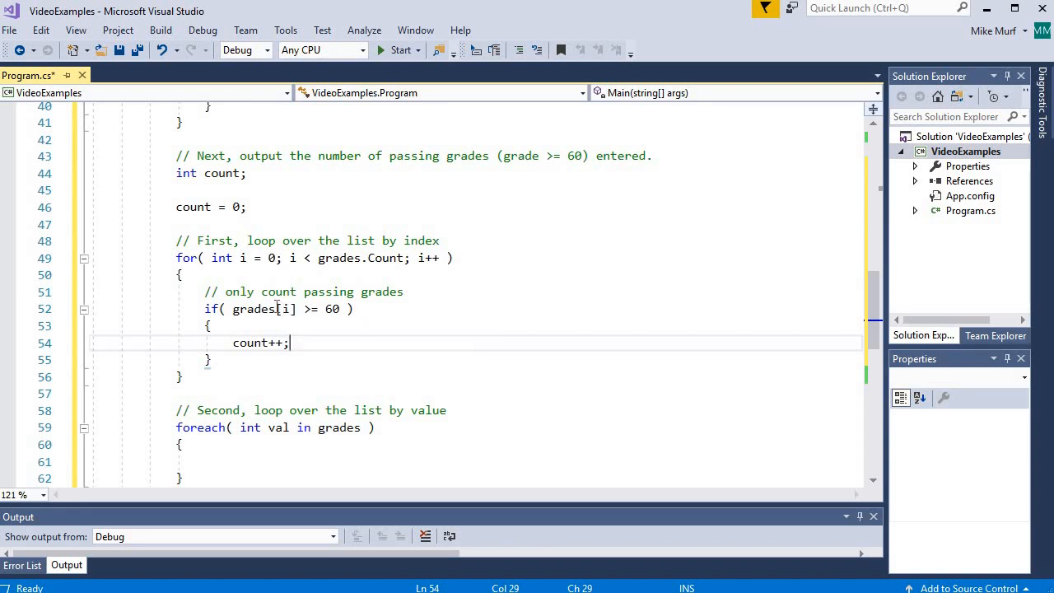
pyautogui.moveTo(272, 204)
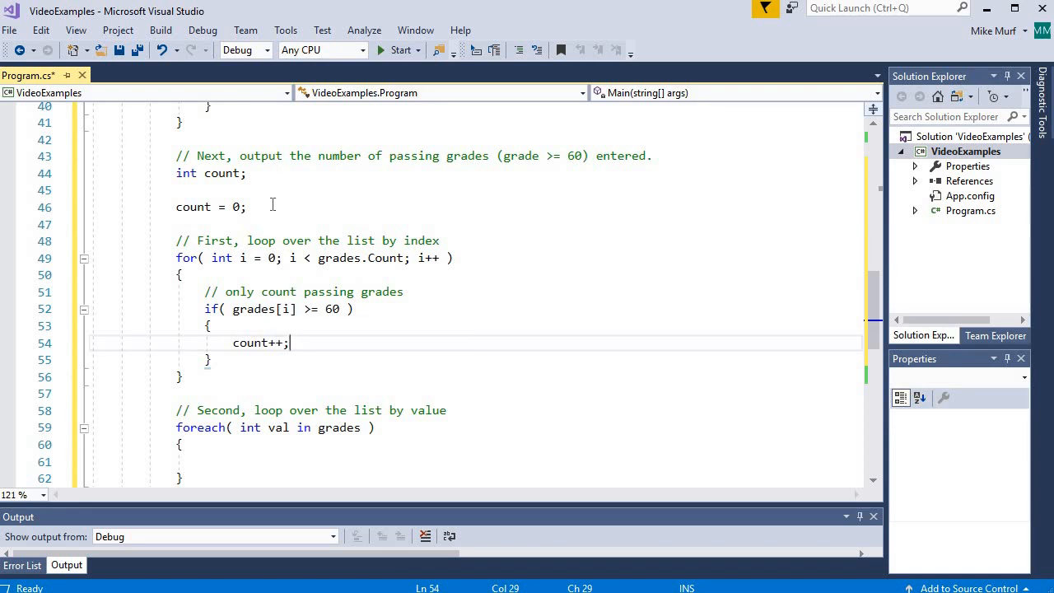
pyautogui.moveTo(277, 232)
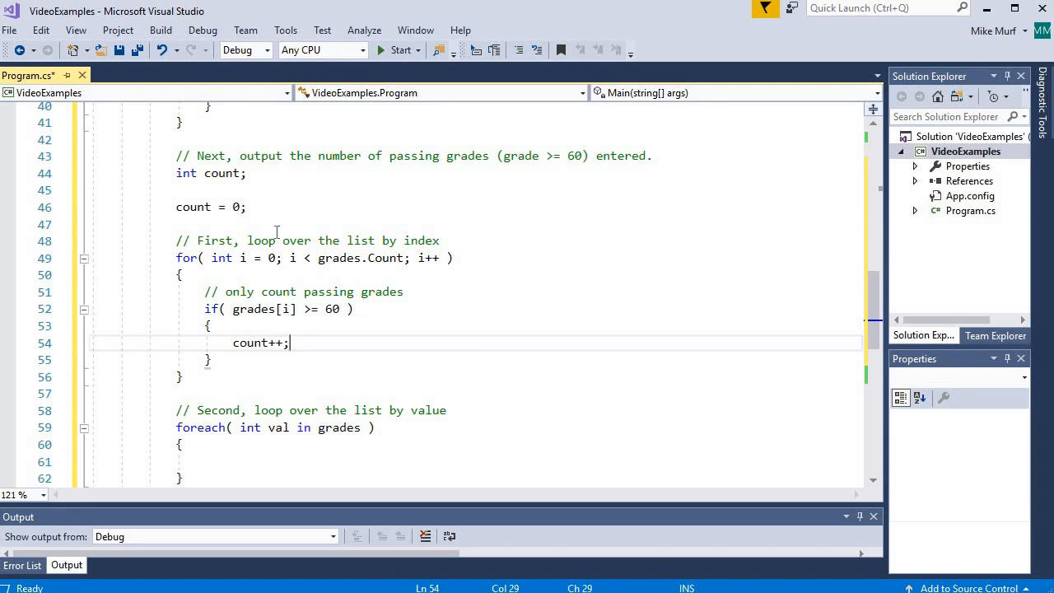
pyautogui.moveTo(286, 309)
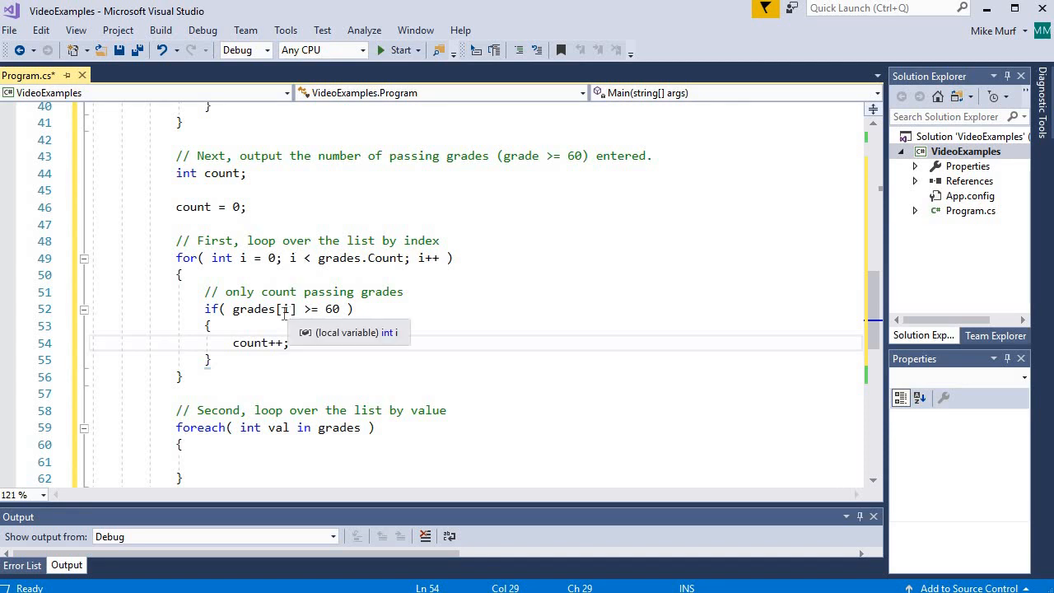
pyautogui.moveTo(239, 258)
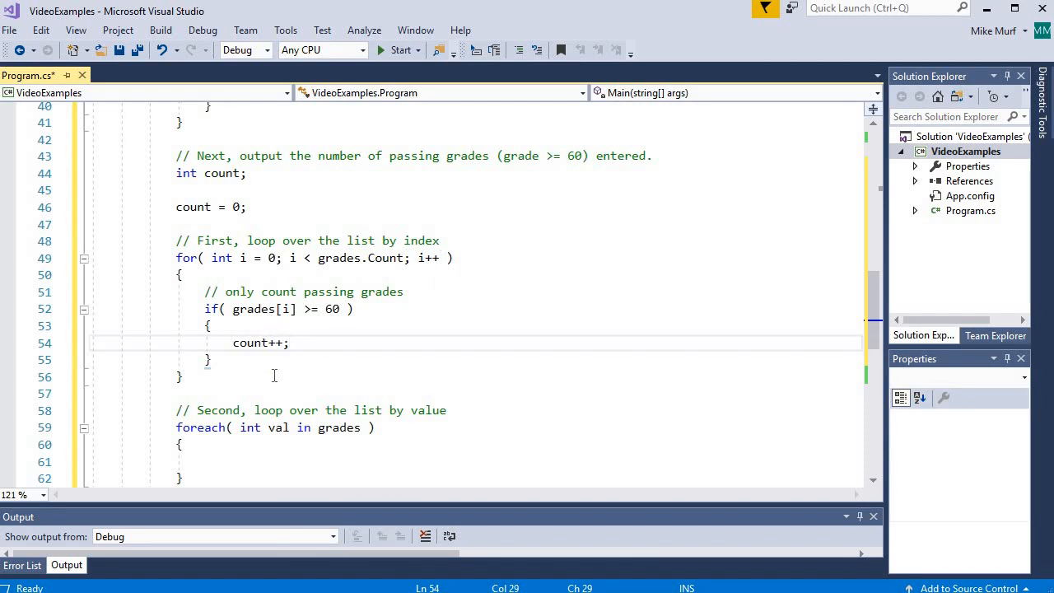
pyautogui.moveTo(359, 308)
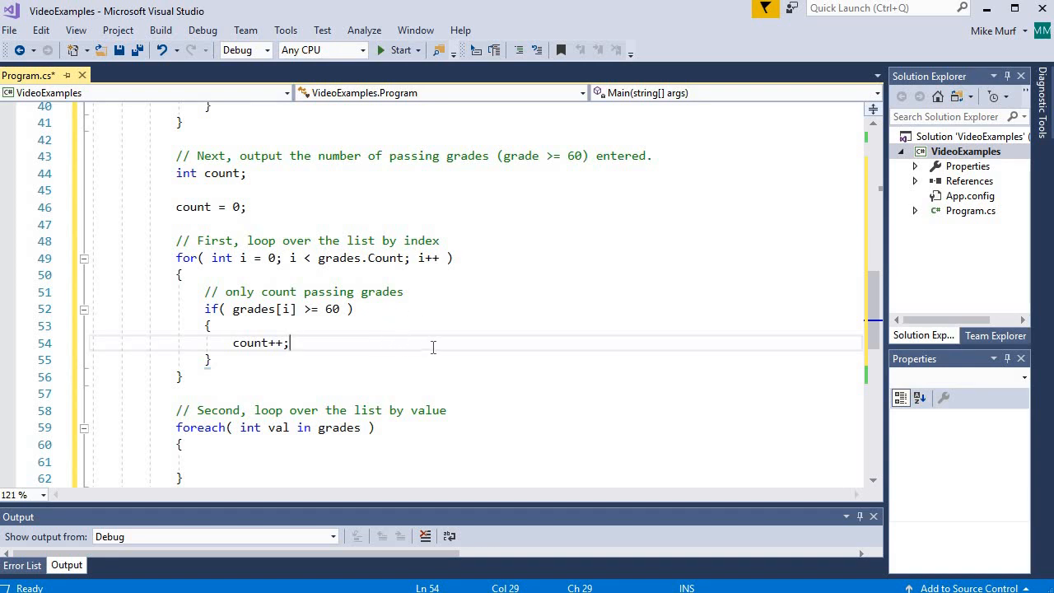
pyautogui.moveTo(460, 319)
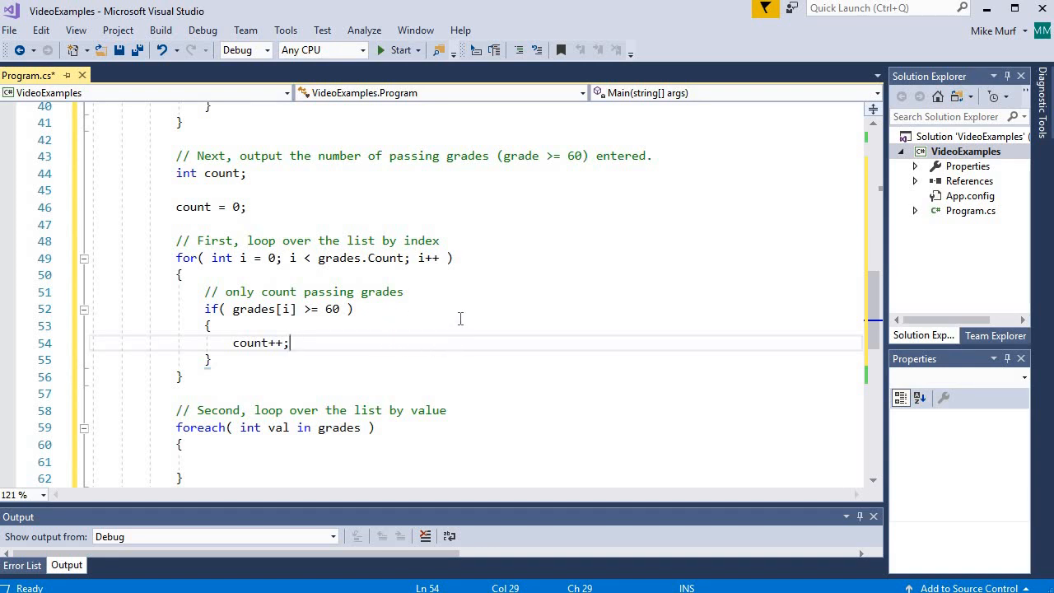
pyautogui.doubleClick(262, 309)
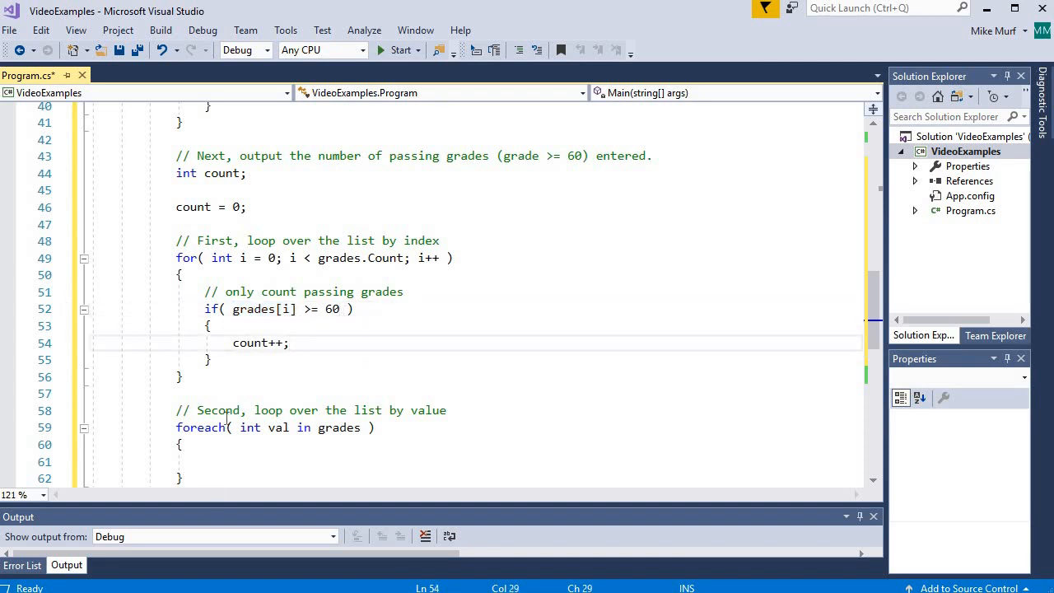
pyautogui.click(182, 377)
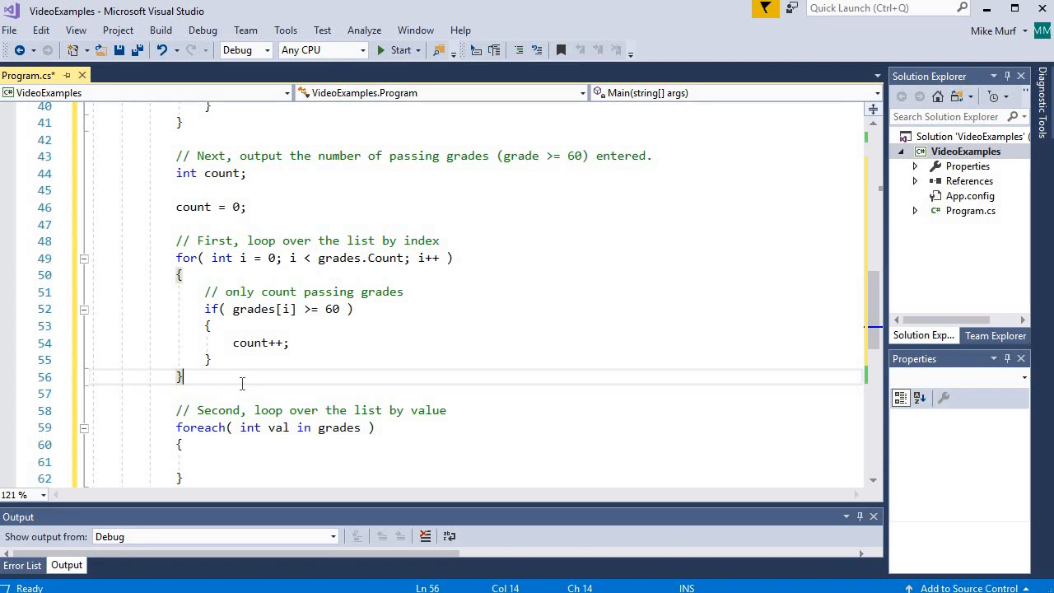
# - Add Console.WriteLine("By Index: counted {0} passing grades", count); after the for loop
pyautogui.write('Console.WriteLine')
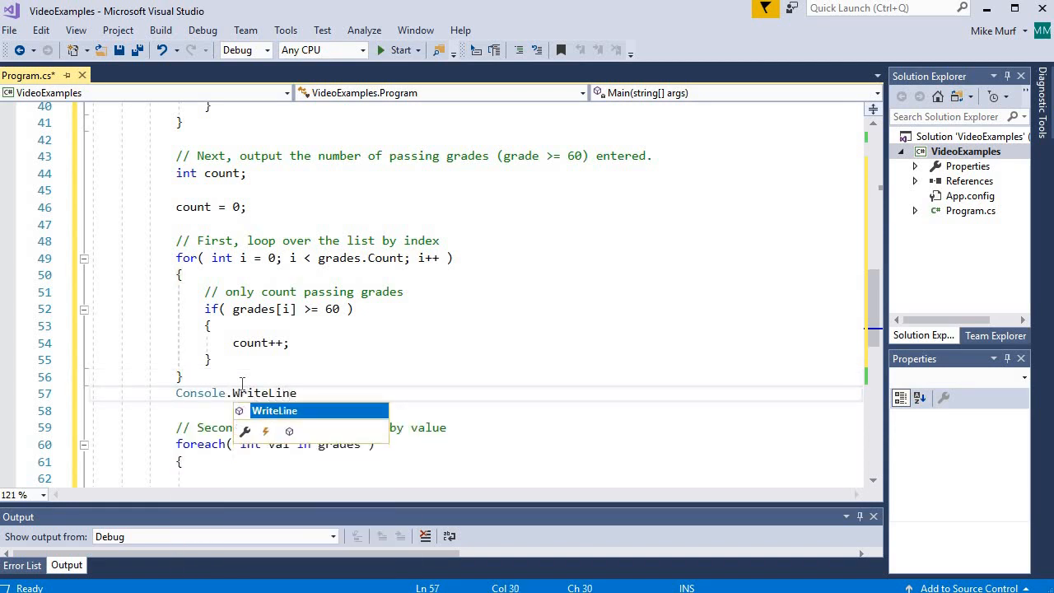
pyautogui.write('("By Index: counted {0} passing grades')
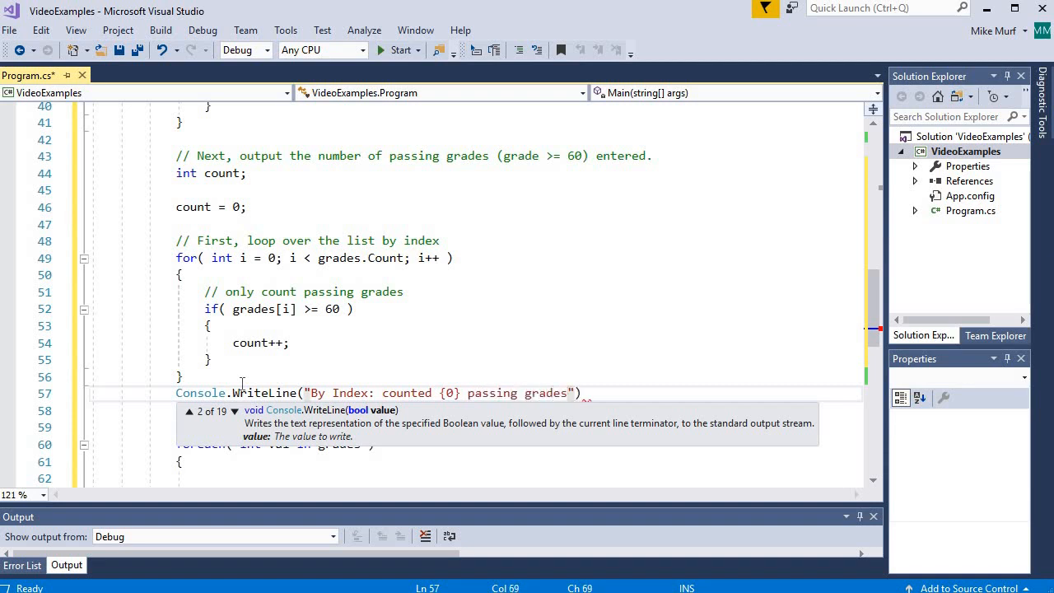
pyautogui.write(', count')
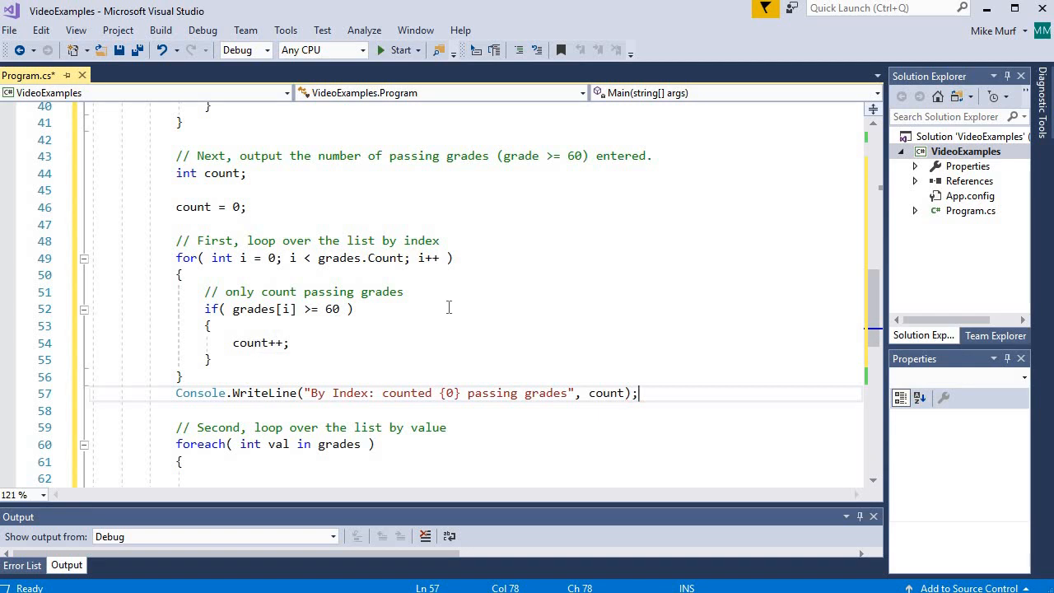
pyautogui.scroll(-3)
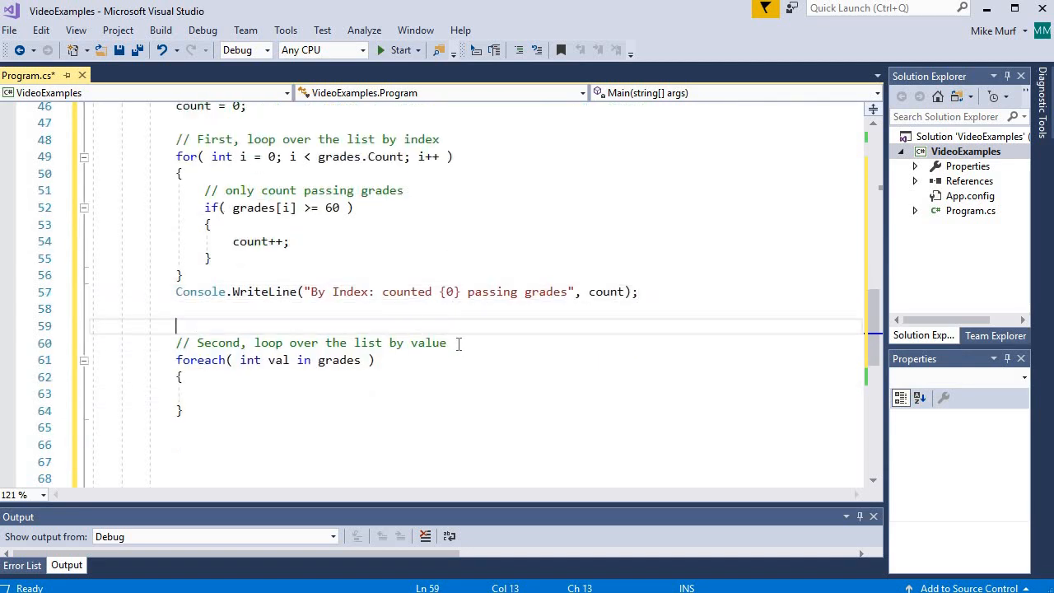
pyautogui.moveTo(431, 375)
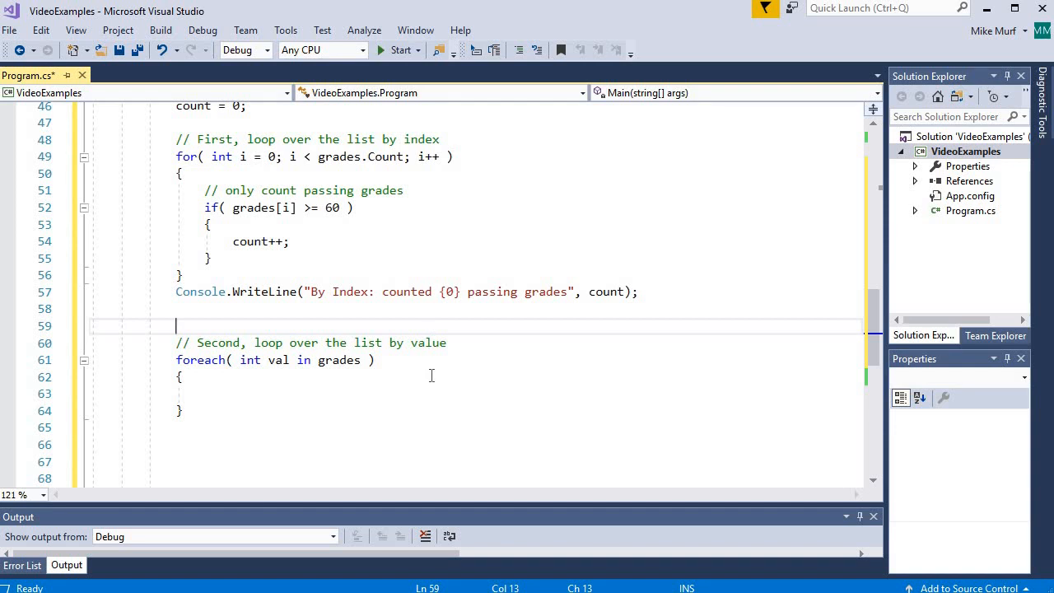
pyautogui.moveTo(423, 415)
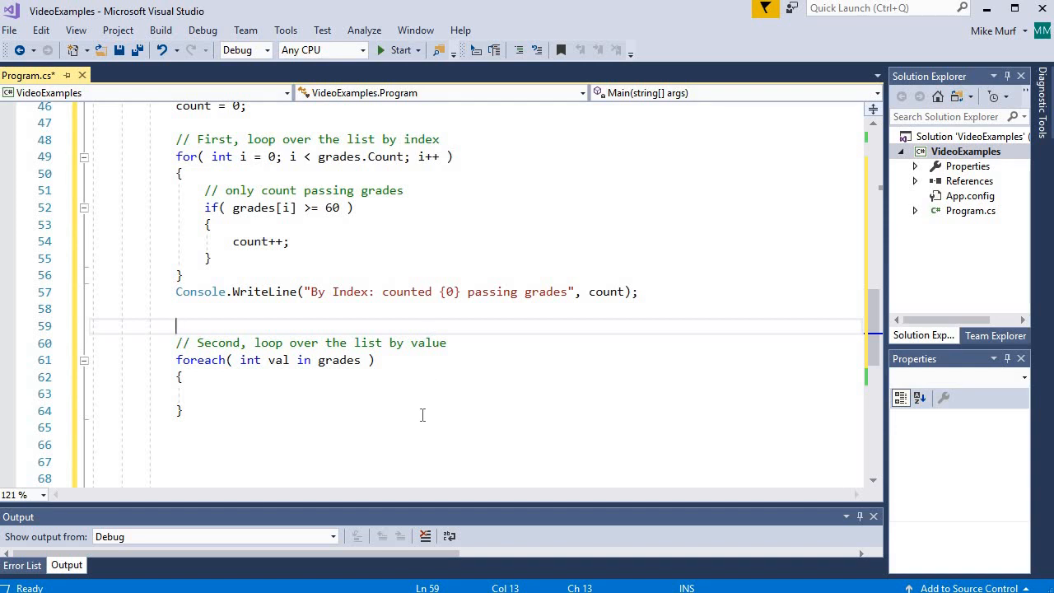
pyautogui.moveTo(261, 421)
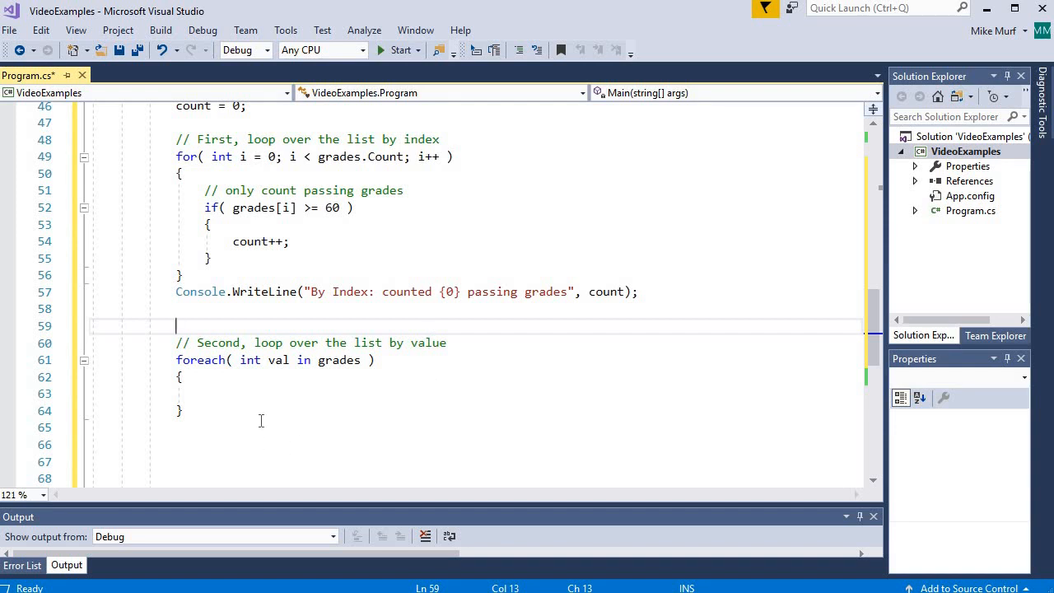
# - Reset count = 0 before the foreach loop and increment count inside it when val >= 60
pyautogui.write('count = 0;')
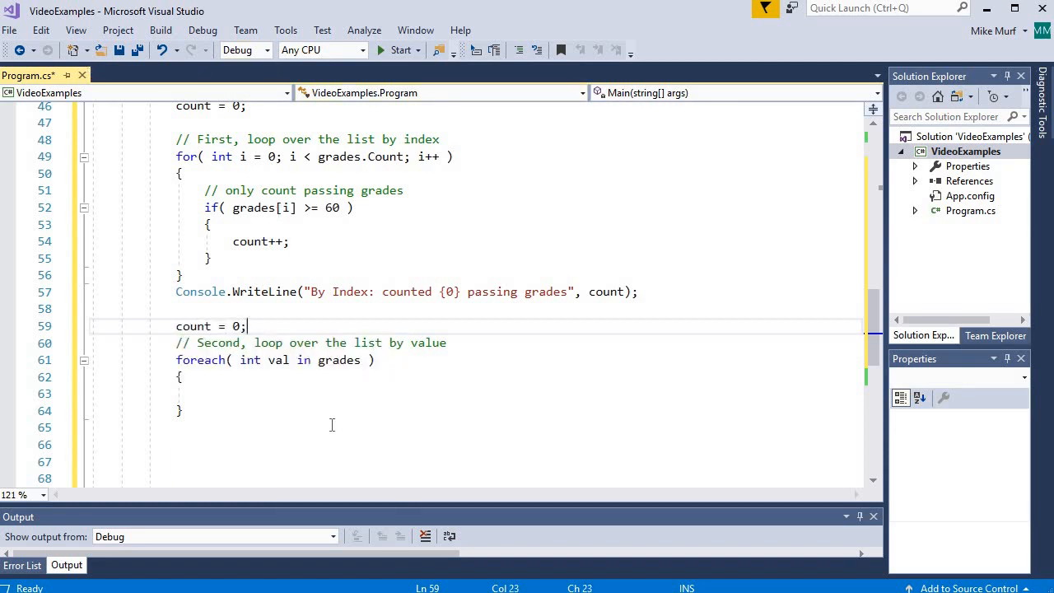
pyautogui.click(204, 394)
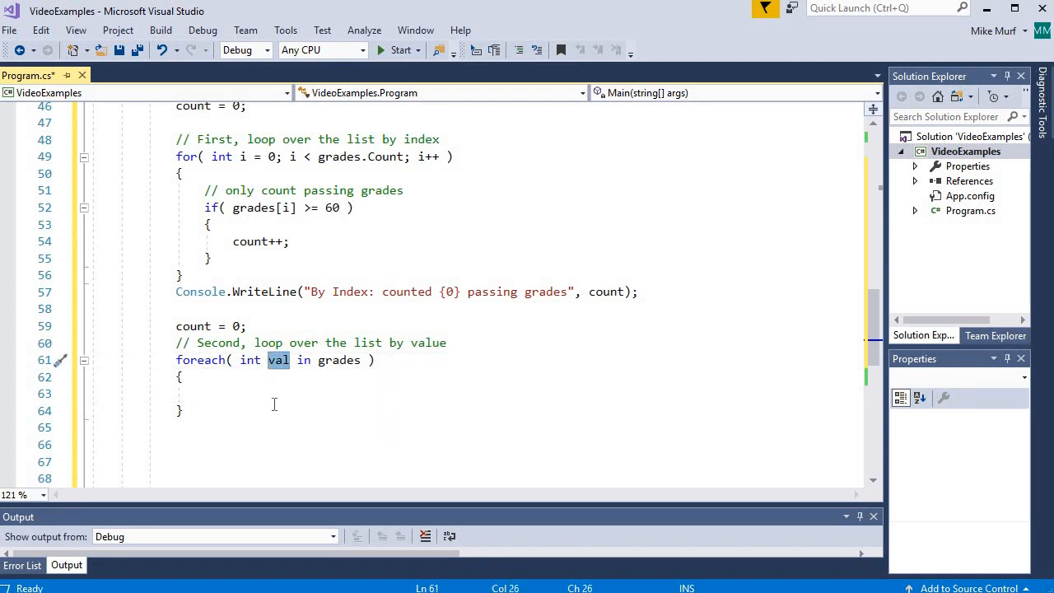
pyautogui.moveTo(278, 360)
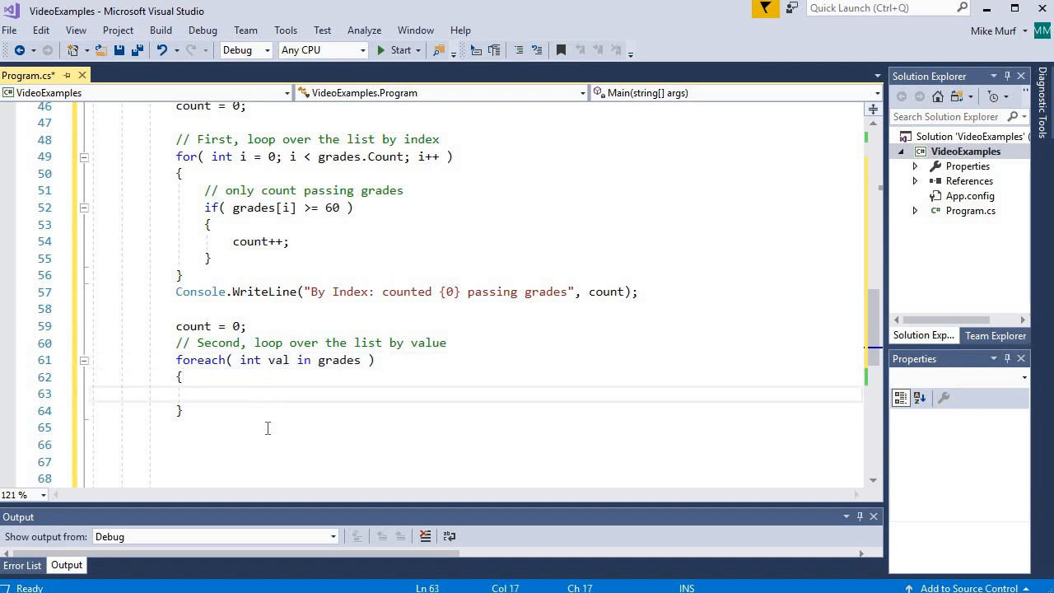
pyautogui.moveTo(263, 453)
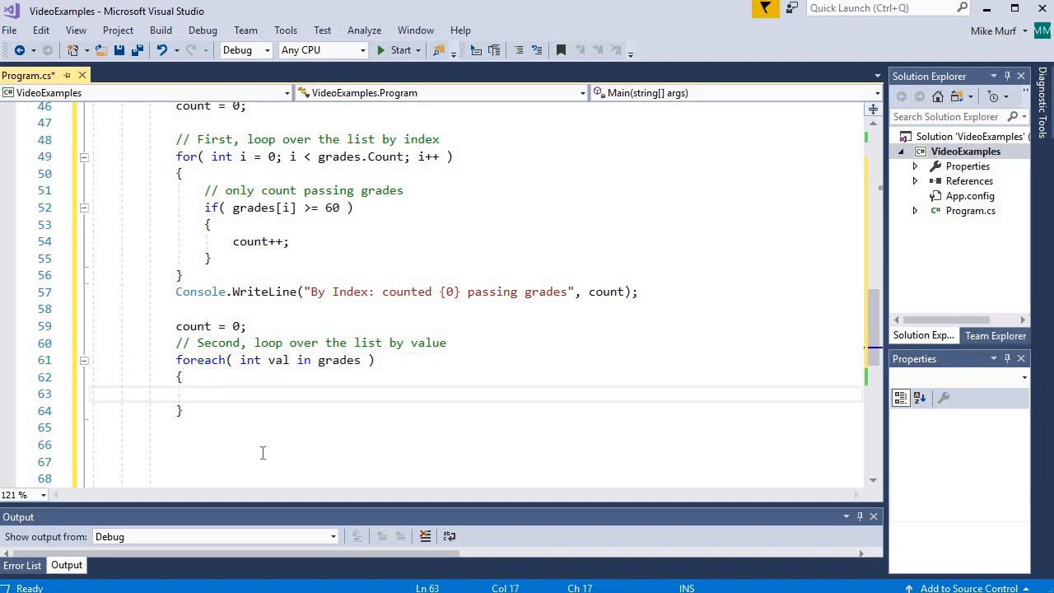
pyautogui.write('if( val >')
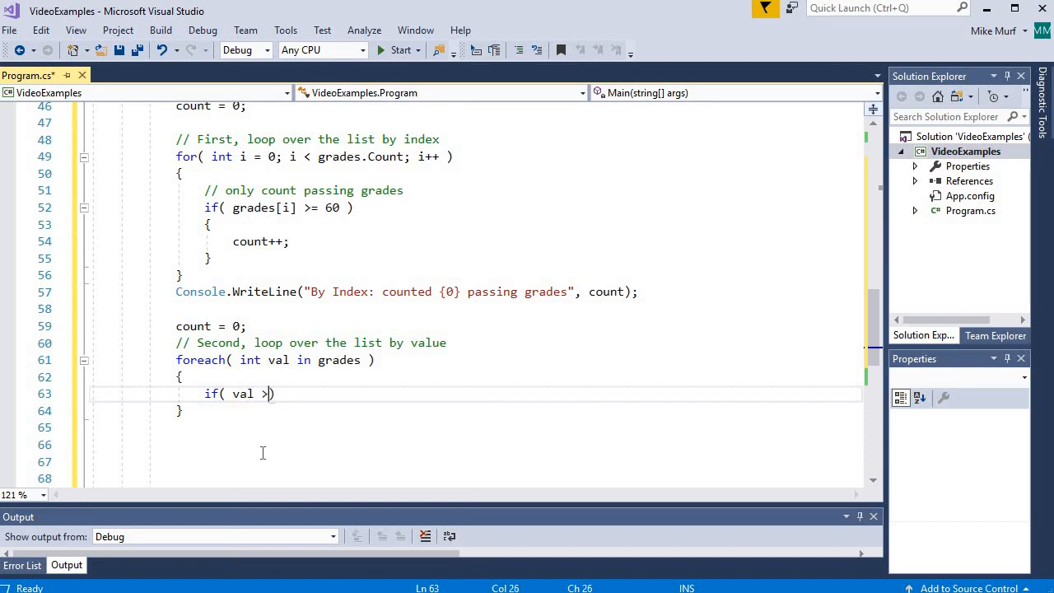
pyautogui.write('= 60')
pyautogui.write('{ ')
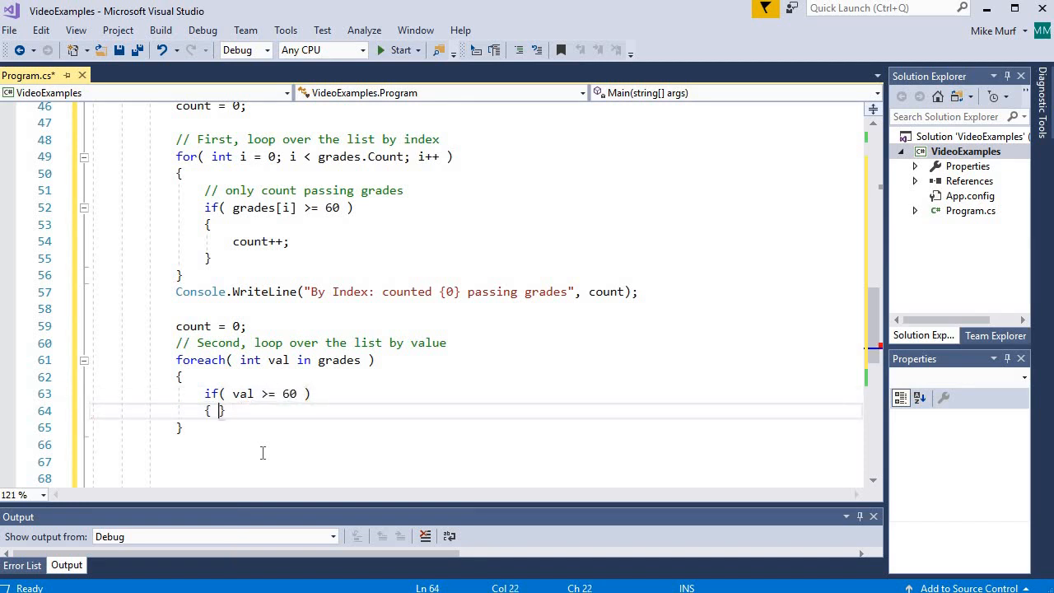
pyautogui.write('count++;')
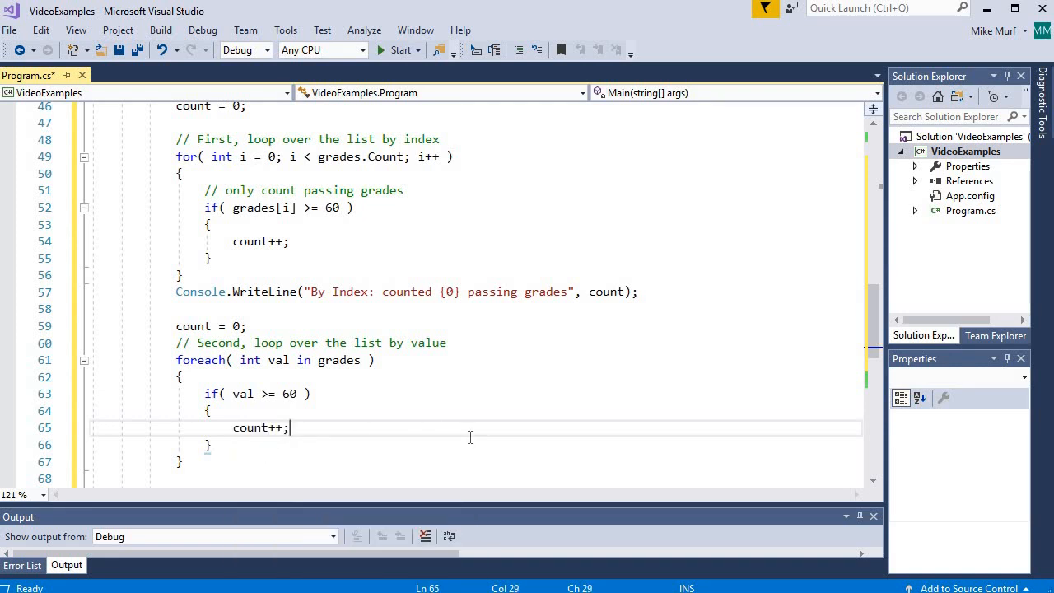
pyautogui.click(295, 208)
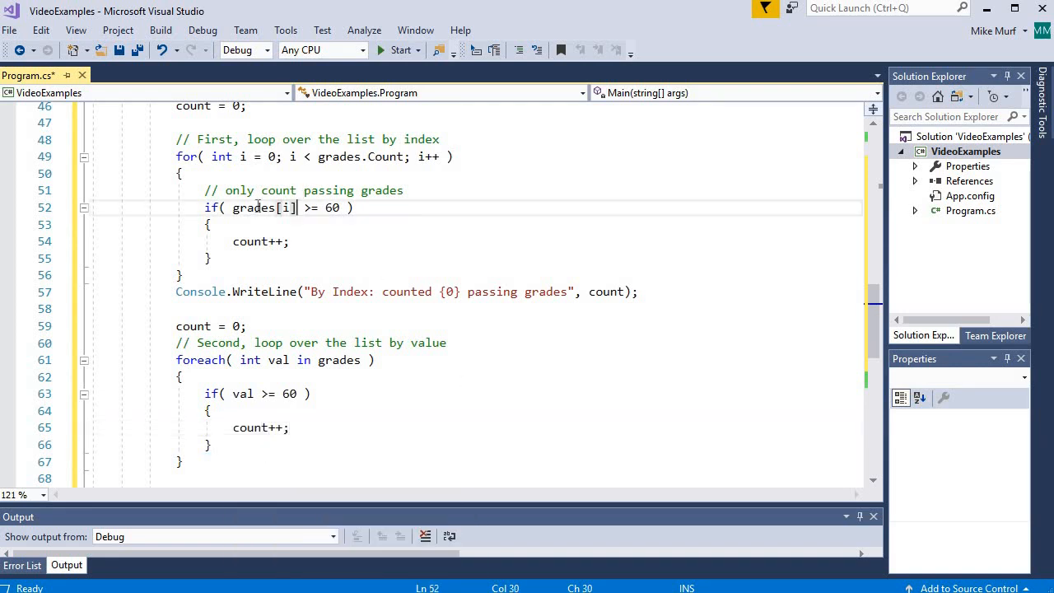
# - Compare grades[i] with val, then place a copy of the By Index WriteLine after the foreach loop
pyautogui.doubleClick(255, 208)
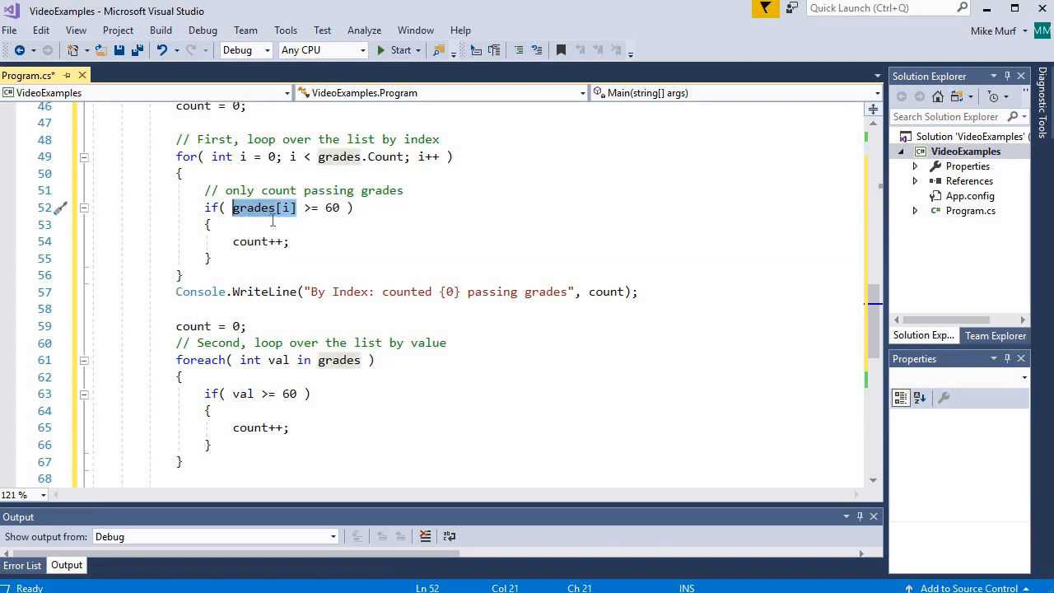
pyautogui.moveTo(255, 208)
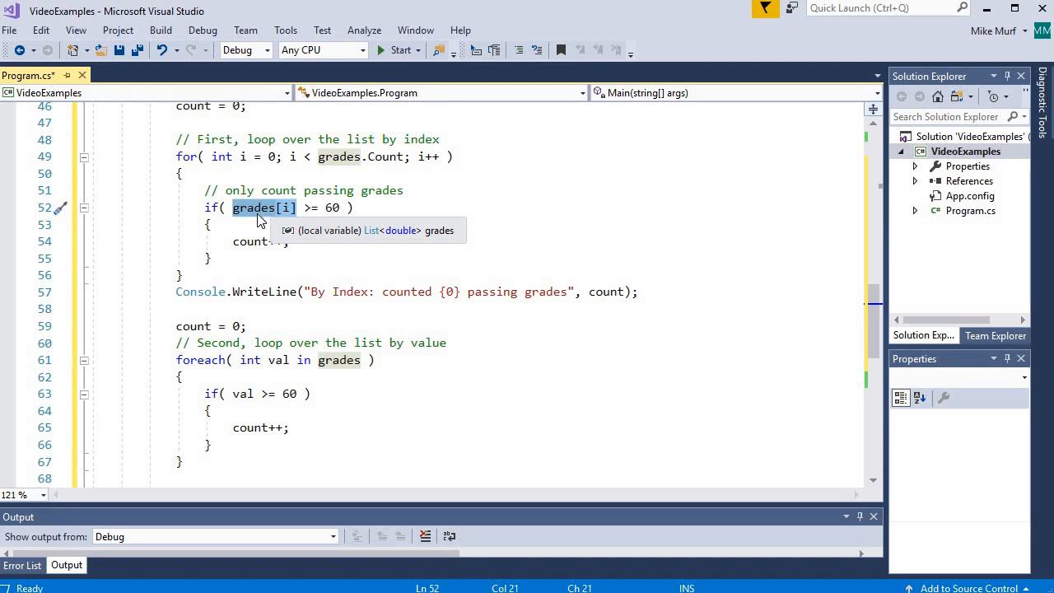
pyautogui.moveTo(243, 394)
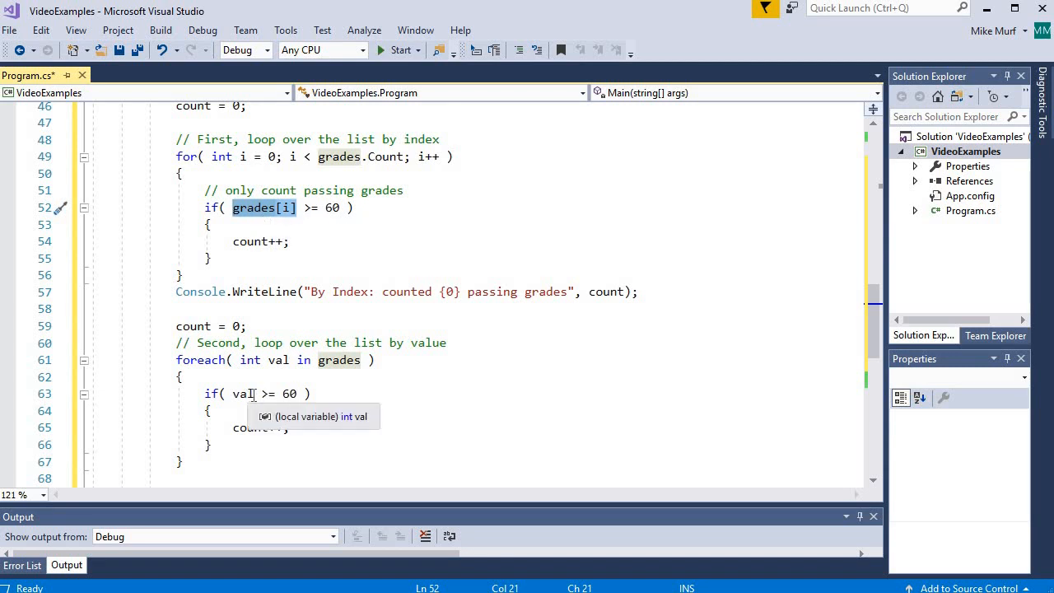
pyautogui.click(244, 394)
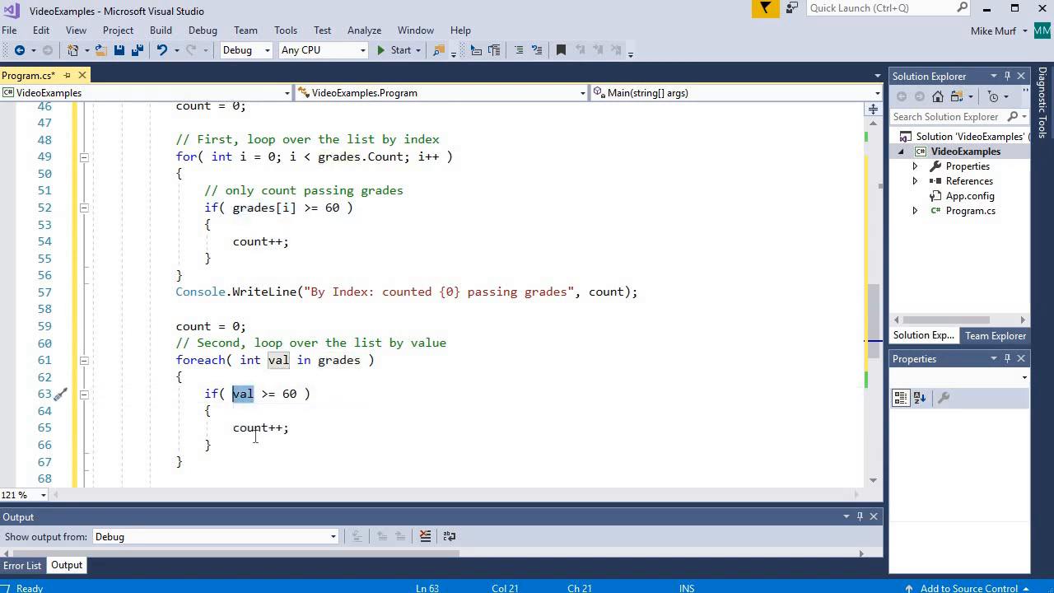
pyautogui.moveTo(452, 434)
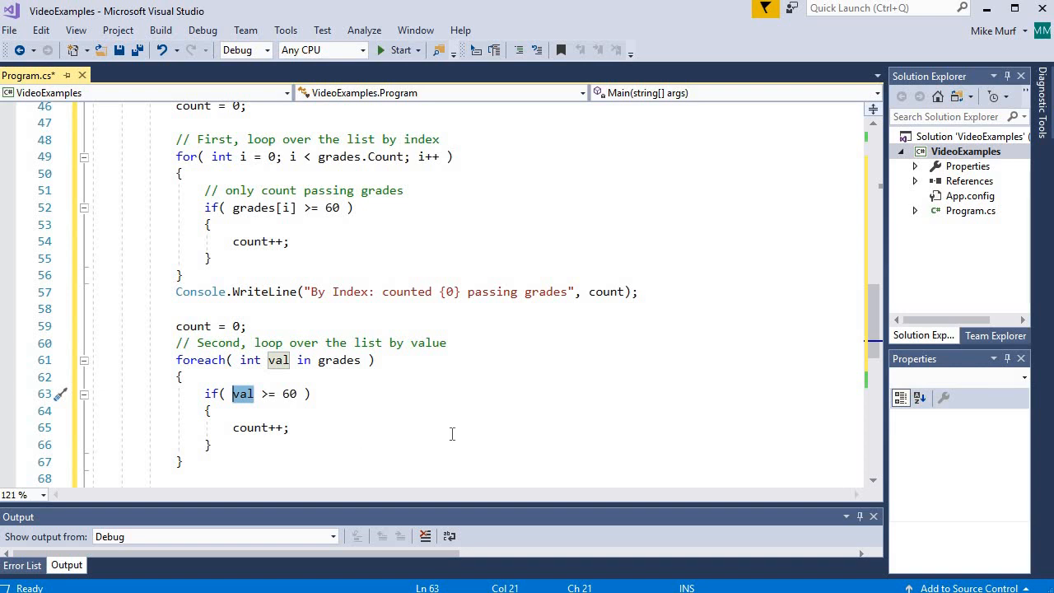
pyautogui.scroll(-3)
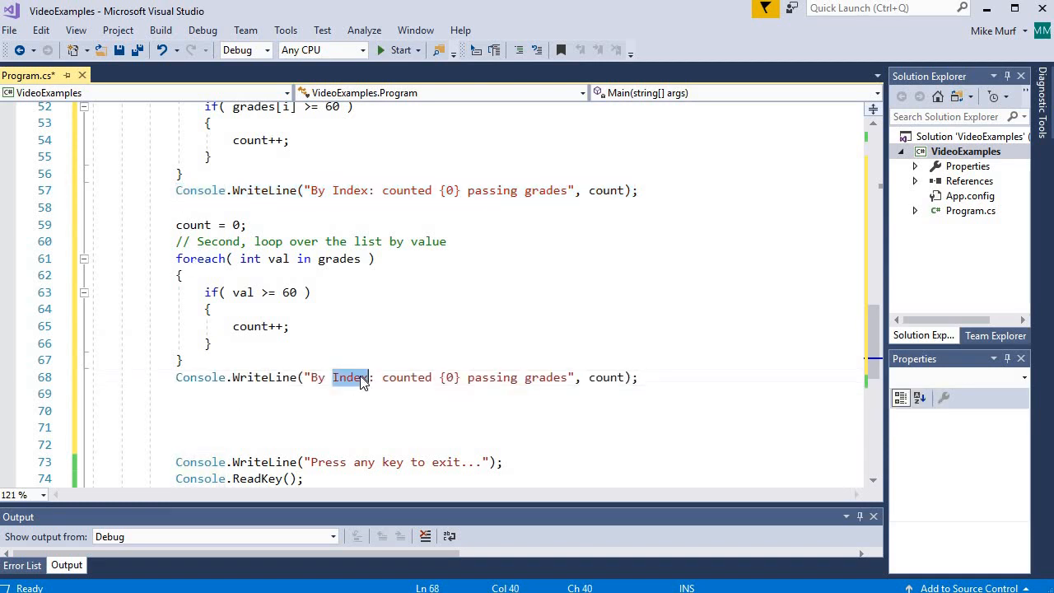
# - Change the second WriteLine's label from 'By Index' to 'By Value'
pyautogui.write('Value')
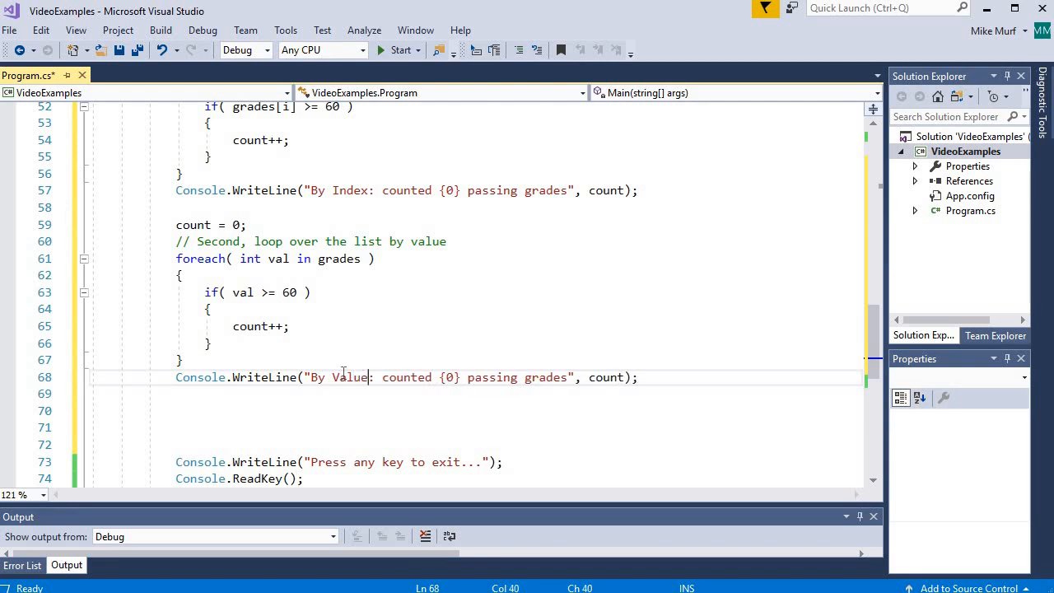
pyautogui.click(425, 427)
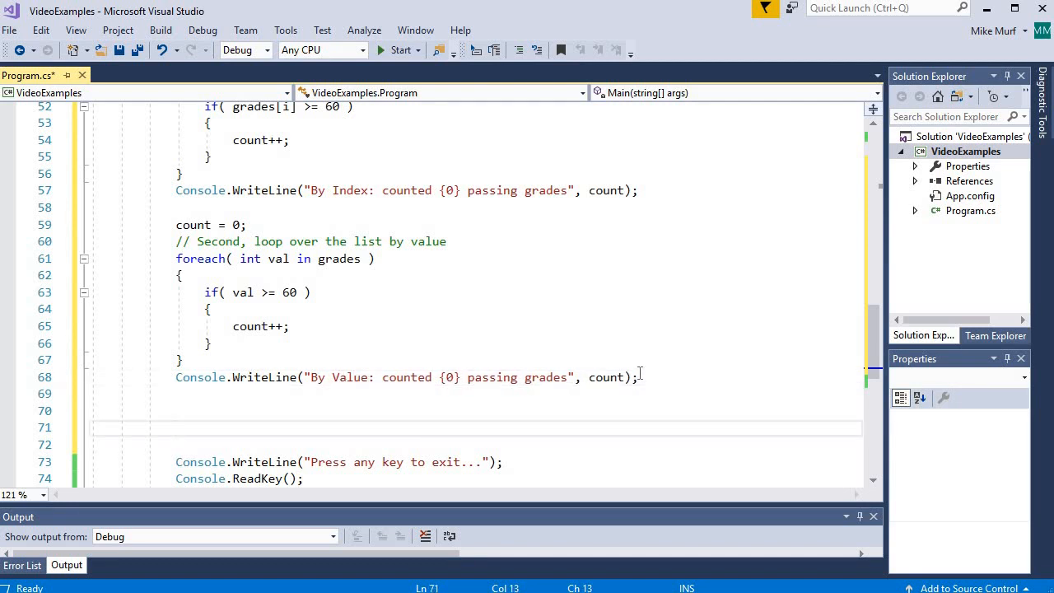
pyautogui.scroll(3)
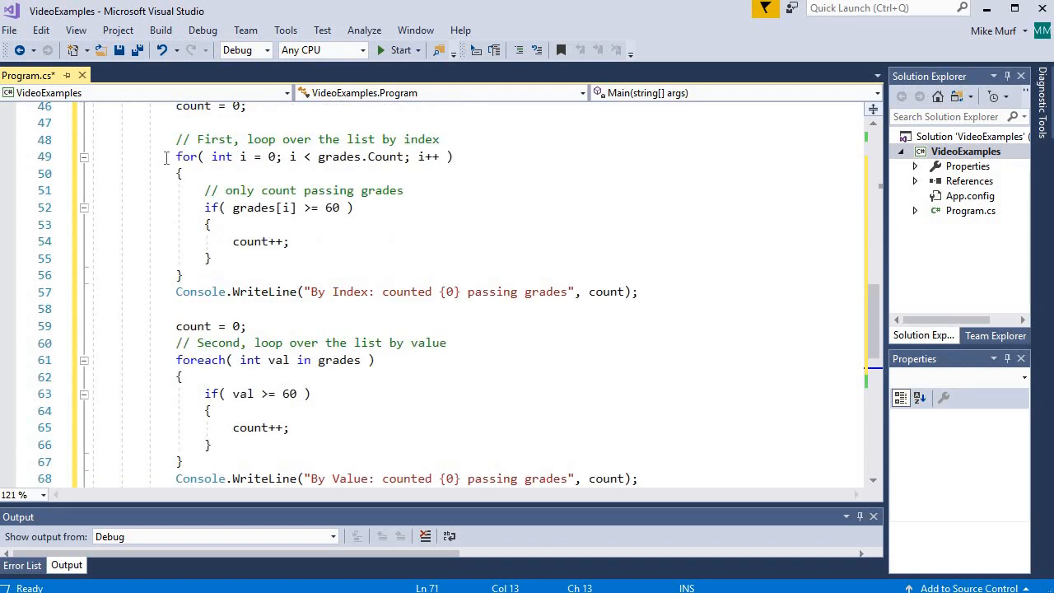
pyautogui.moveTo(141, 459)
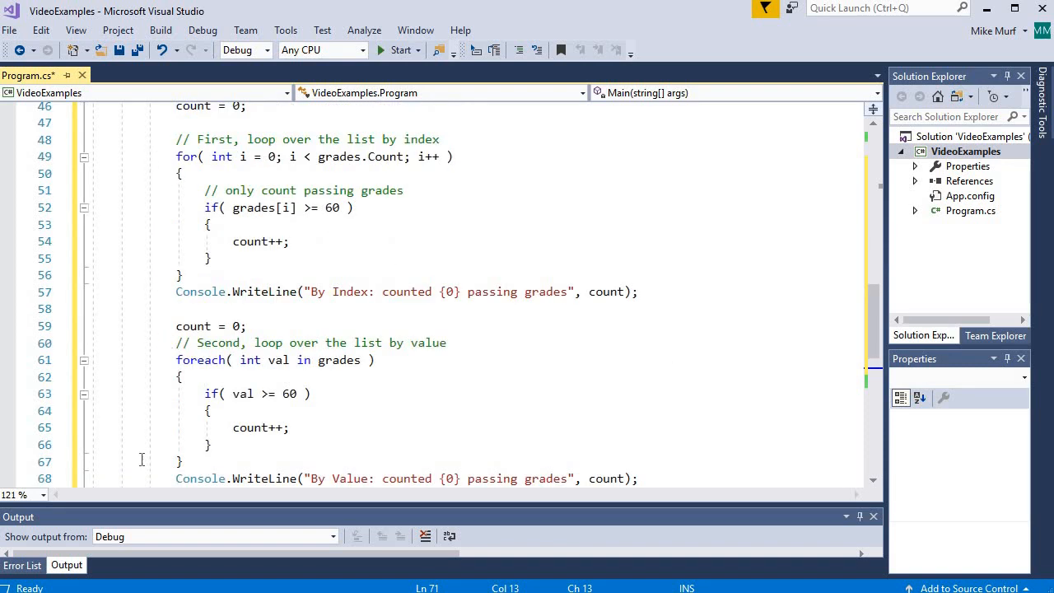
pyautogui.moveTo(145, 148)
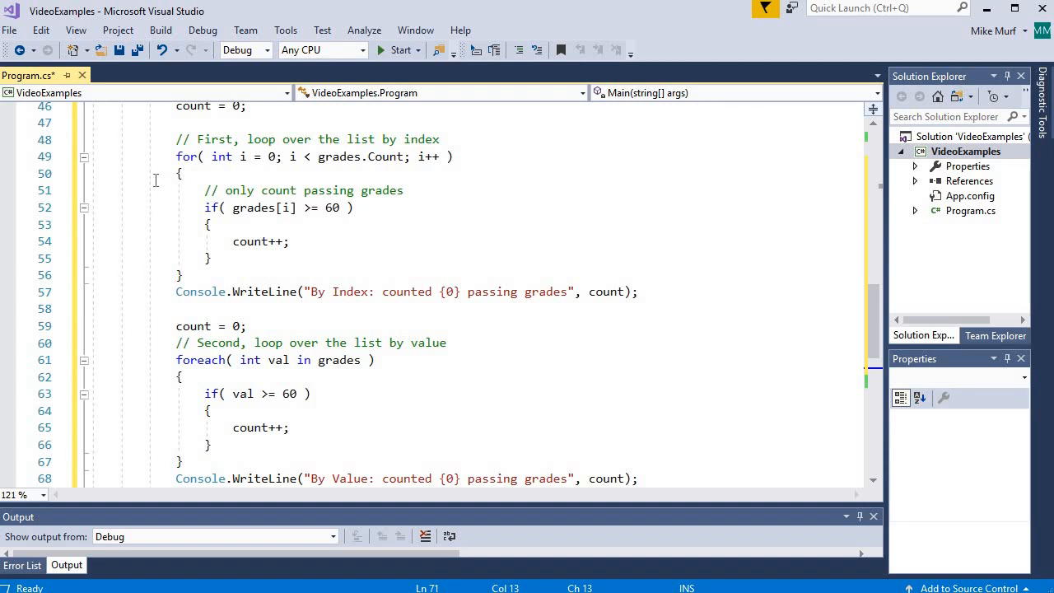
pyautogui.moveTo(145, 462)
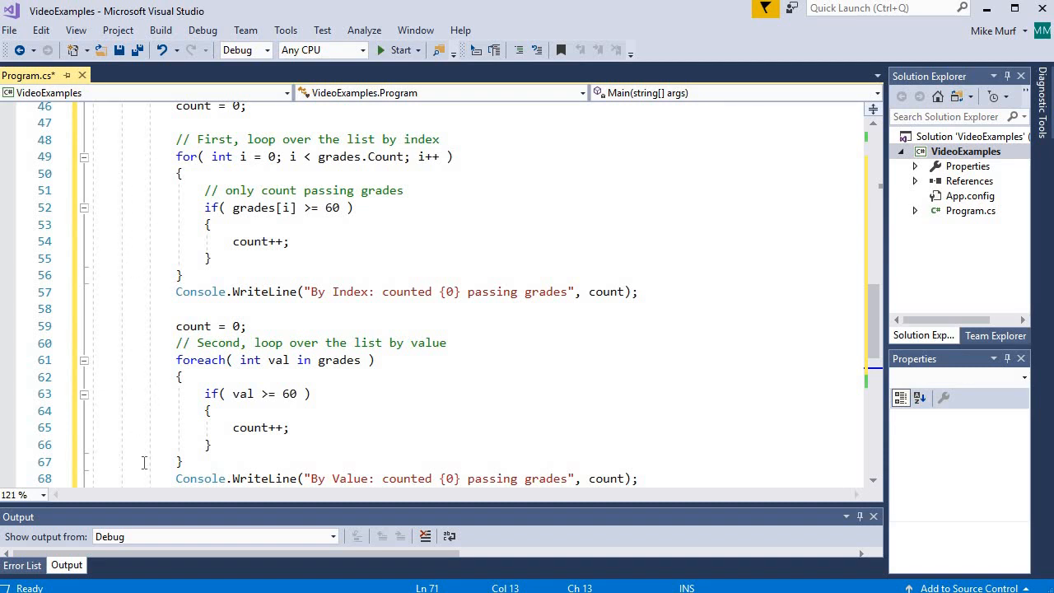
pyautogui.moveTo(148, 231)
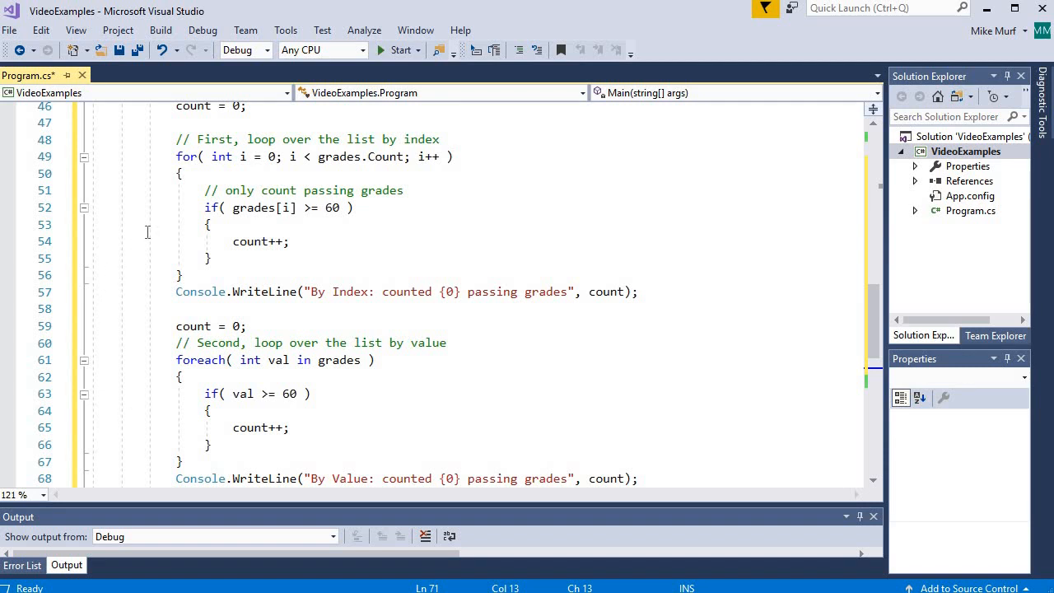
pyautogui.moveTo(117, 407)
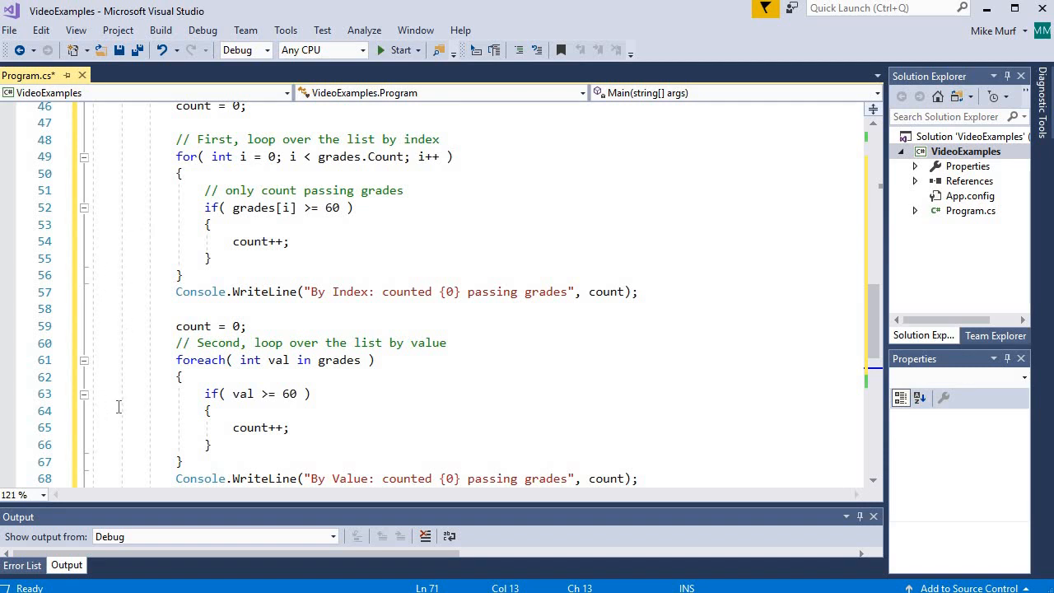
pyautogui.moveTo(400, 50)
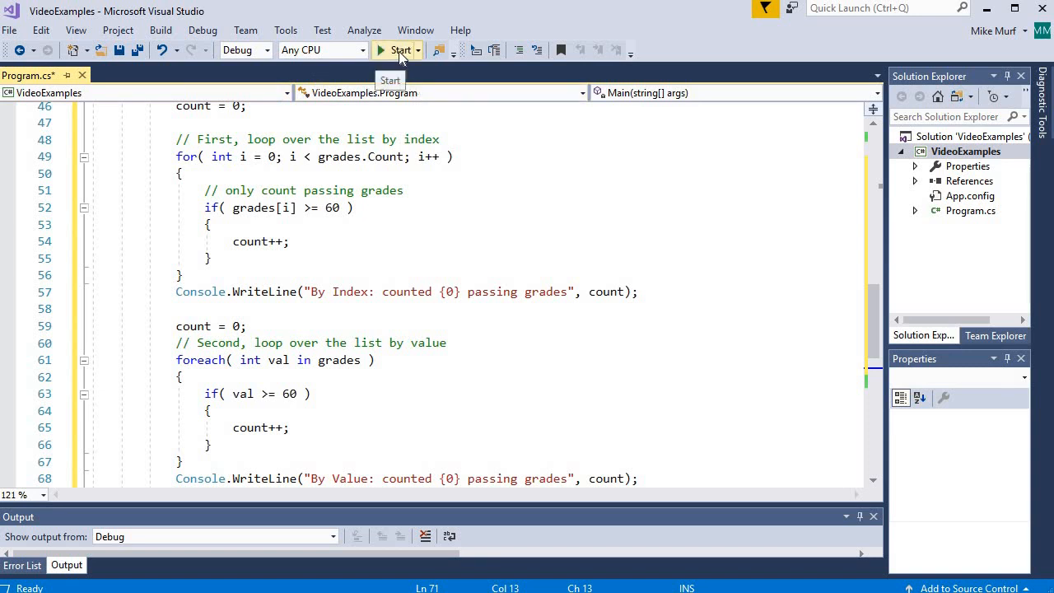
# - Run the program and enter grades 23, 70, 34, 67, 68, 69.1, then -2, getting 4 passing
pyautogui.click(397, 50)
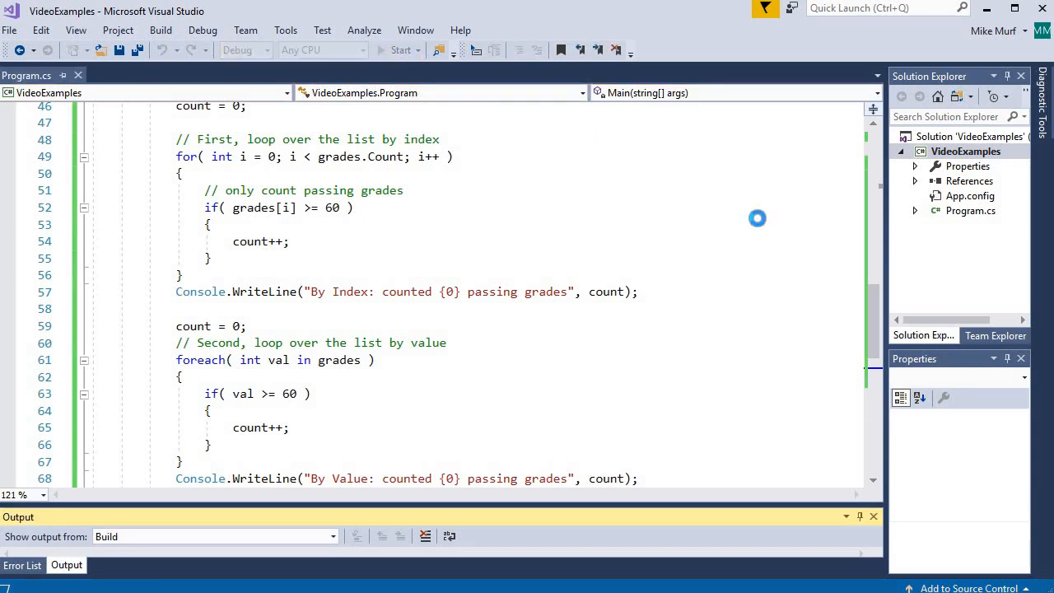
pyautogui.click(399, 50)
pyautogui.write('23')
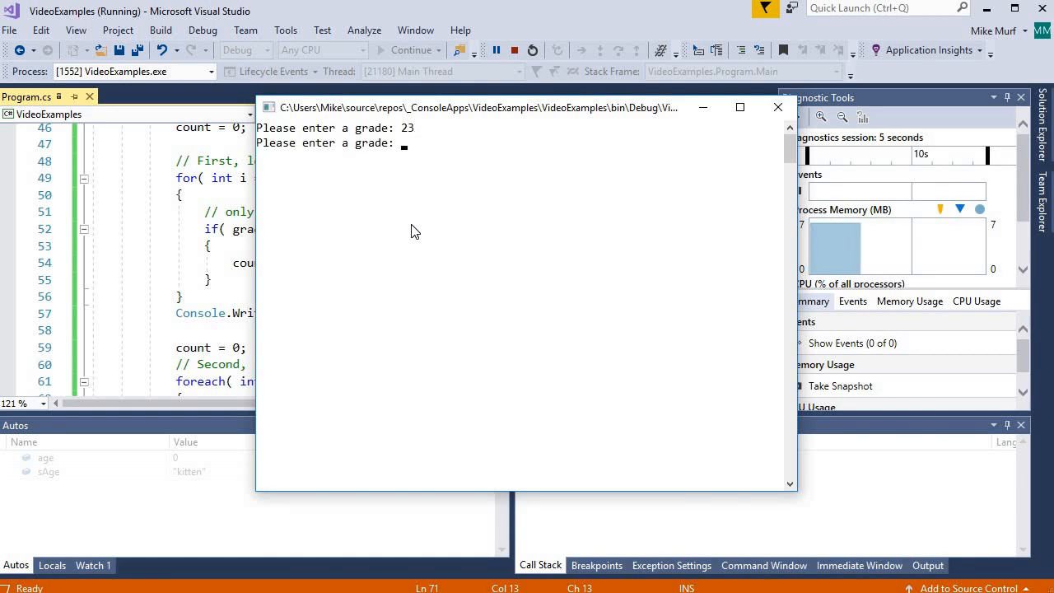
pyautogui.write('70')
pyautogui.write('68')
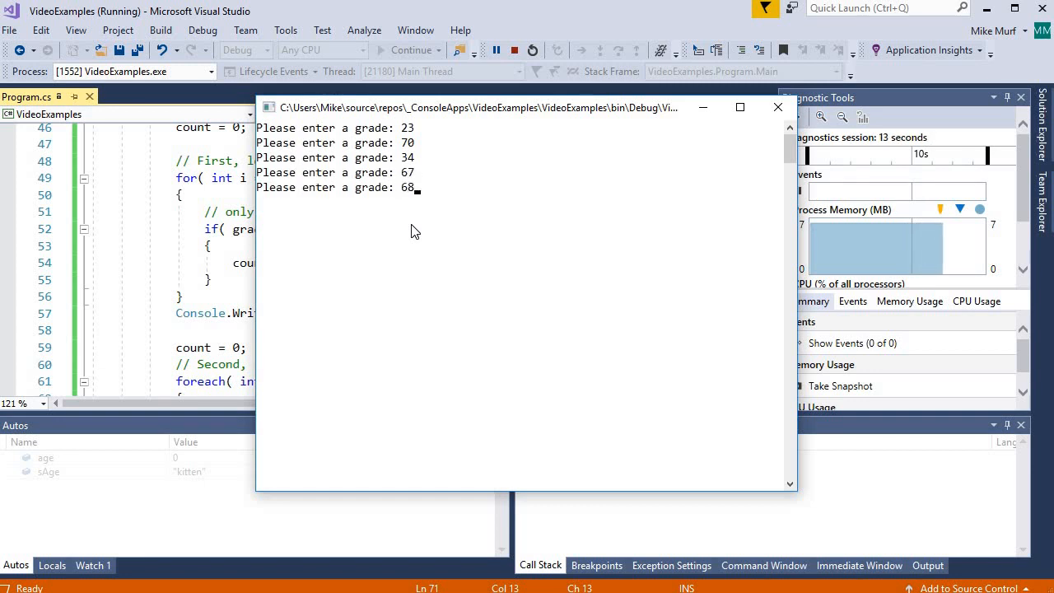
pyautogui.write('69.1')
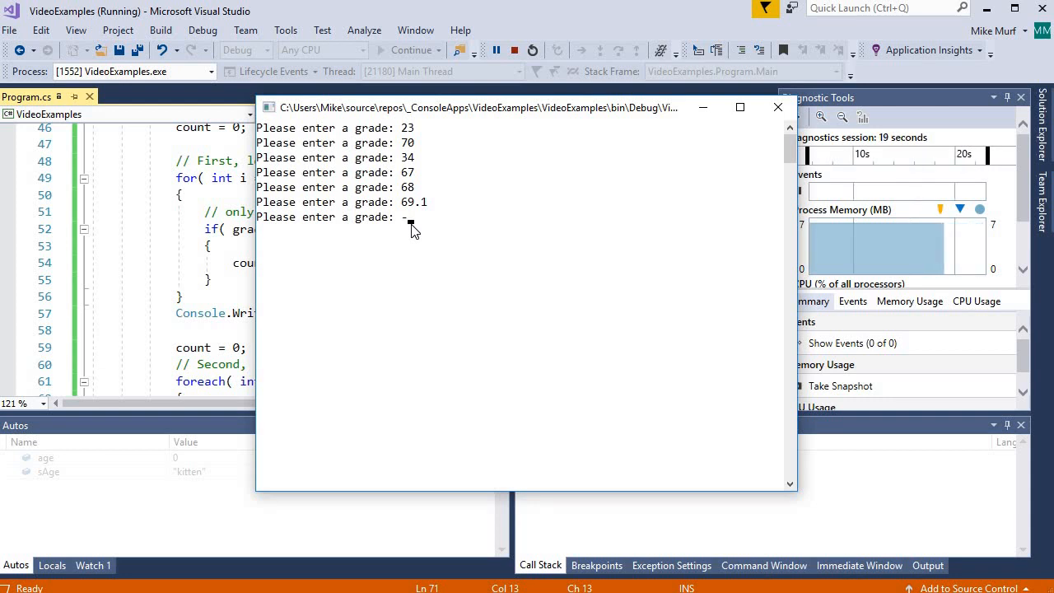
pyautogui.write('-2')
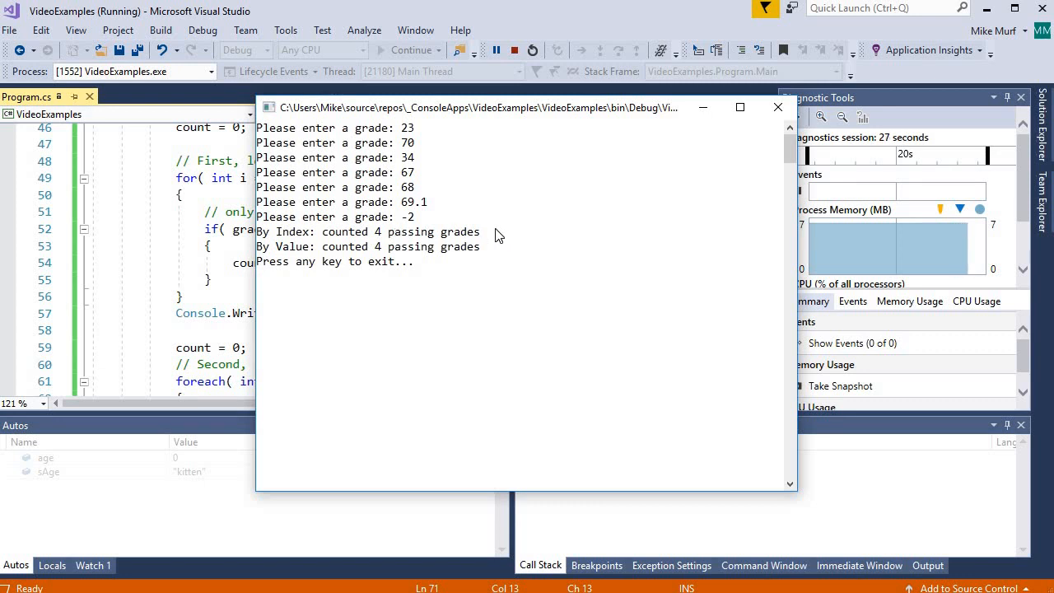
pyautogui.moveTo(493, 312)
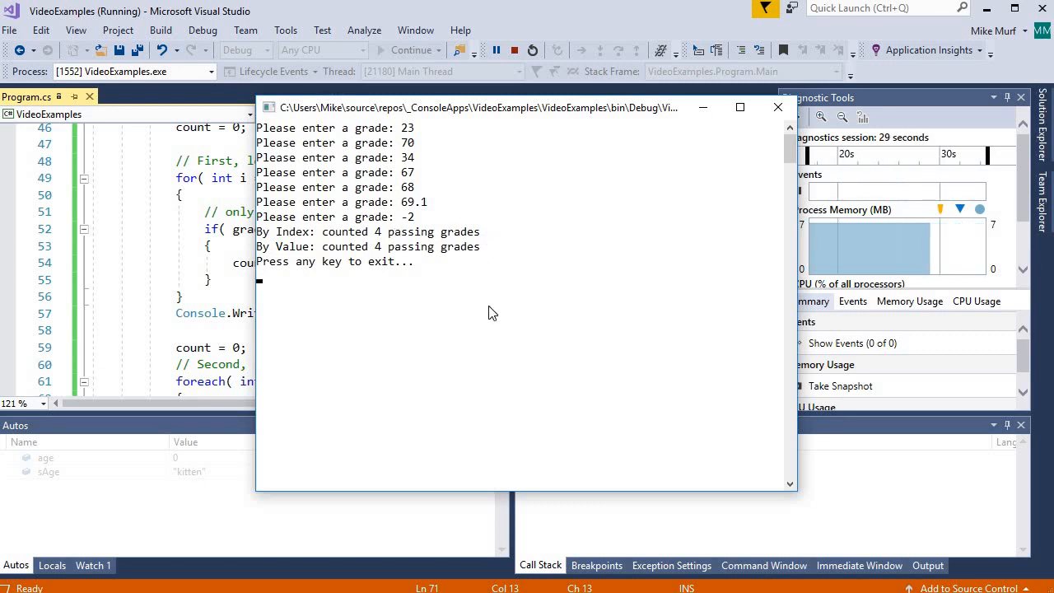